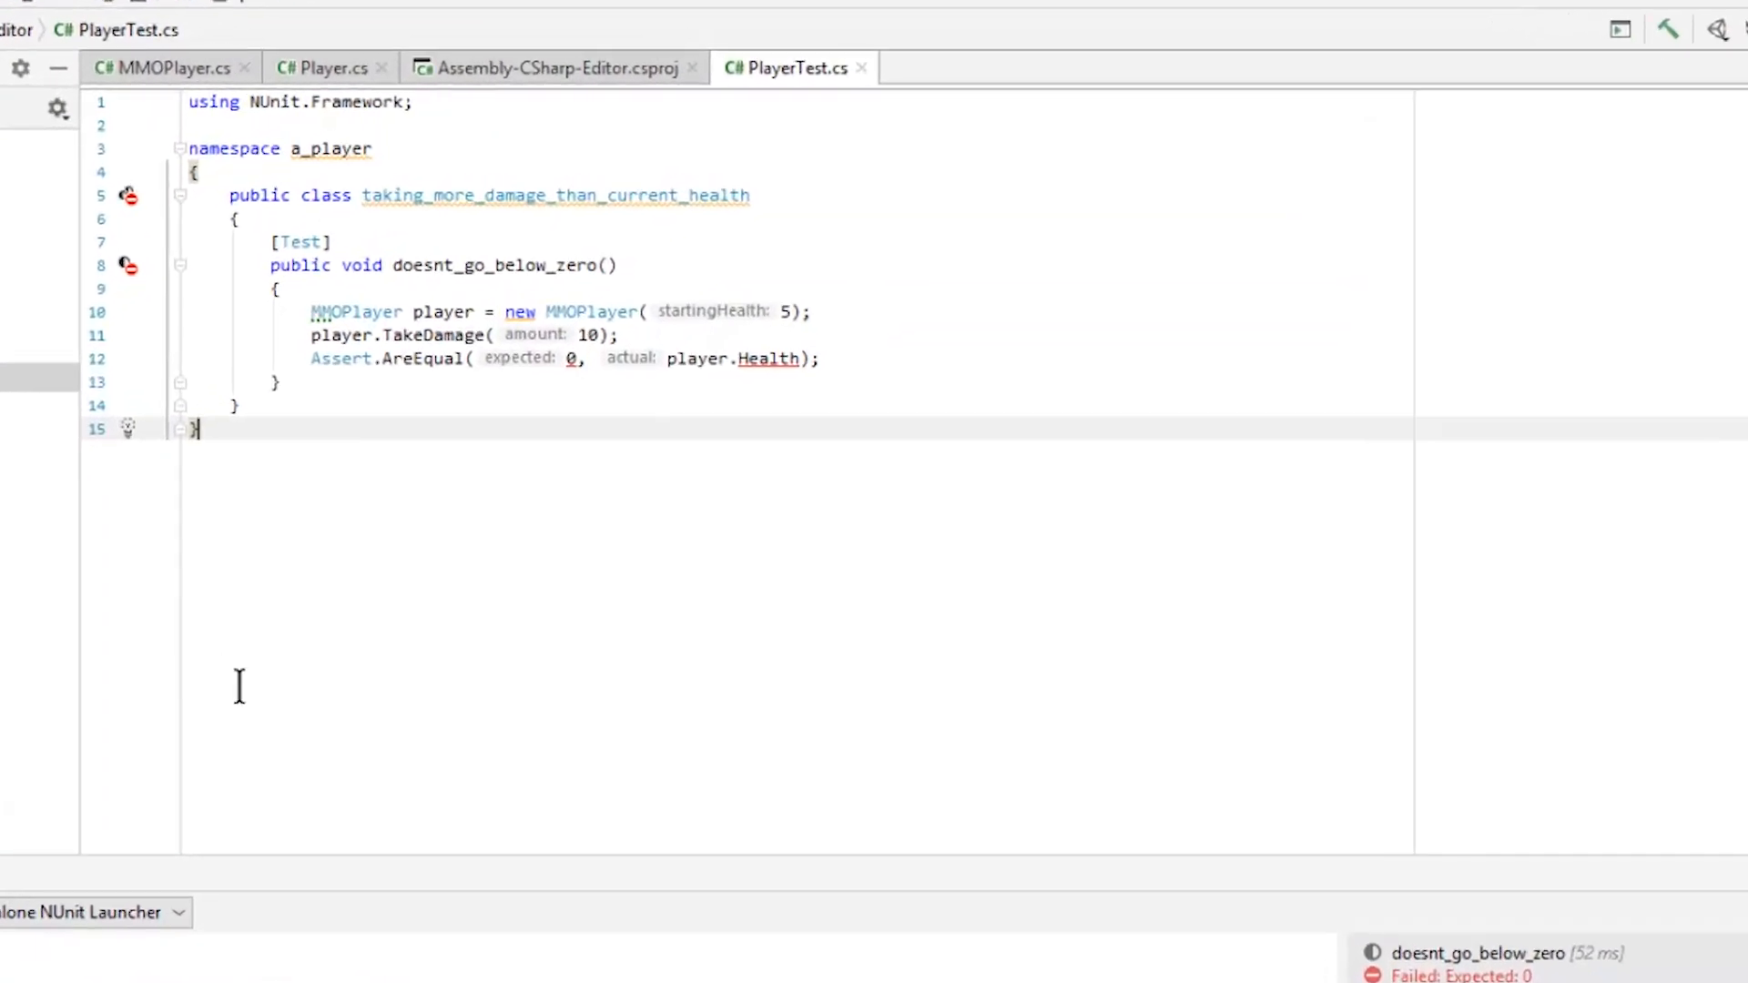
pyautogui.moveTo(443, 245)
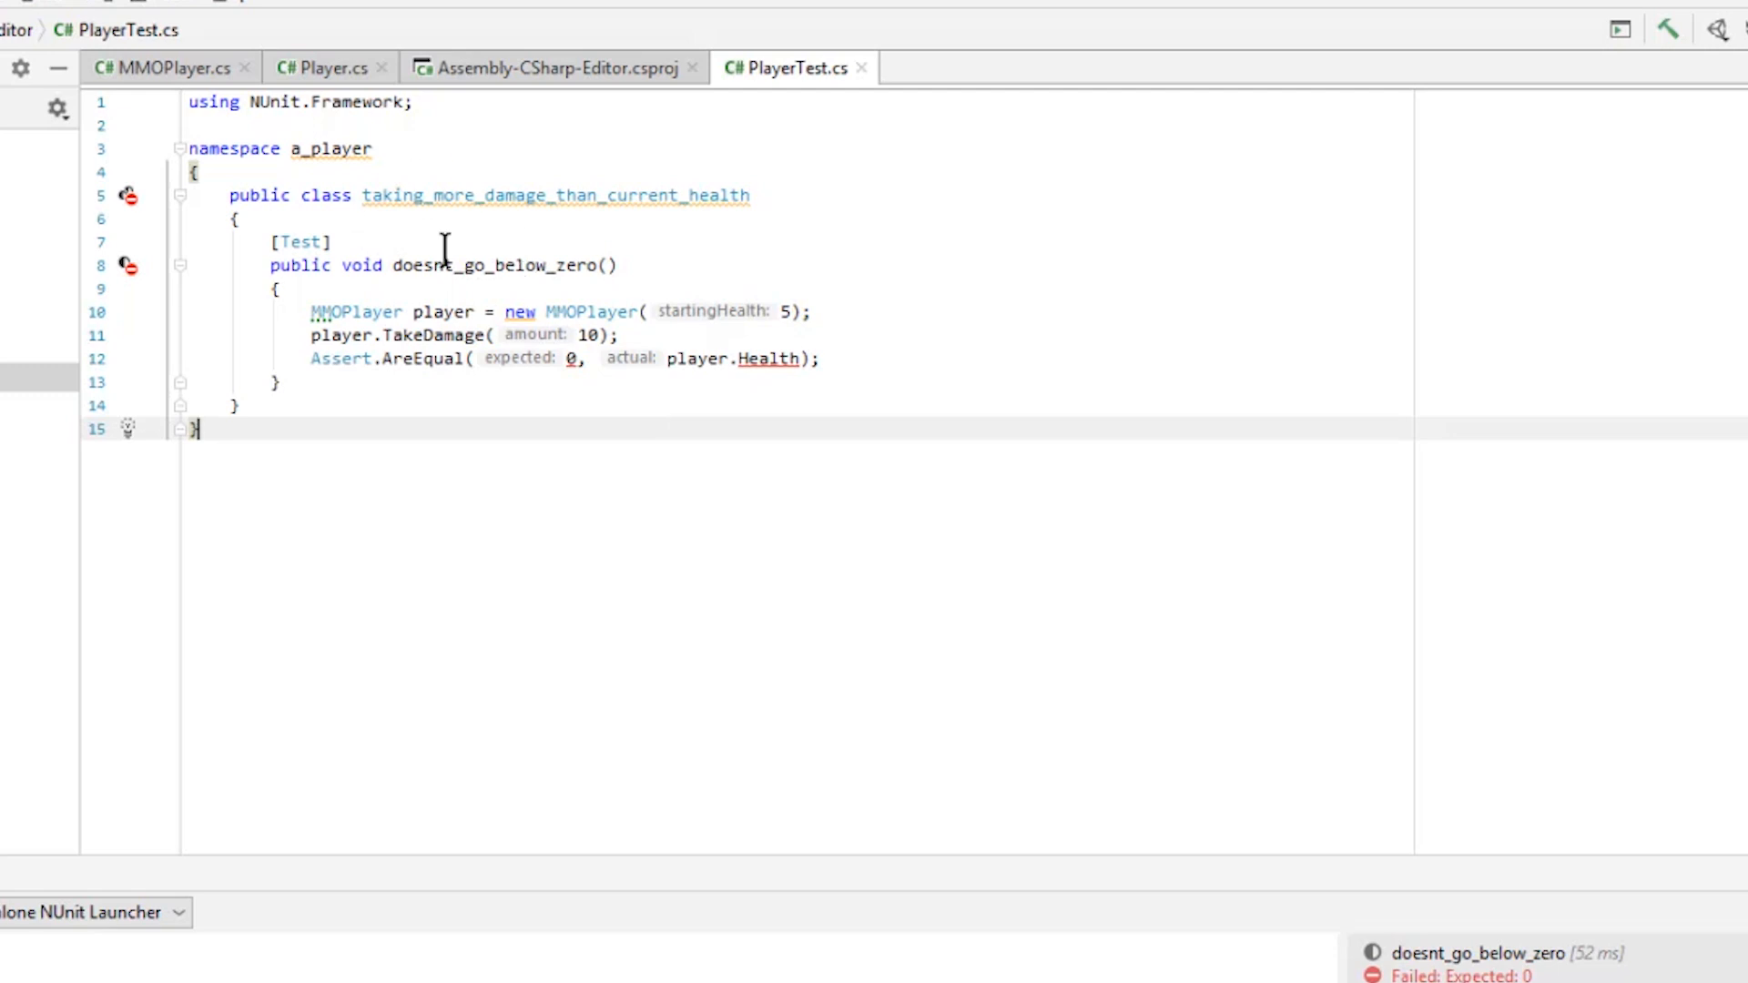
pyautogui.moveTo(468, 195)
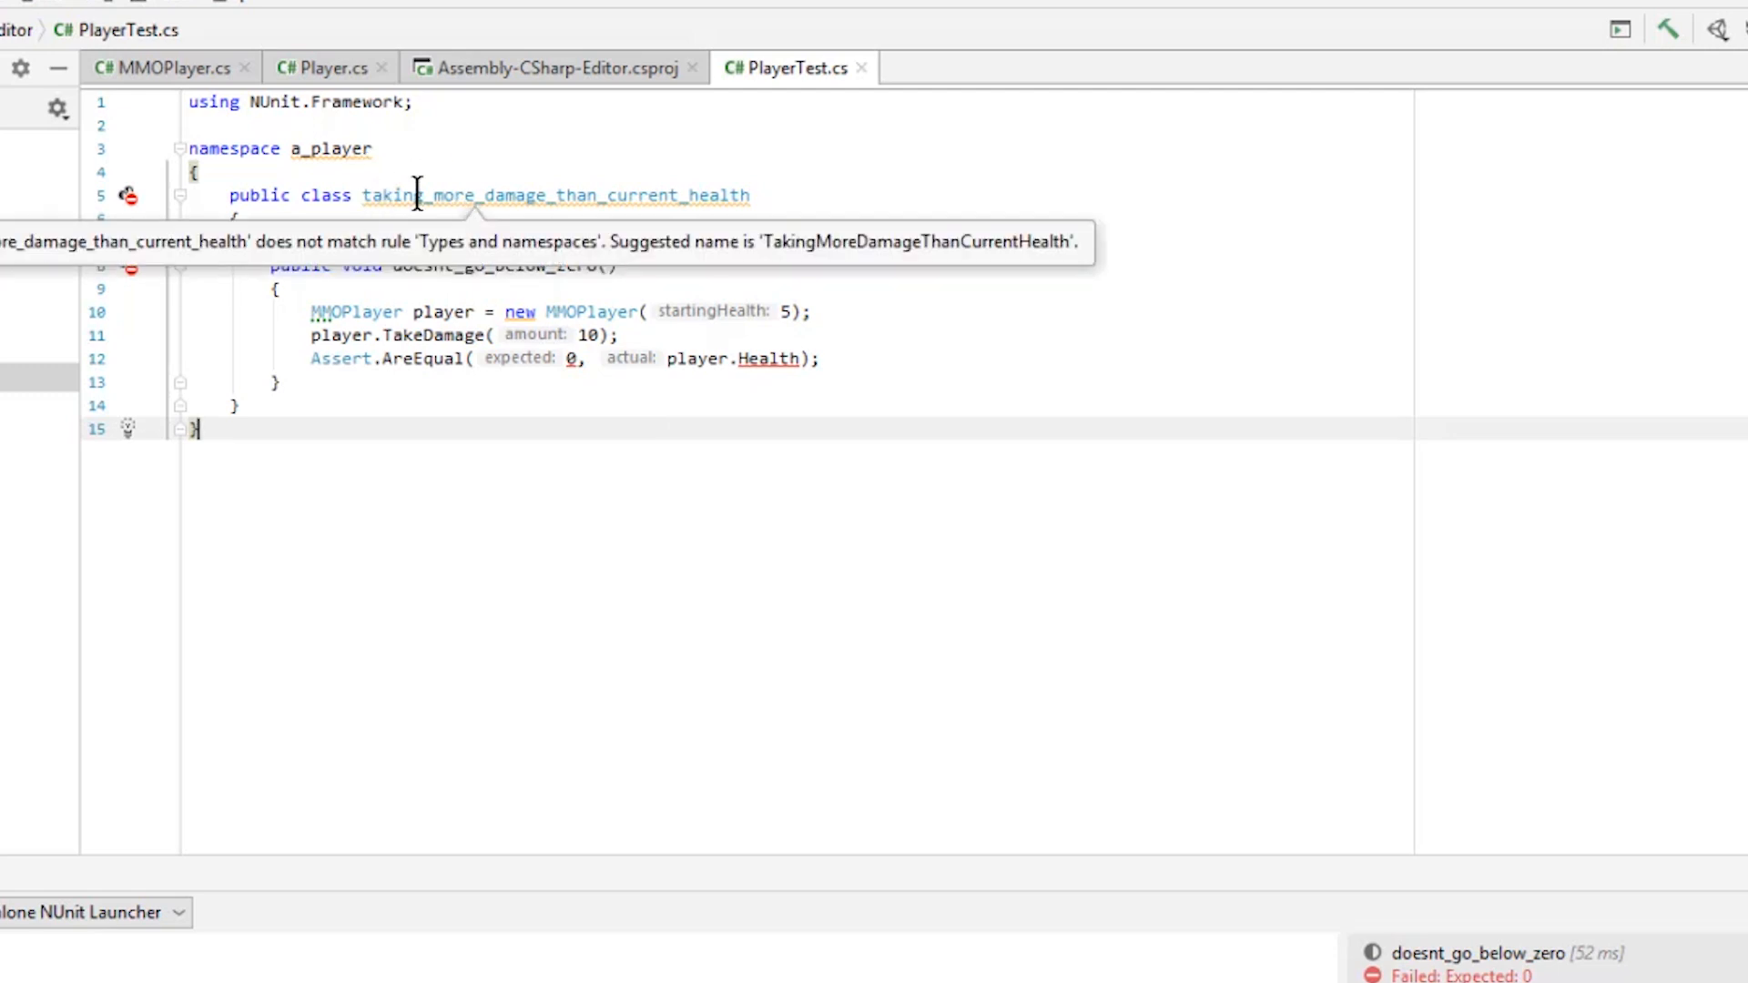
# - Leave the failing doesnt_go_below_zero test in PlayerTest.cs and move to the Unity Editor
pyautogui.click(376, 149)
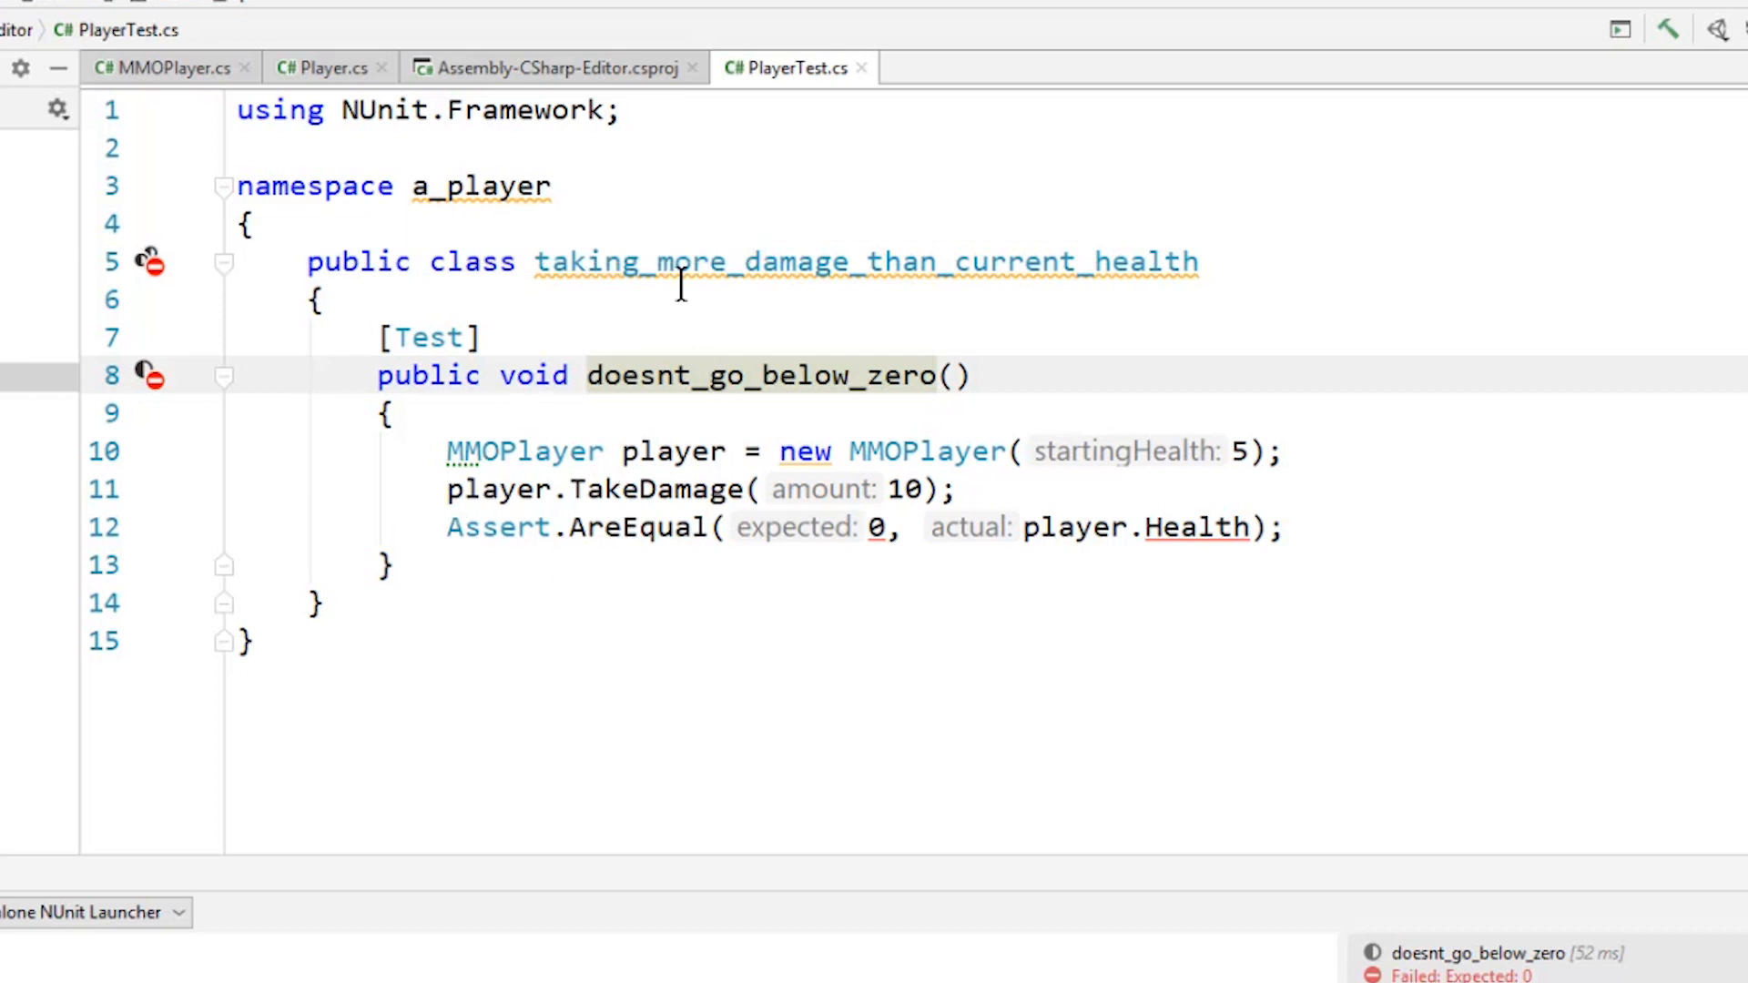
pyautogui.moveTo(547, 451)
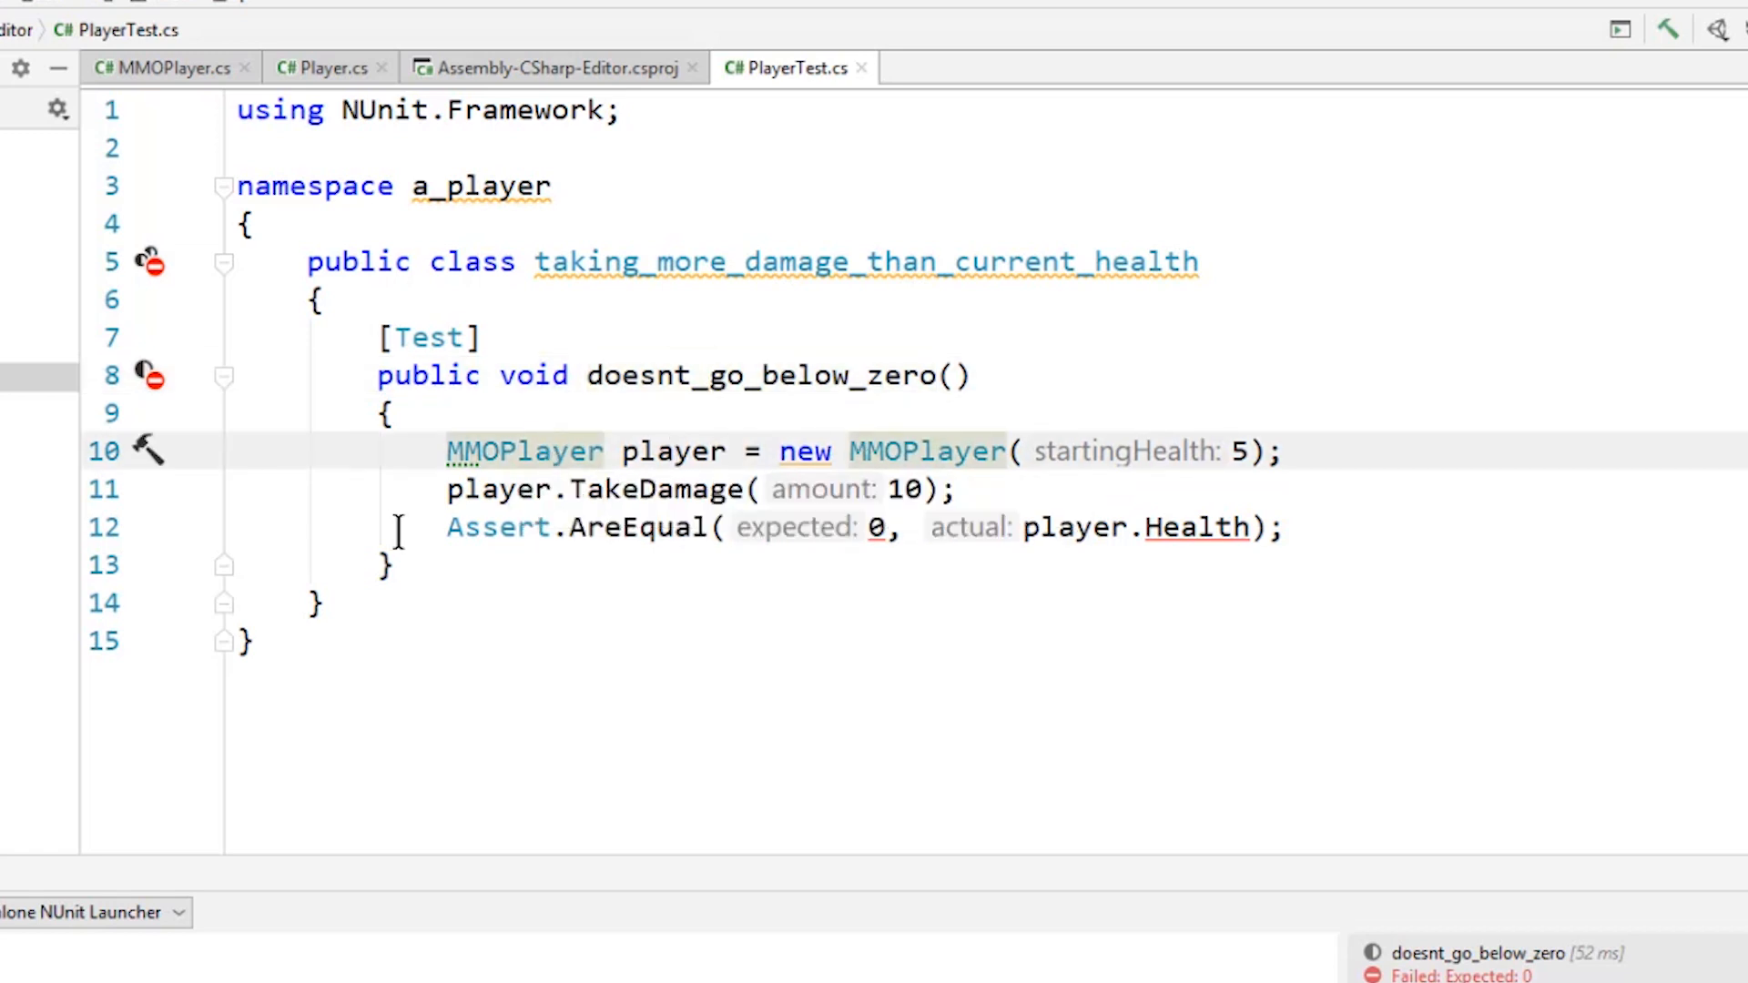
pyautogui.moveTo(541, 452)
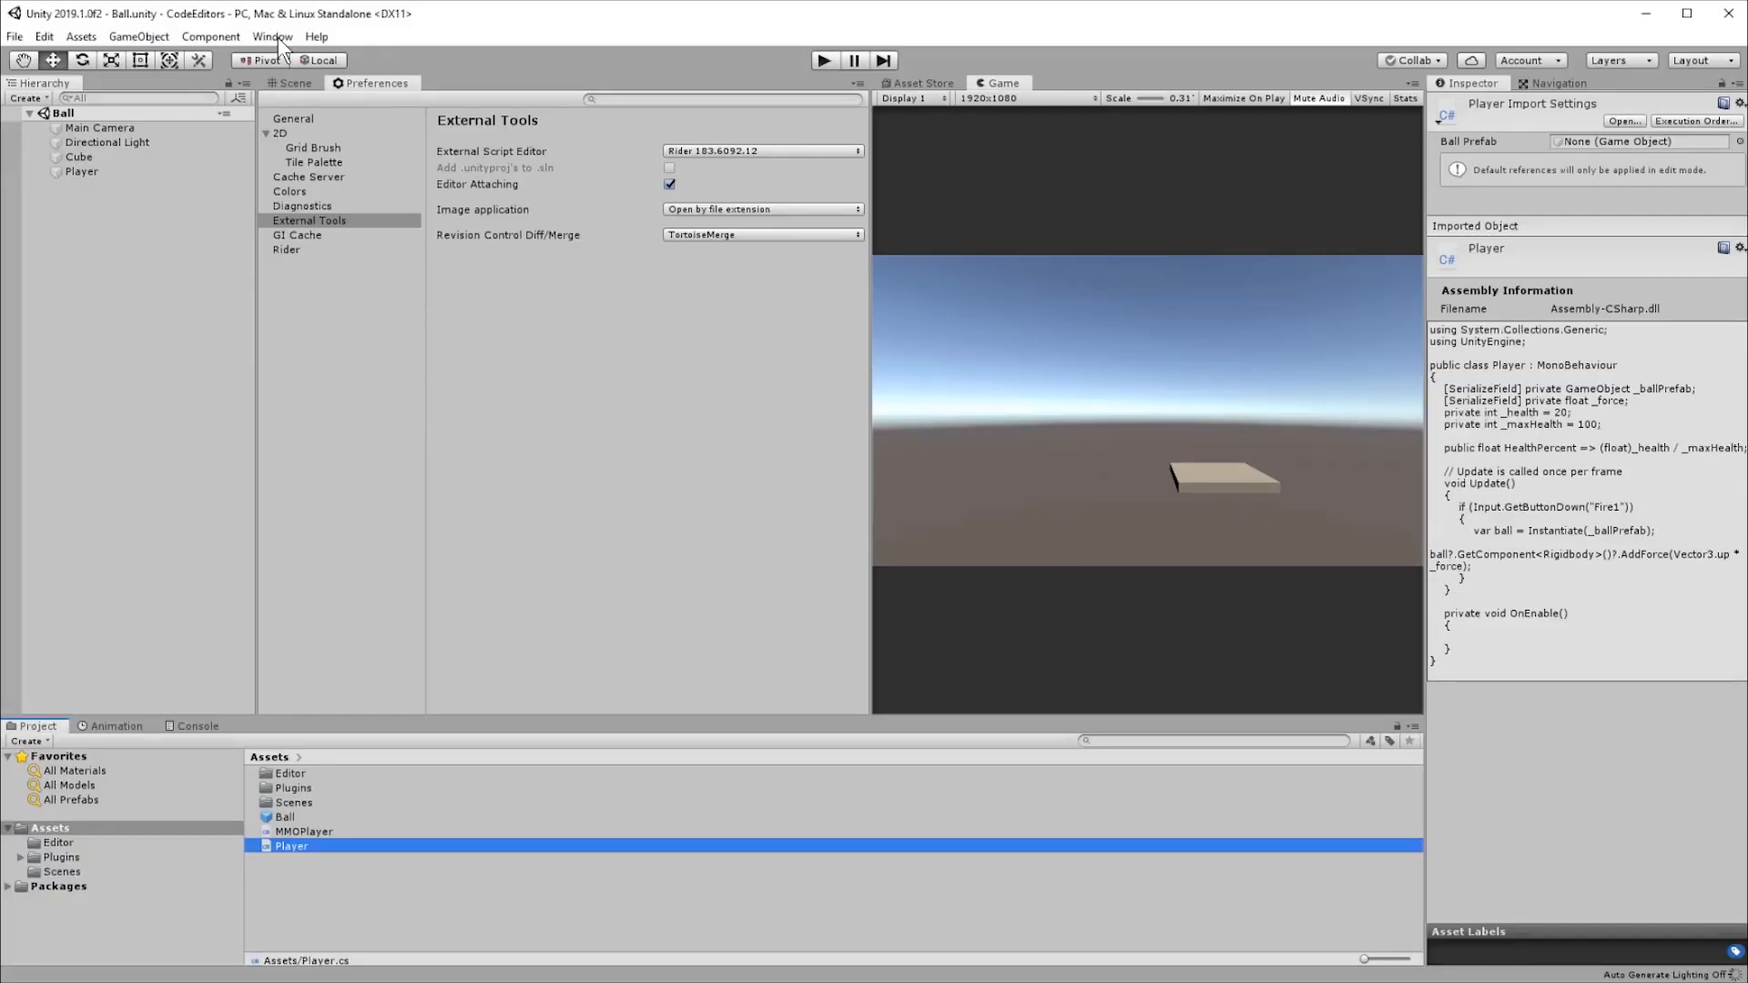
# - Run all tests in Test Runner; doesnt_go_below_zero fails with health at -5
pyautogui.click(272, 37)
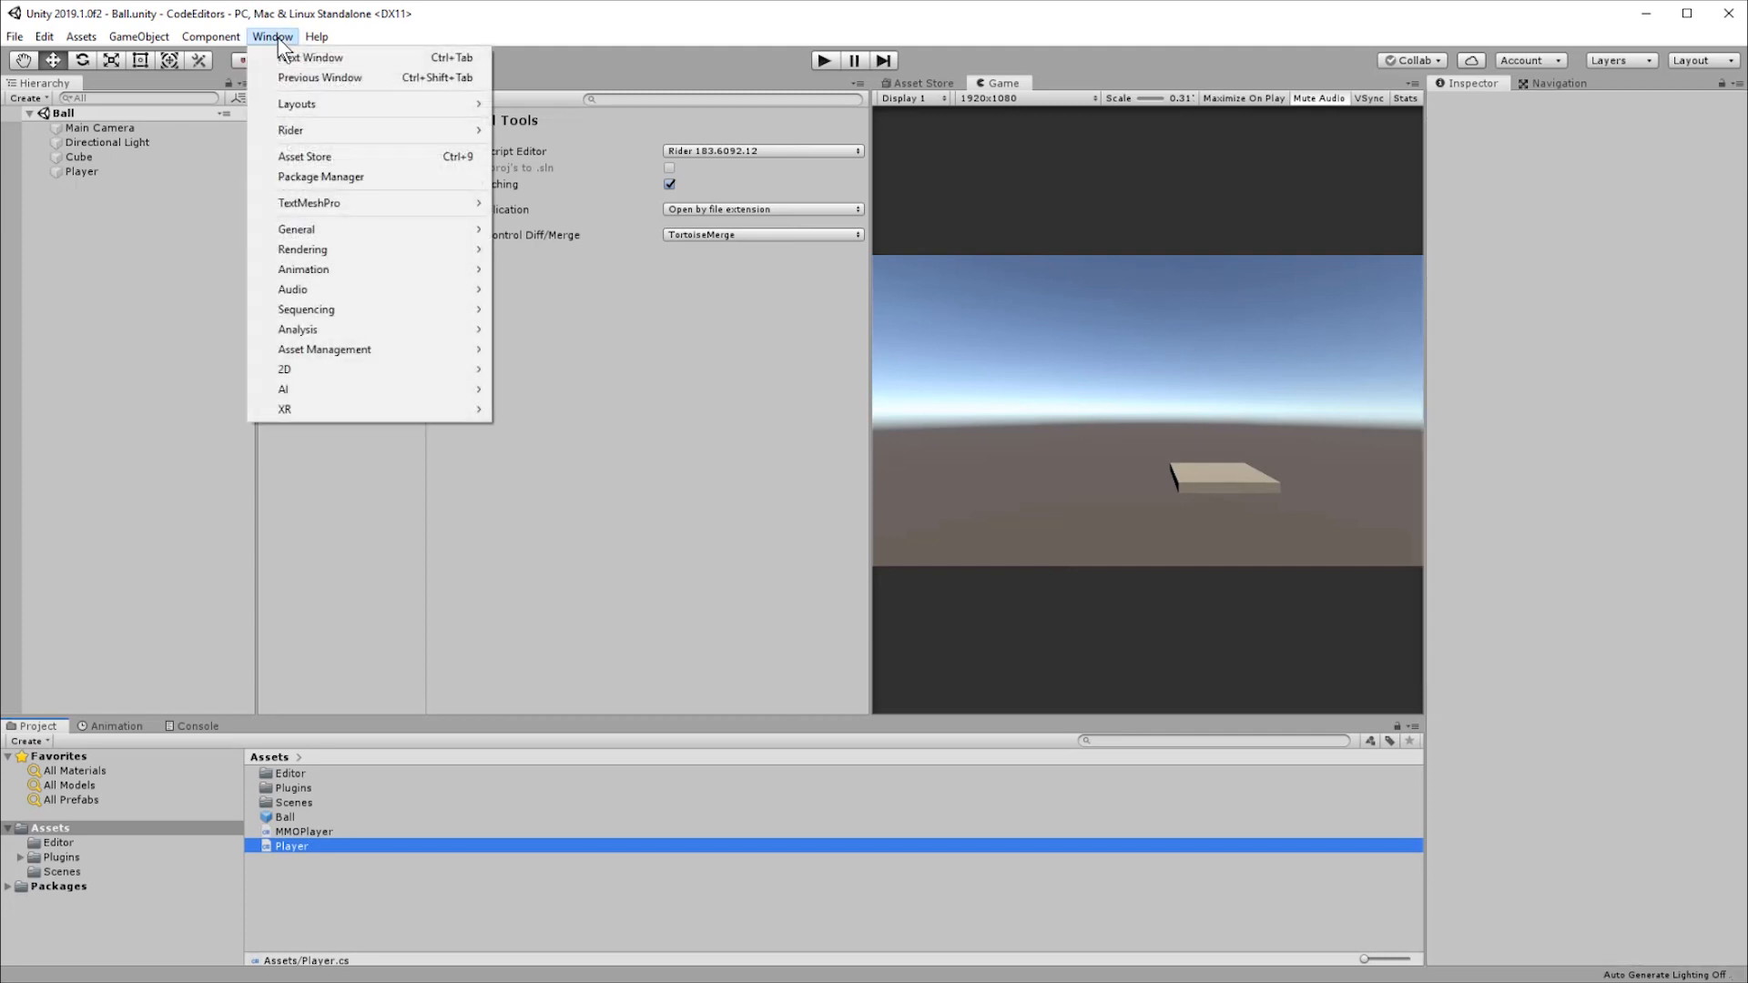
pyautogui.moveTo(323, 248)
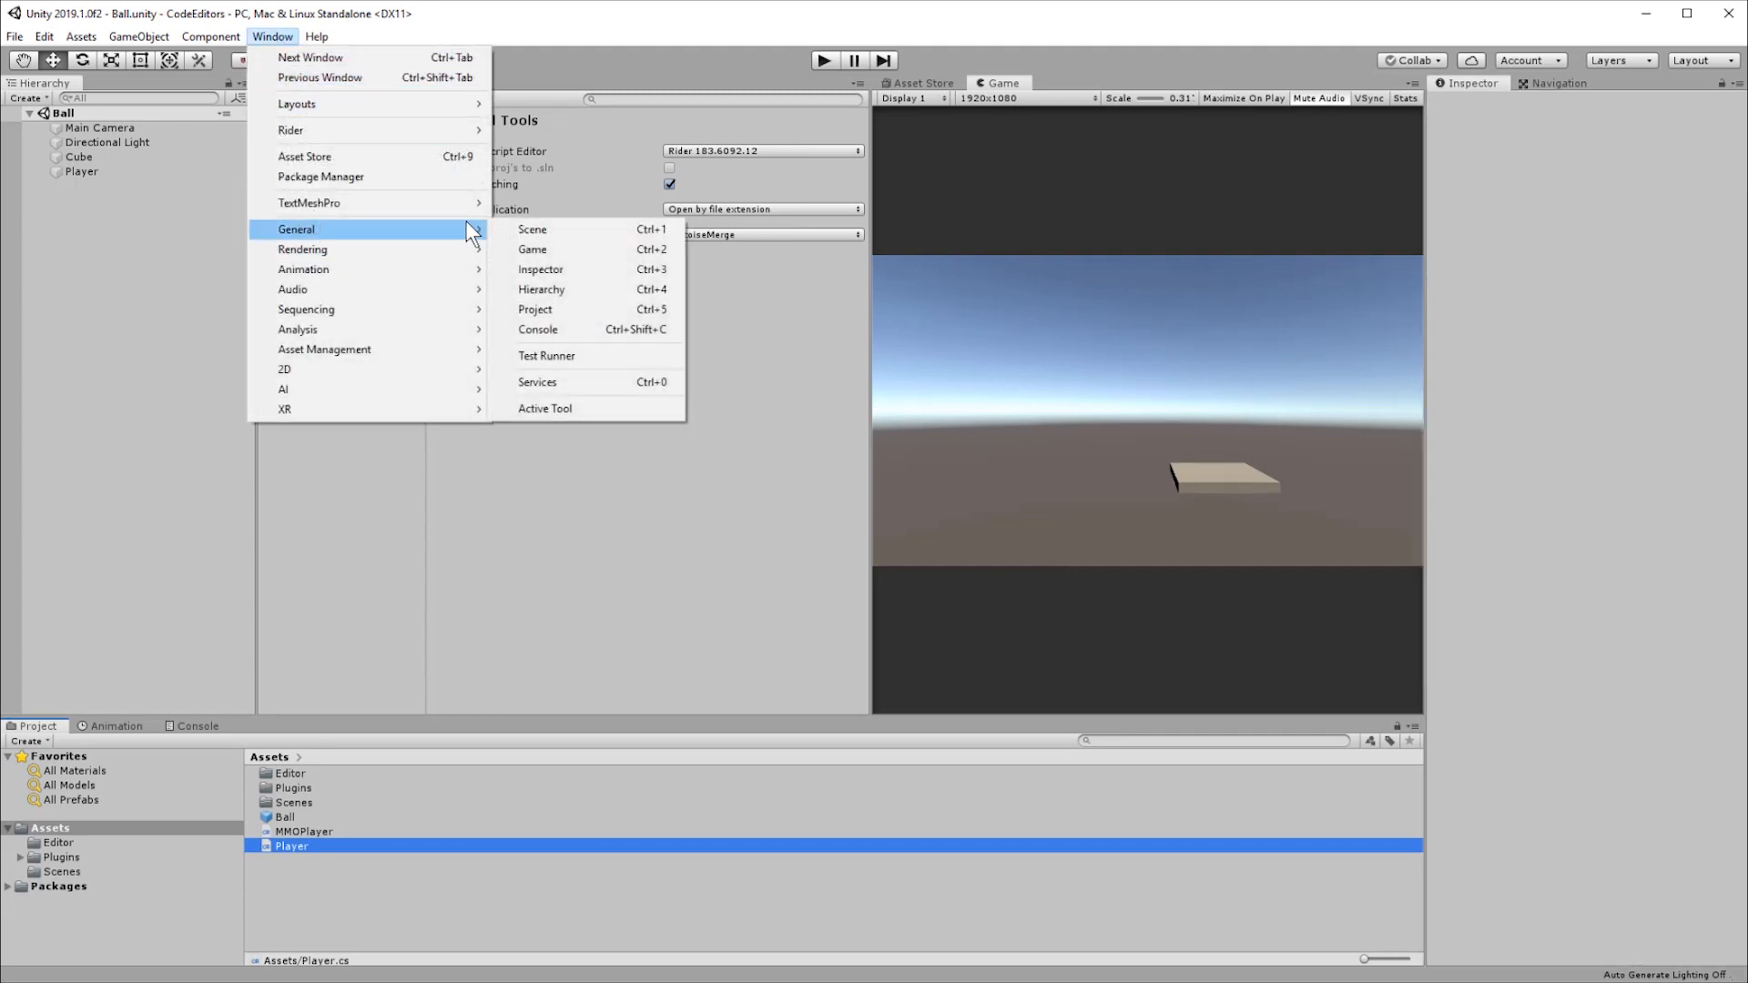
pyautogui.click(546, 356)
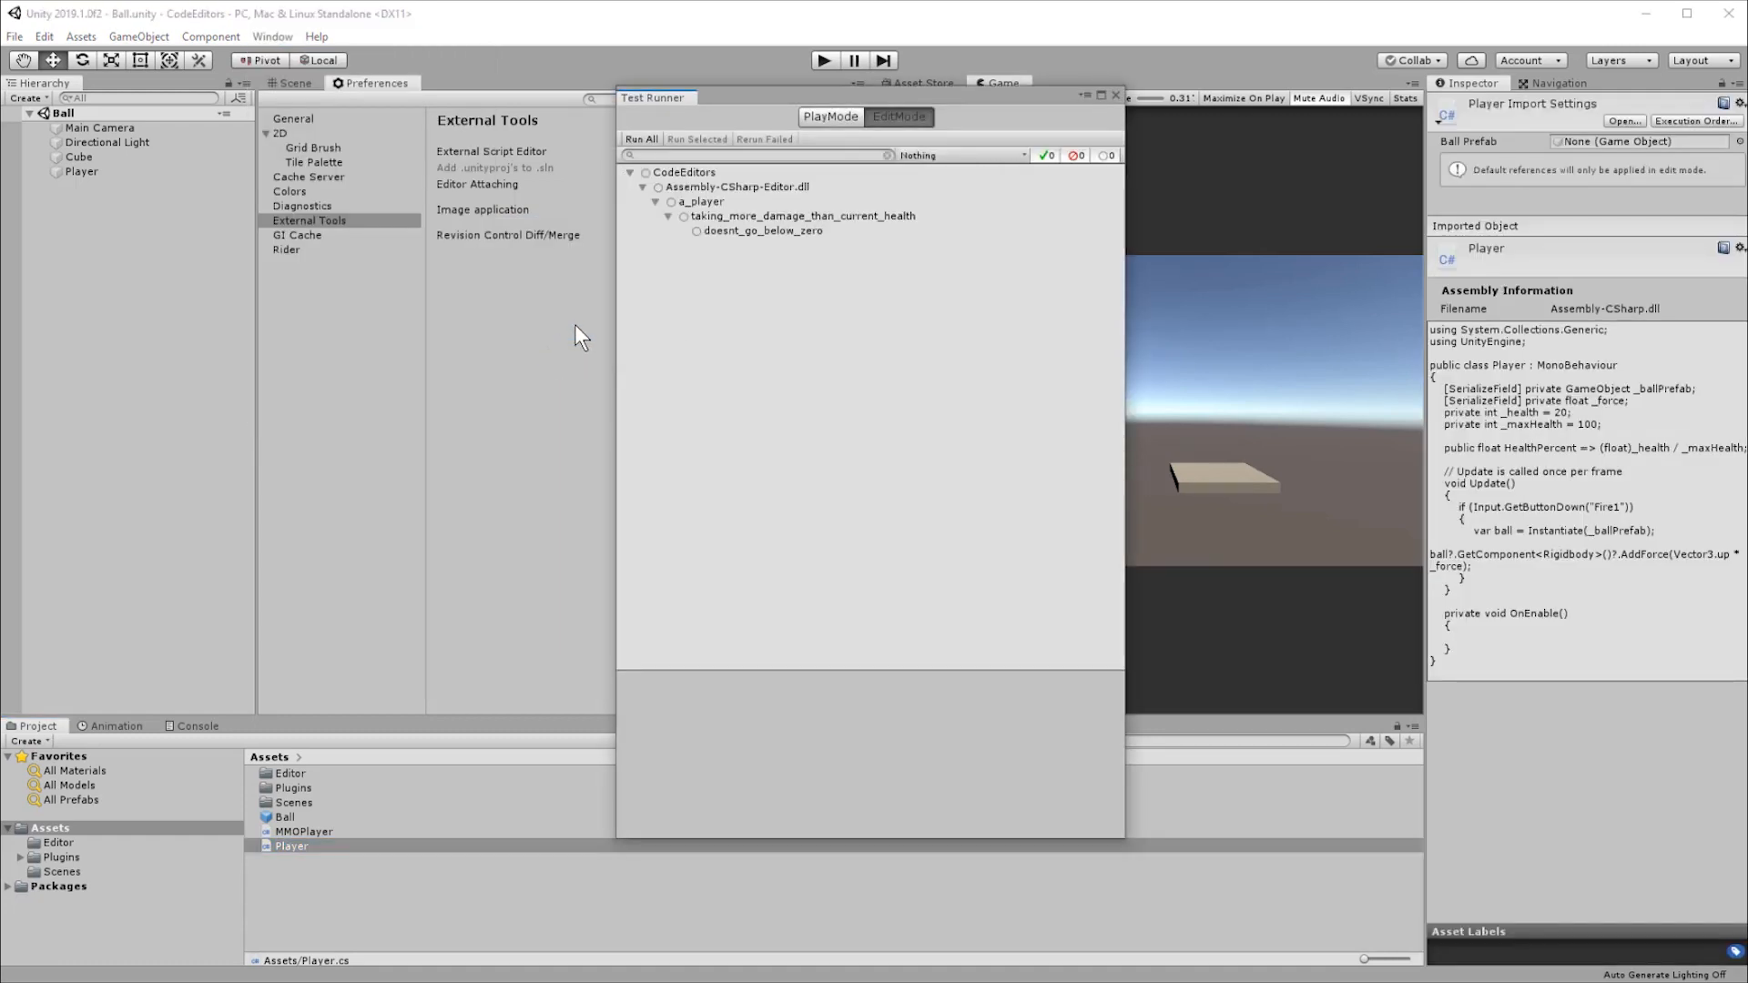
pyautogui.moveTo(640, 138)
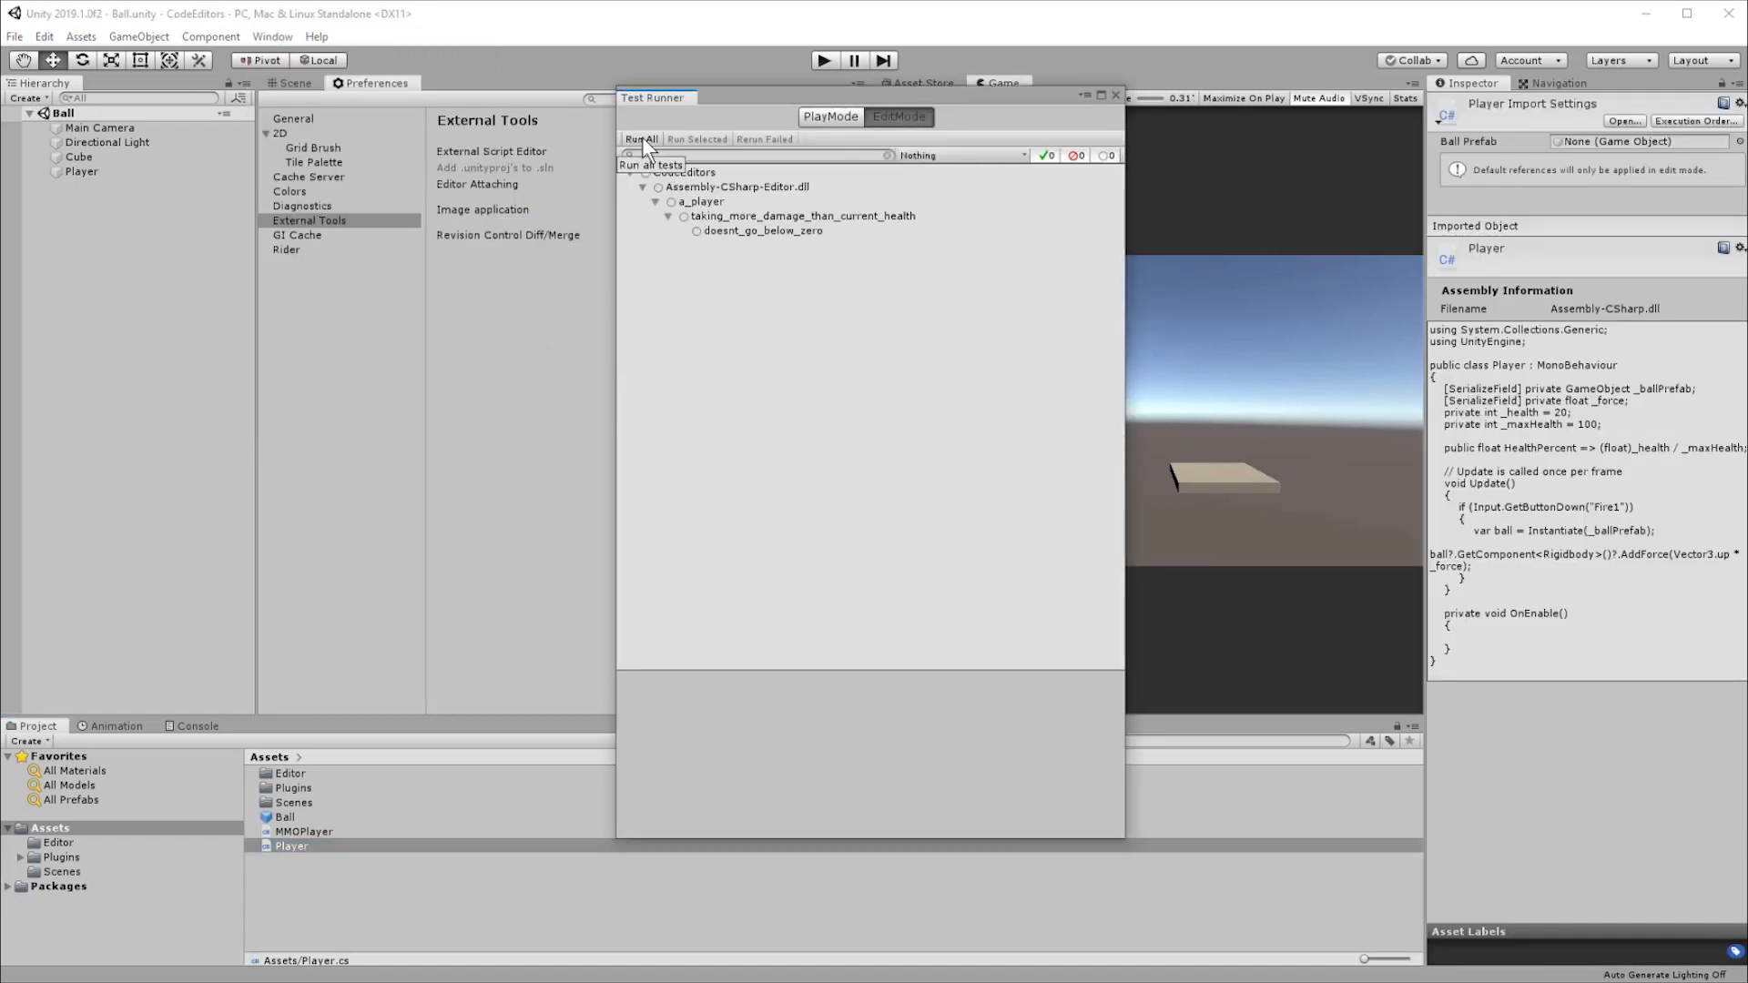
pyautogui.click(640, 139)
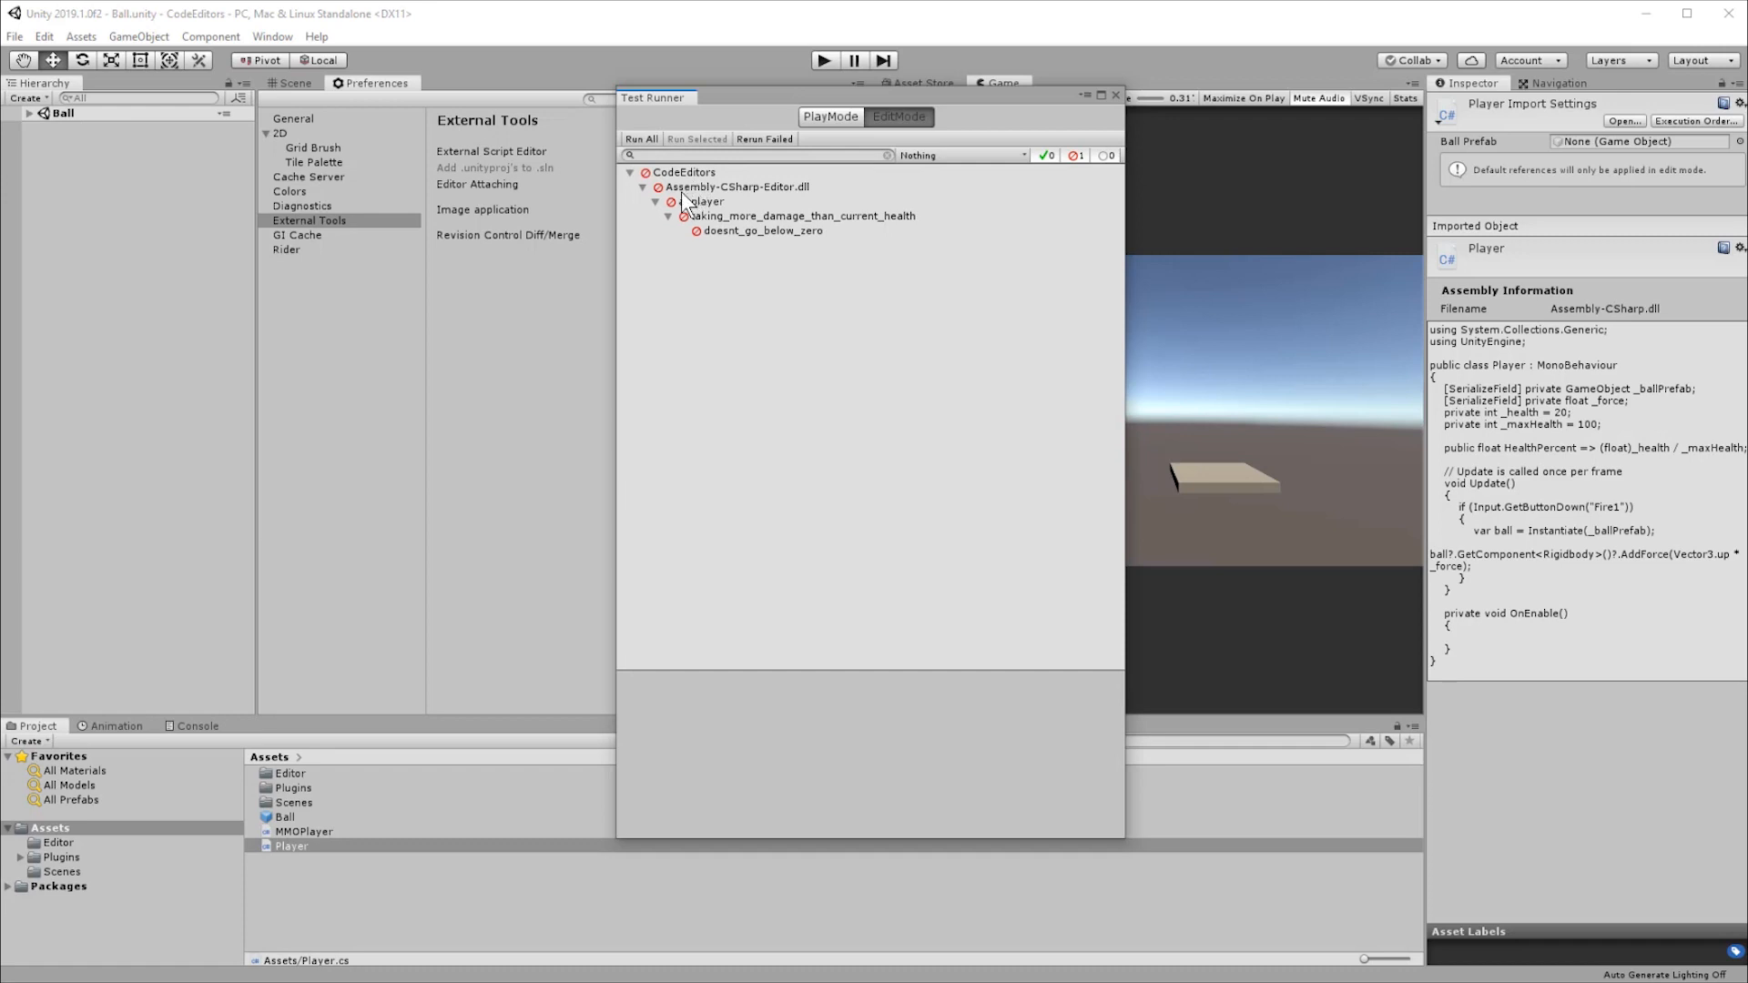
pyautogui.click(801, 215)
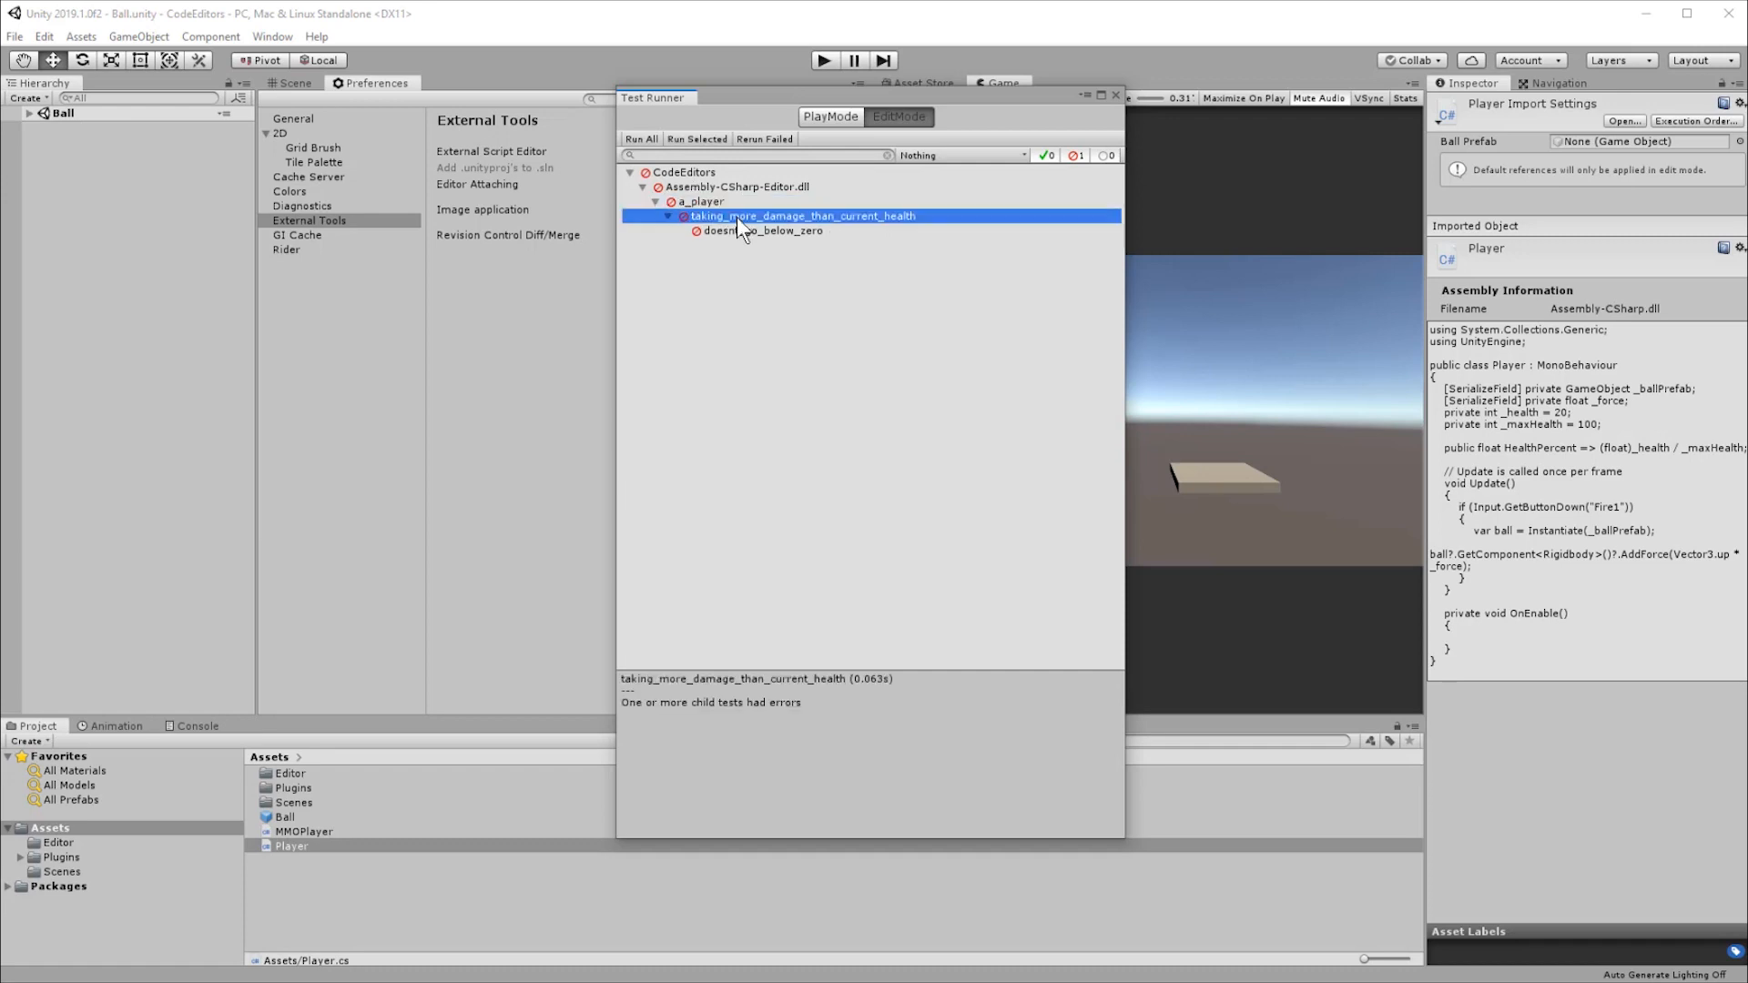
pyautogui.click(763, 231)
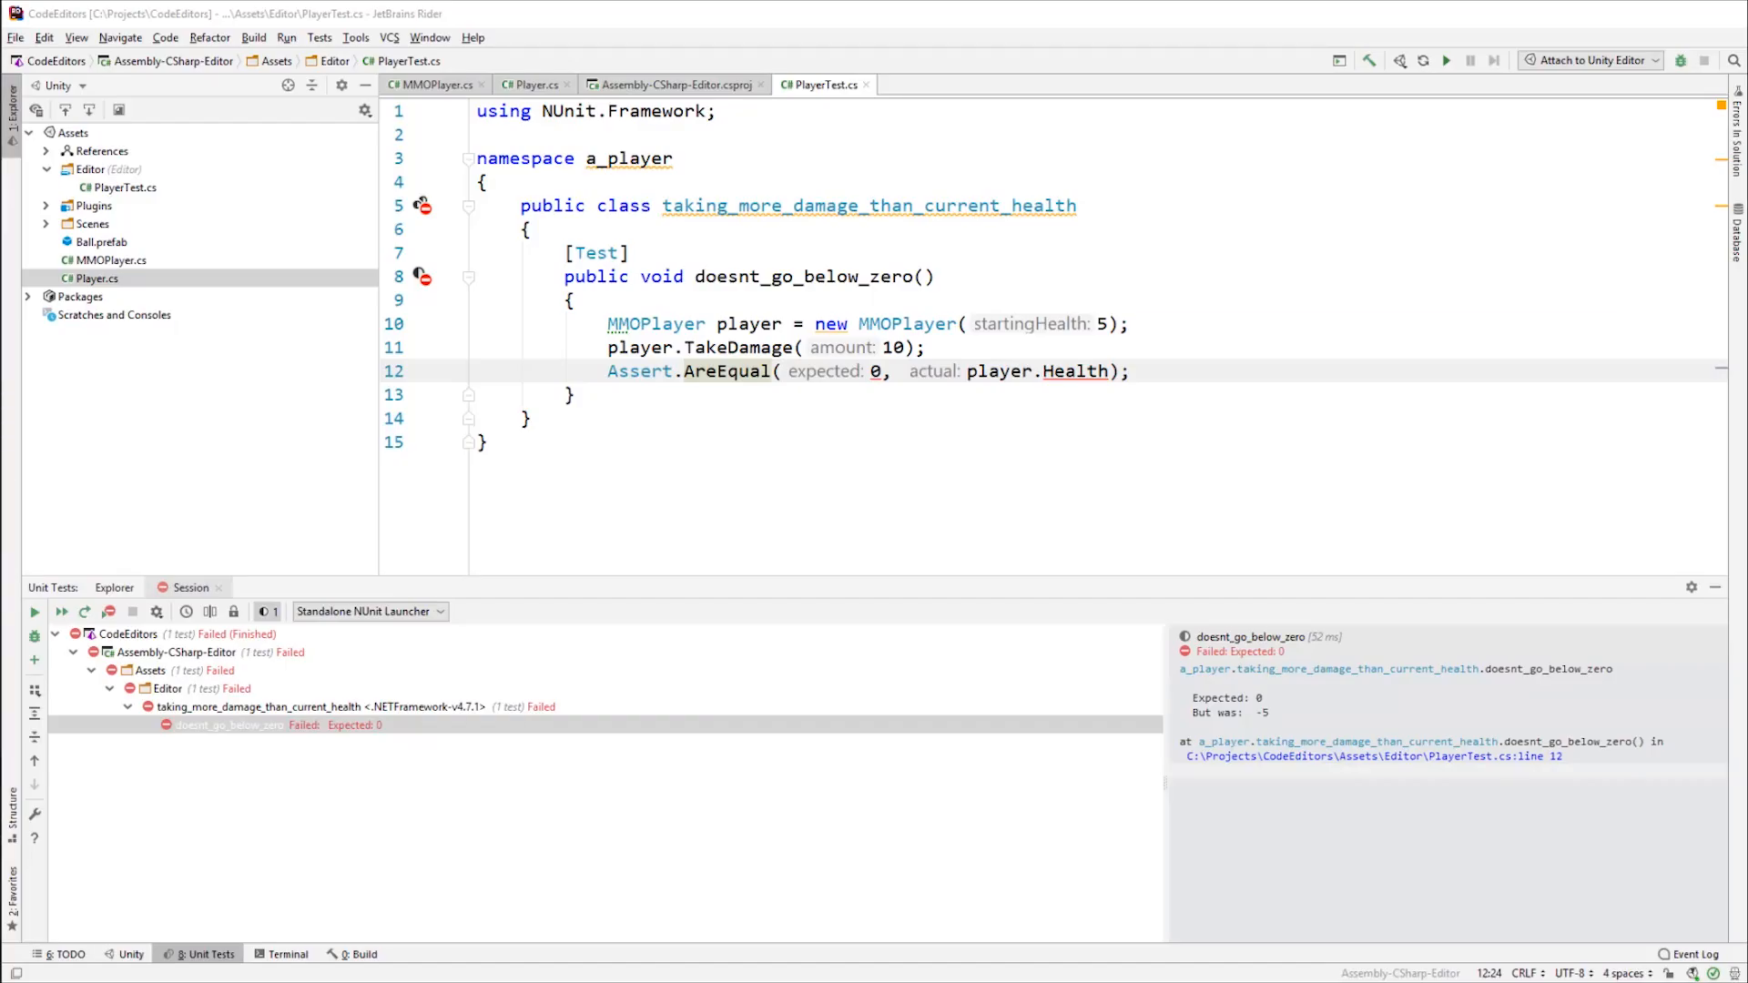
# - Rerun doesnt_go_below_zero, which still fails, and go to TakeDamage in MMOPlayer.cs
pyautogui.click(34, 611)
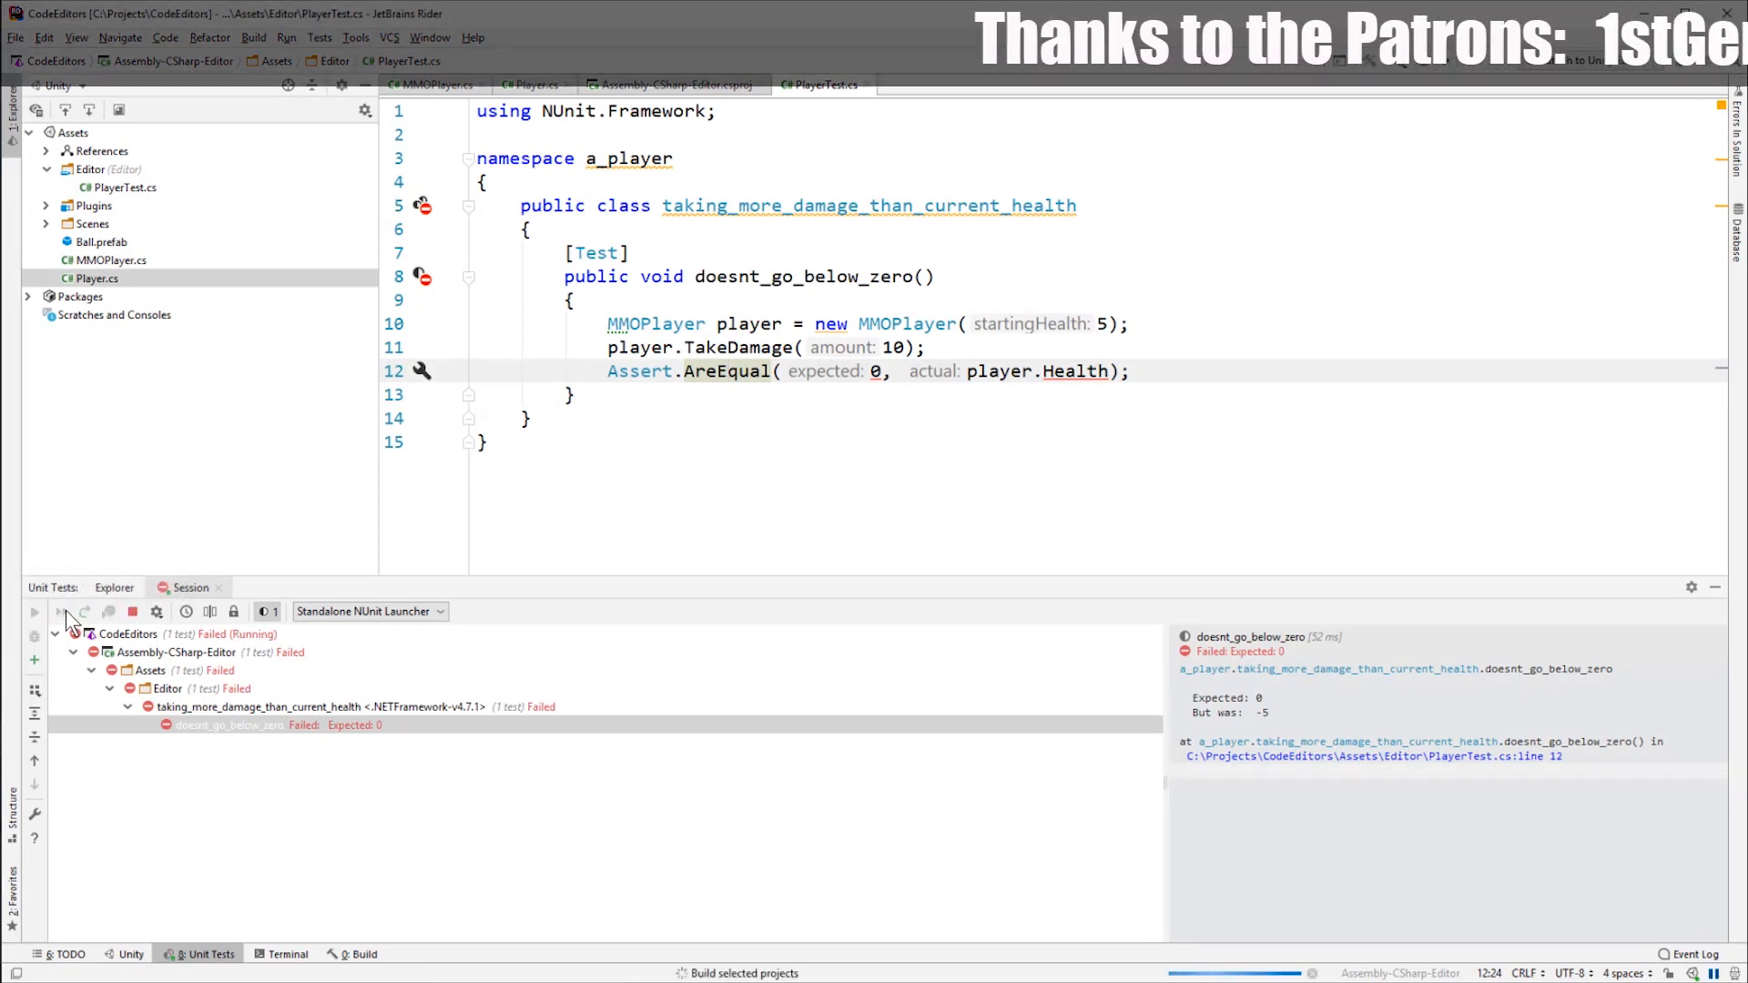
pyautogui.click(59, 611)
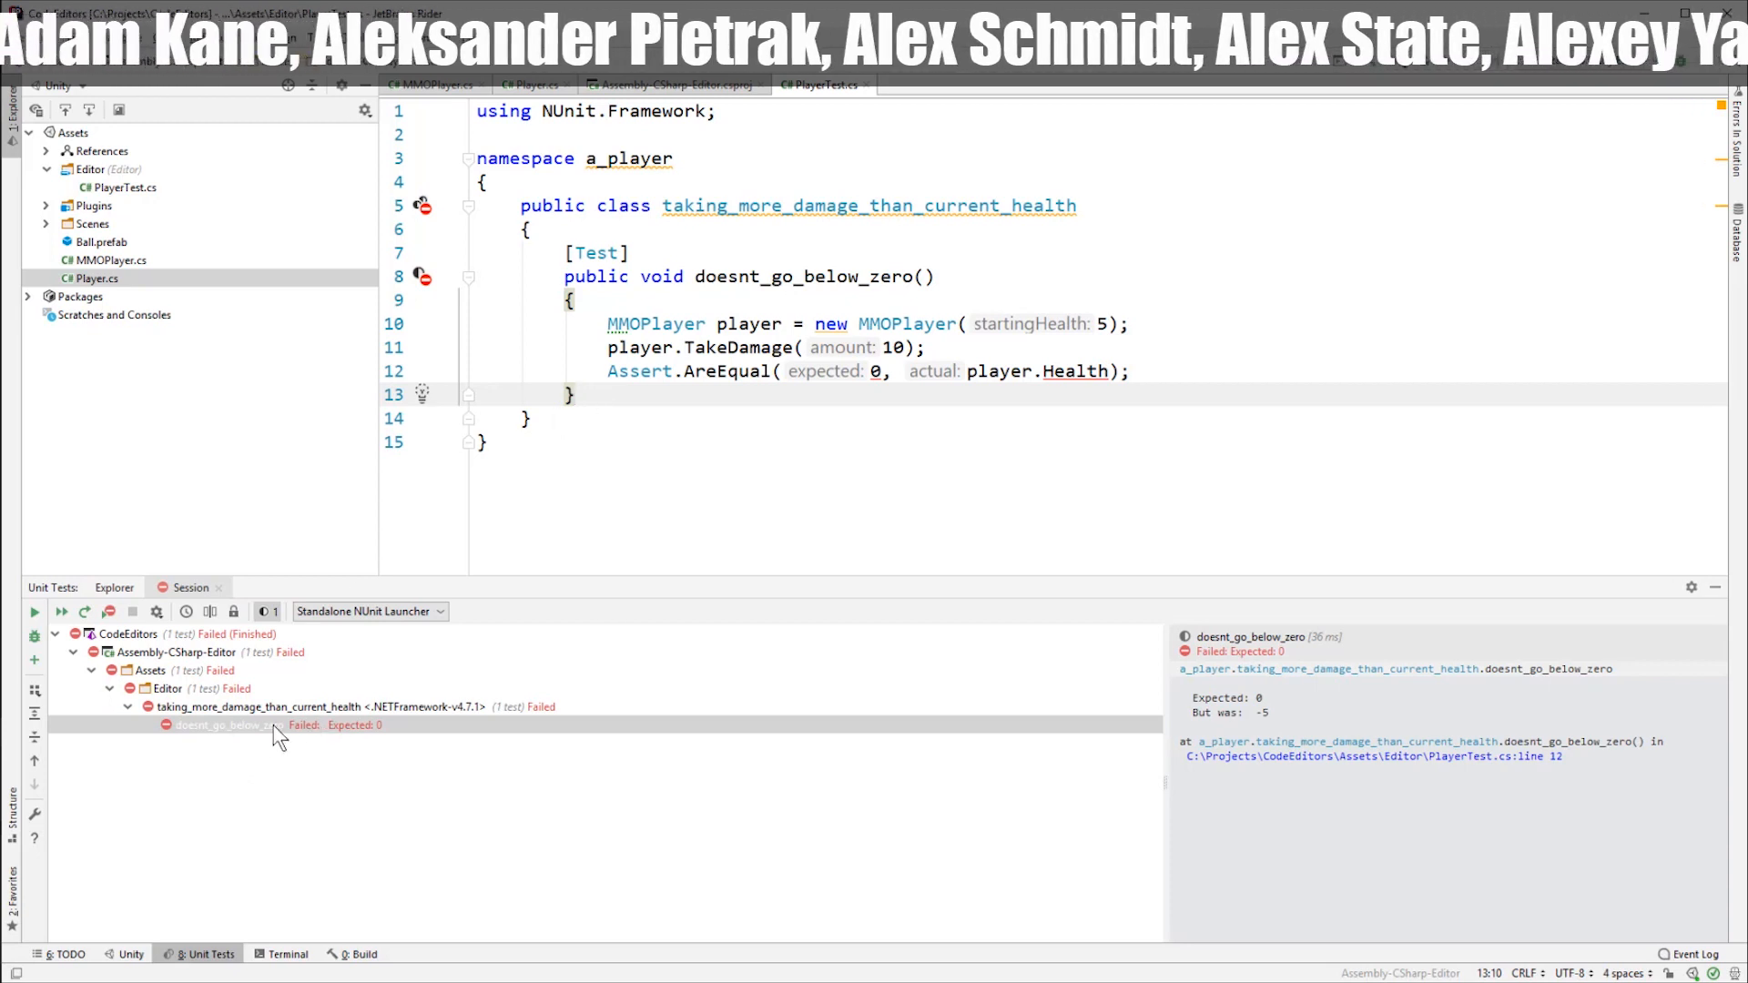
pyautogui.moveTo(739, 347)
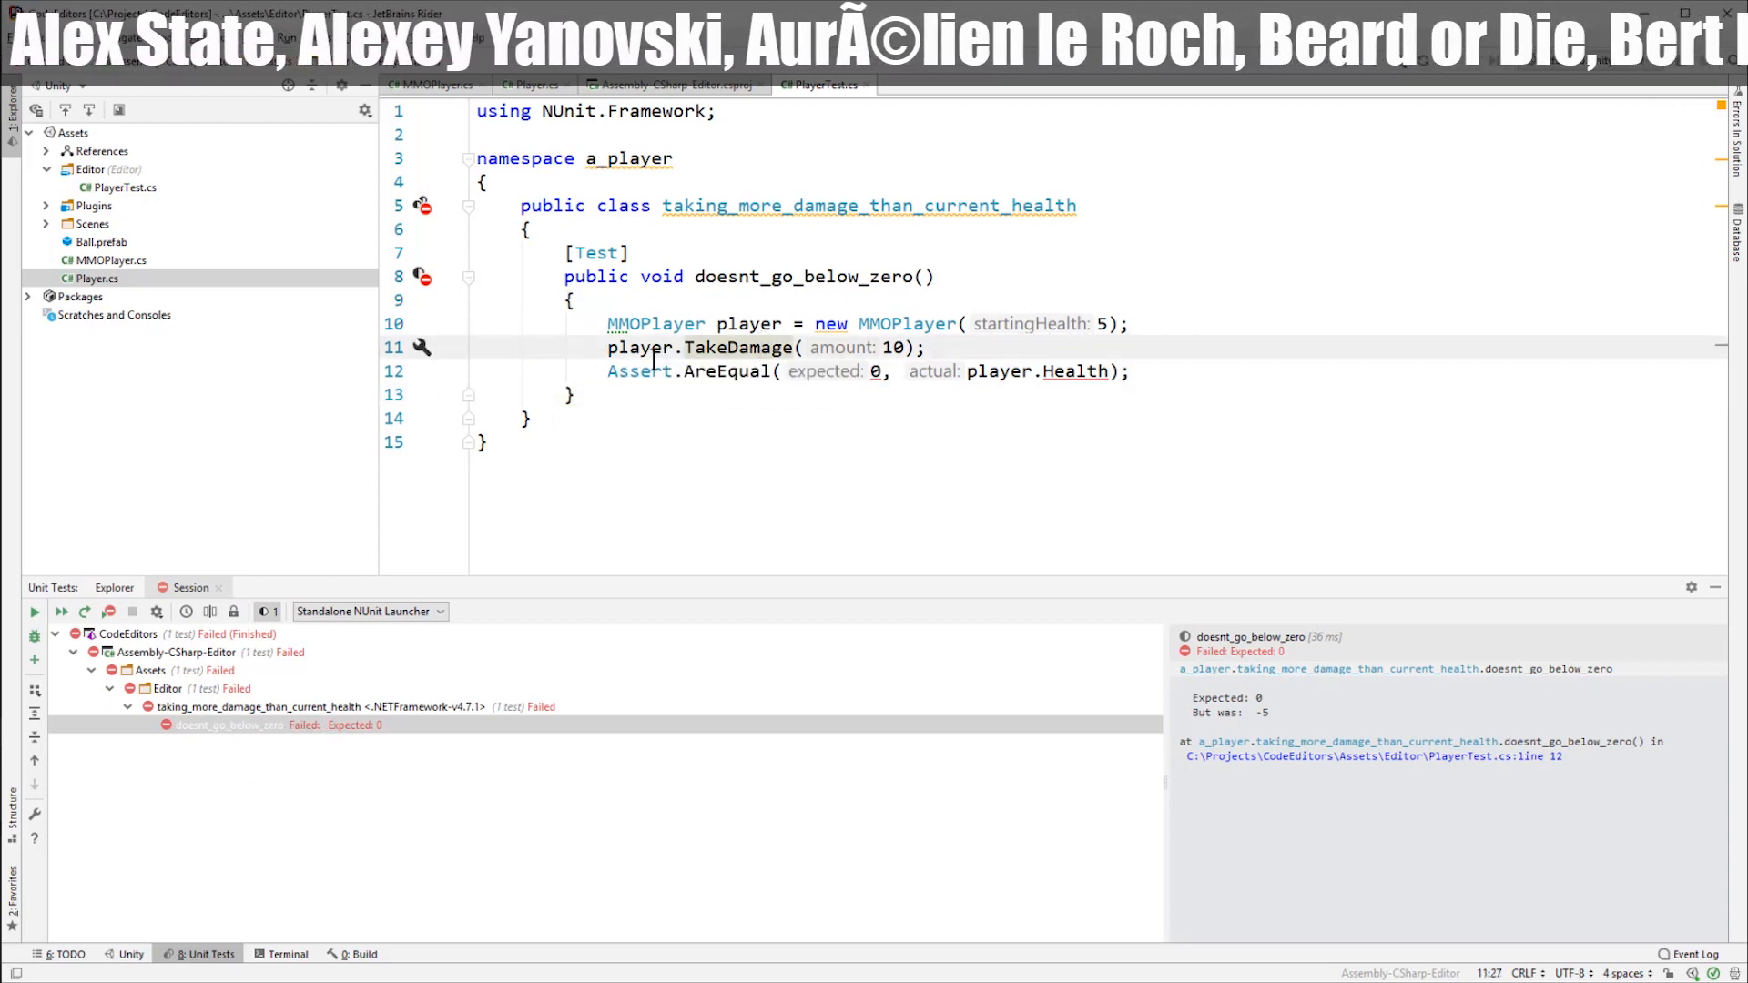
pyautogui.moveTo(725, 371)
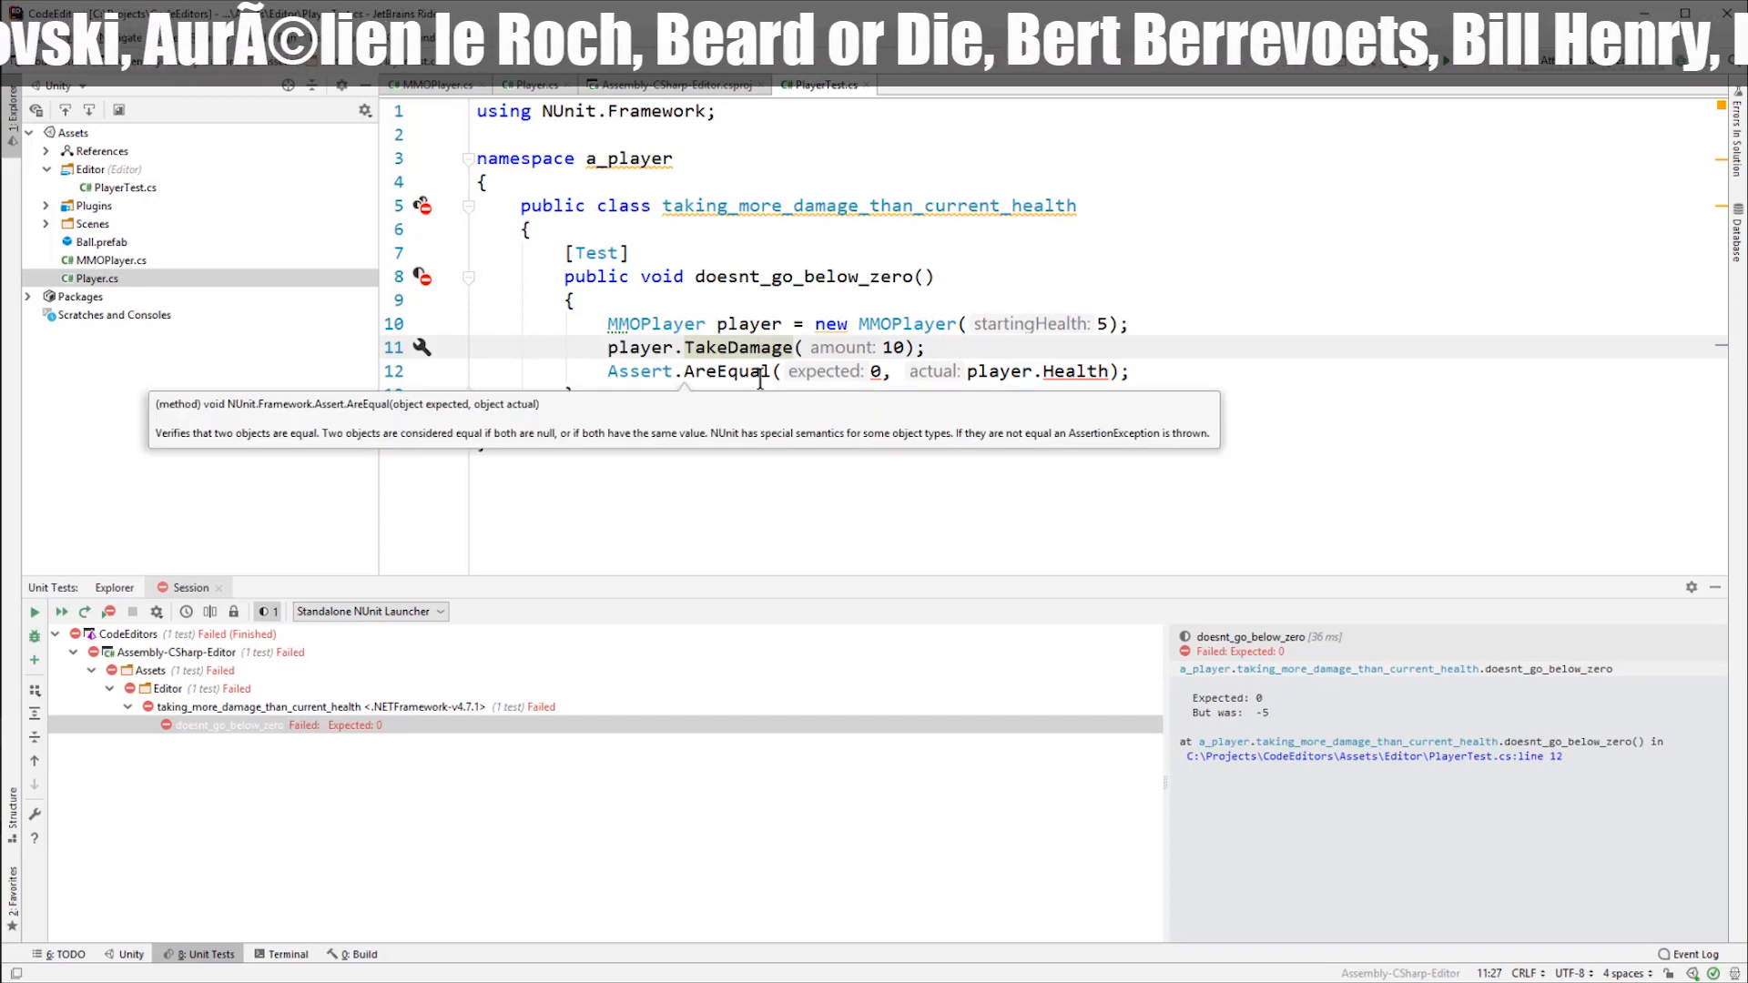
pyautogui.click(332, 85)
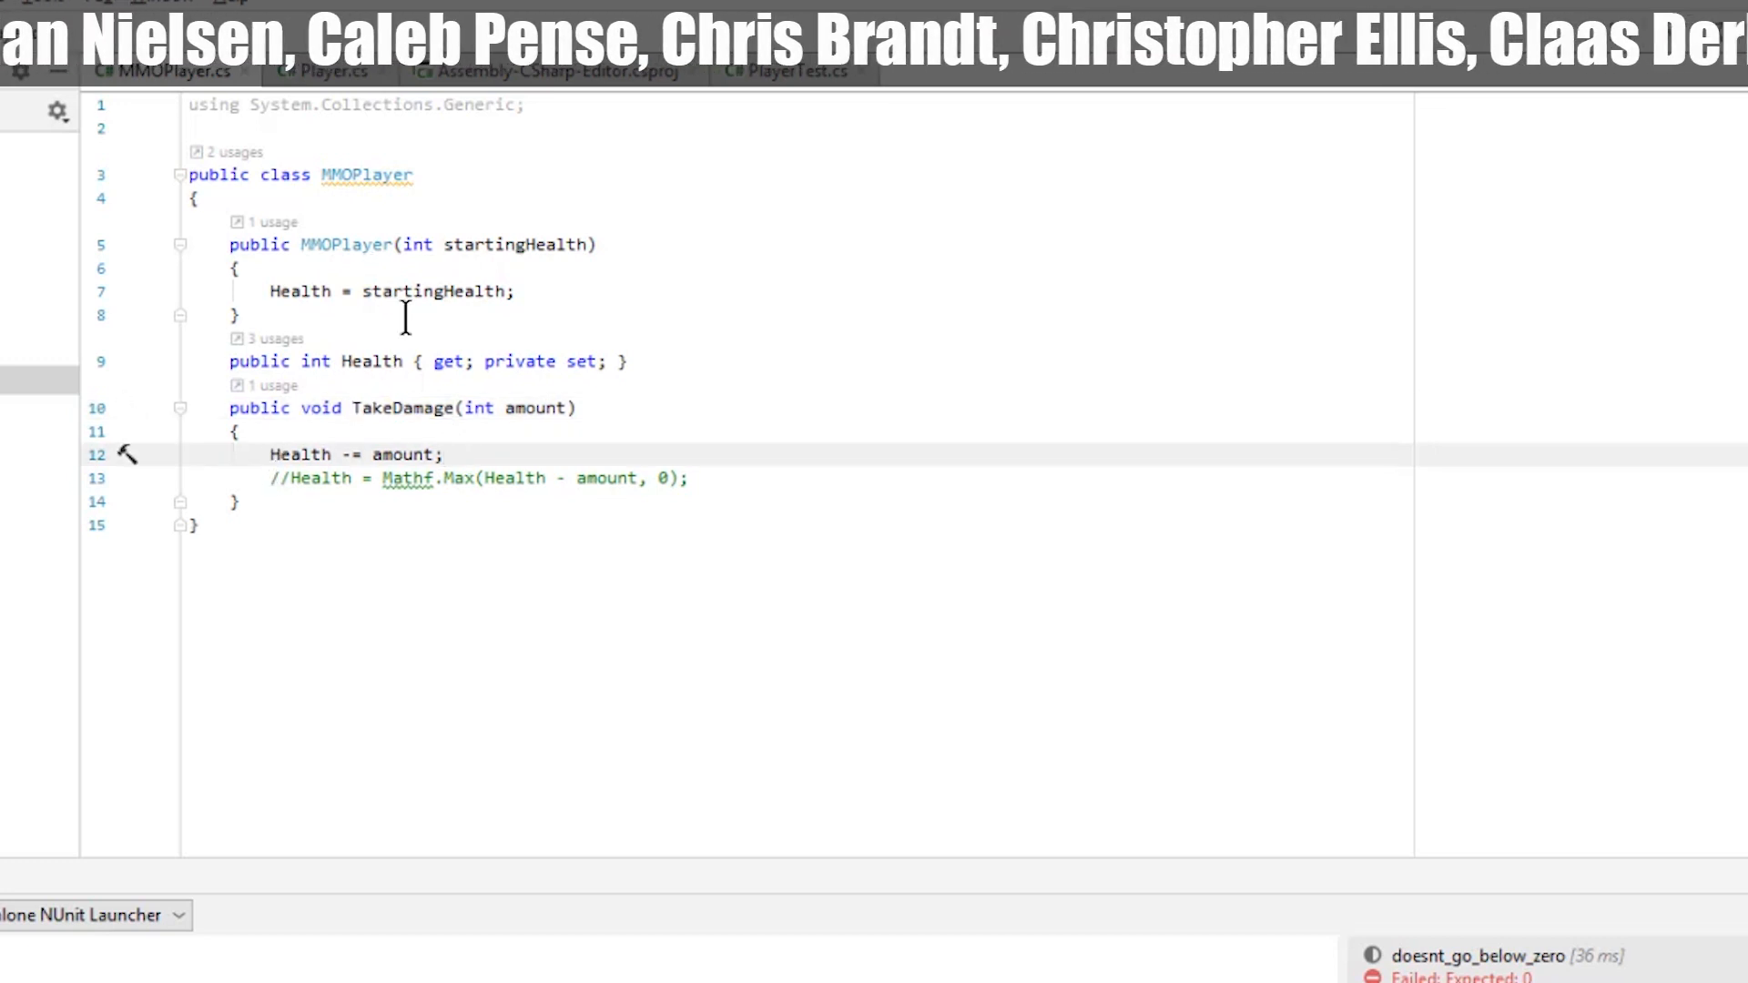
pyautogui.moveTo(405, 453)
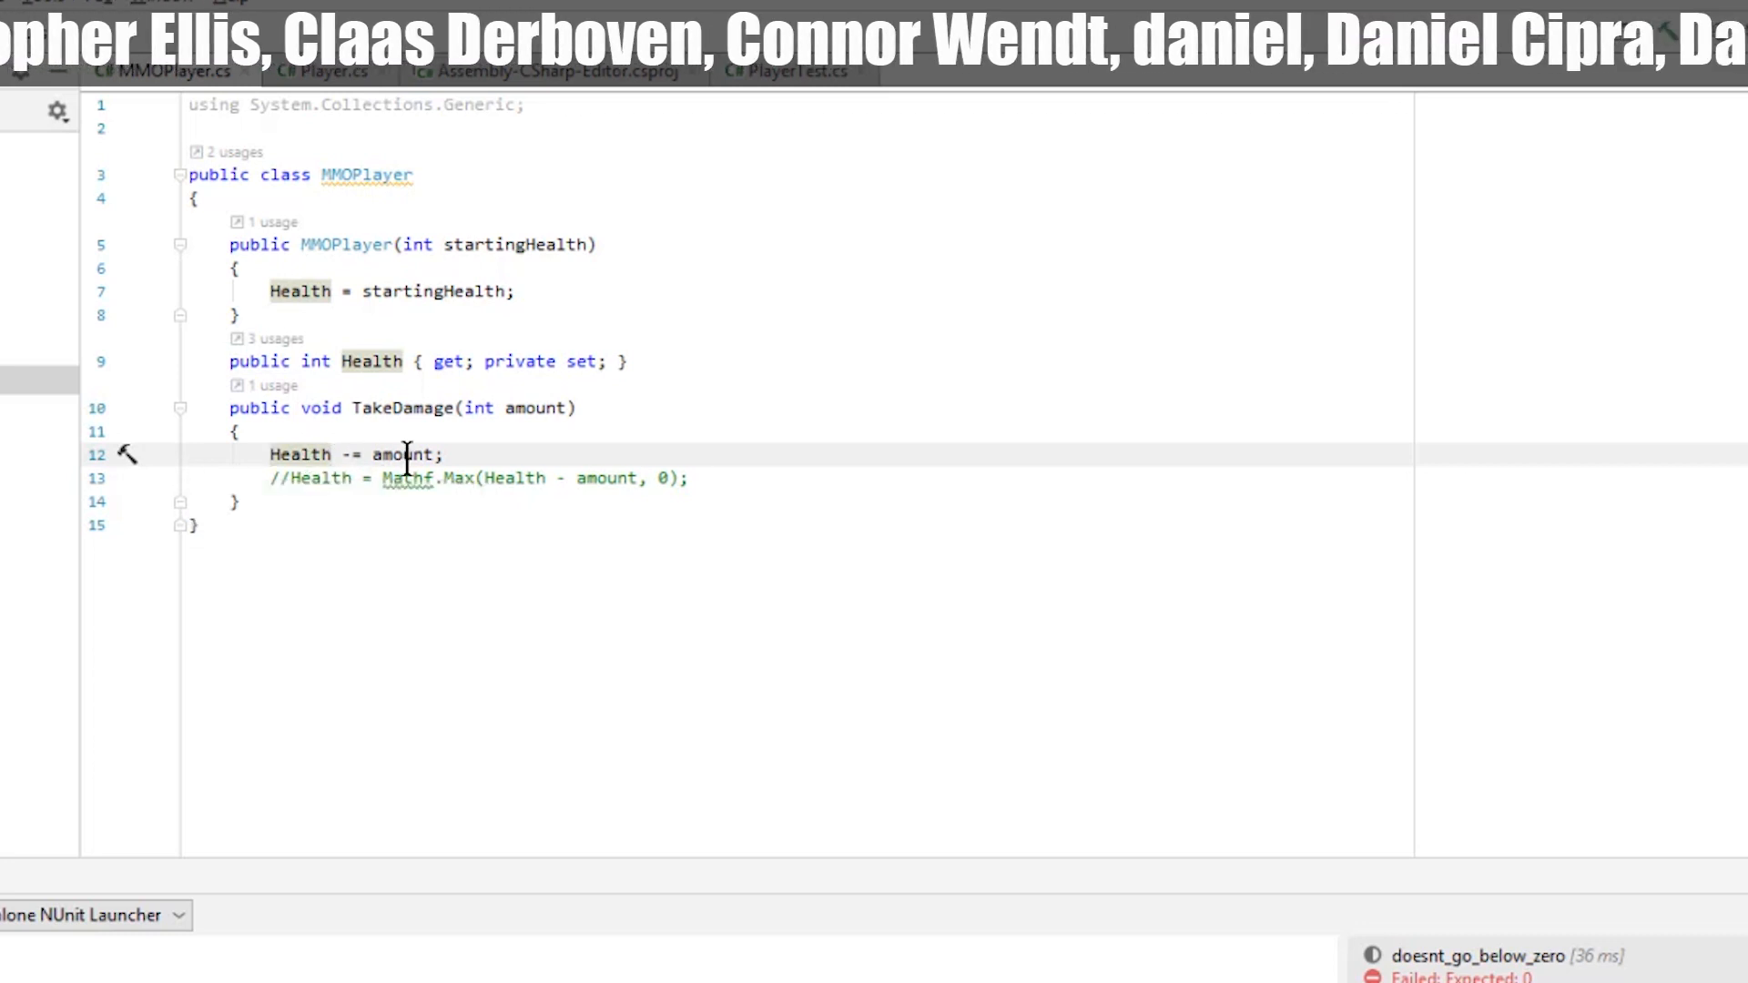
pyautogui.moveTo(299, 454)
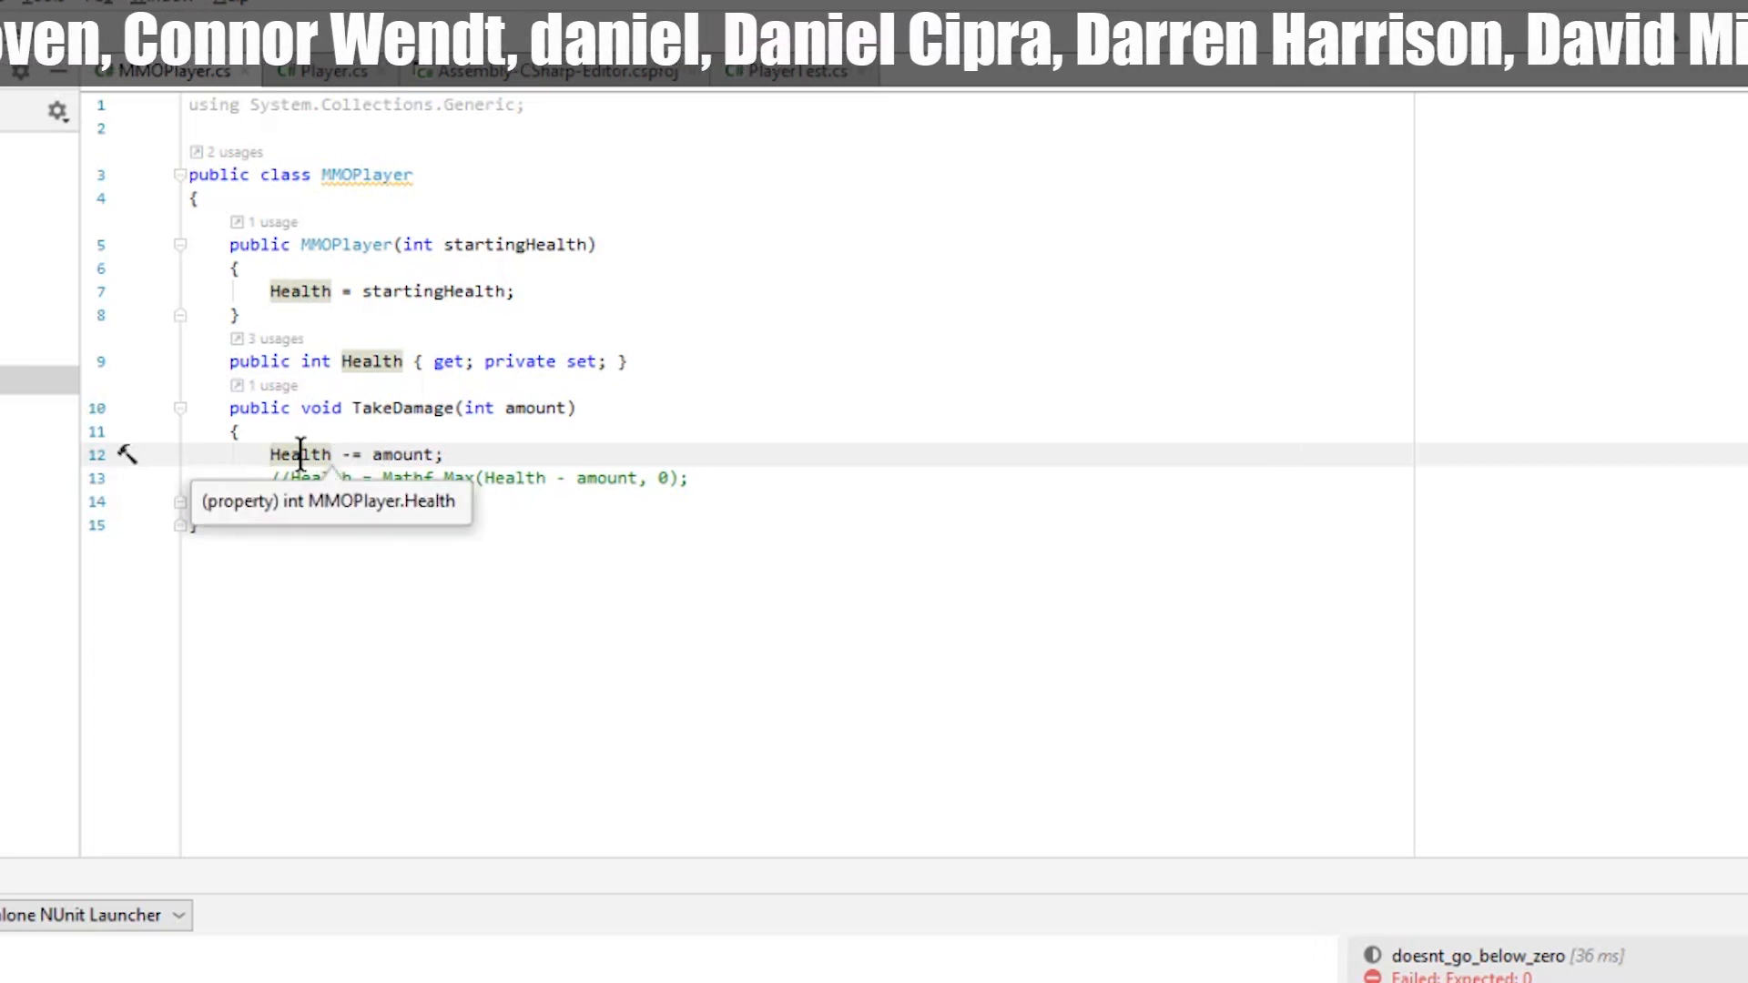
# - Replace 'Health -= amount;' with the Mathf.Max clamp and add 'using UnityEngine'
pyautogui.write('//')
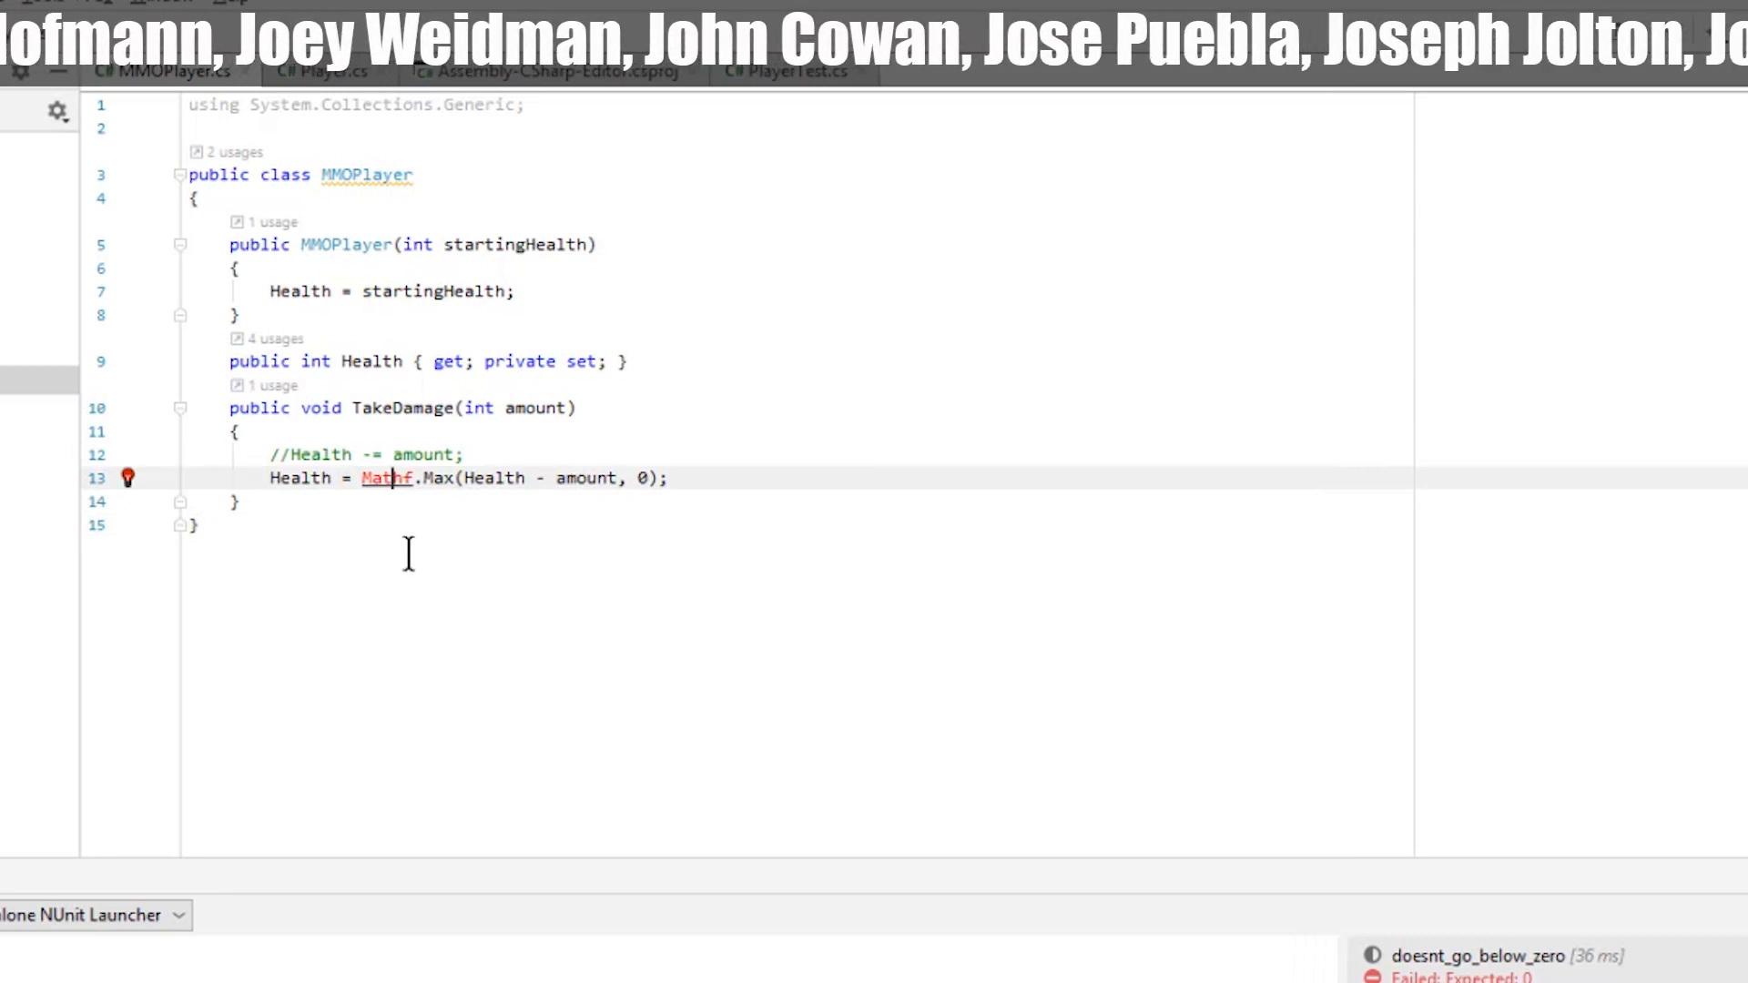
pyautogui.click(127, 477)
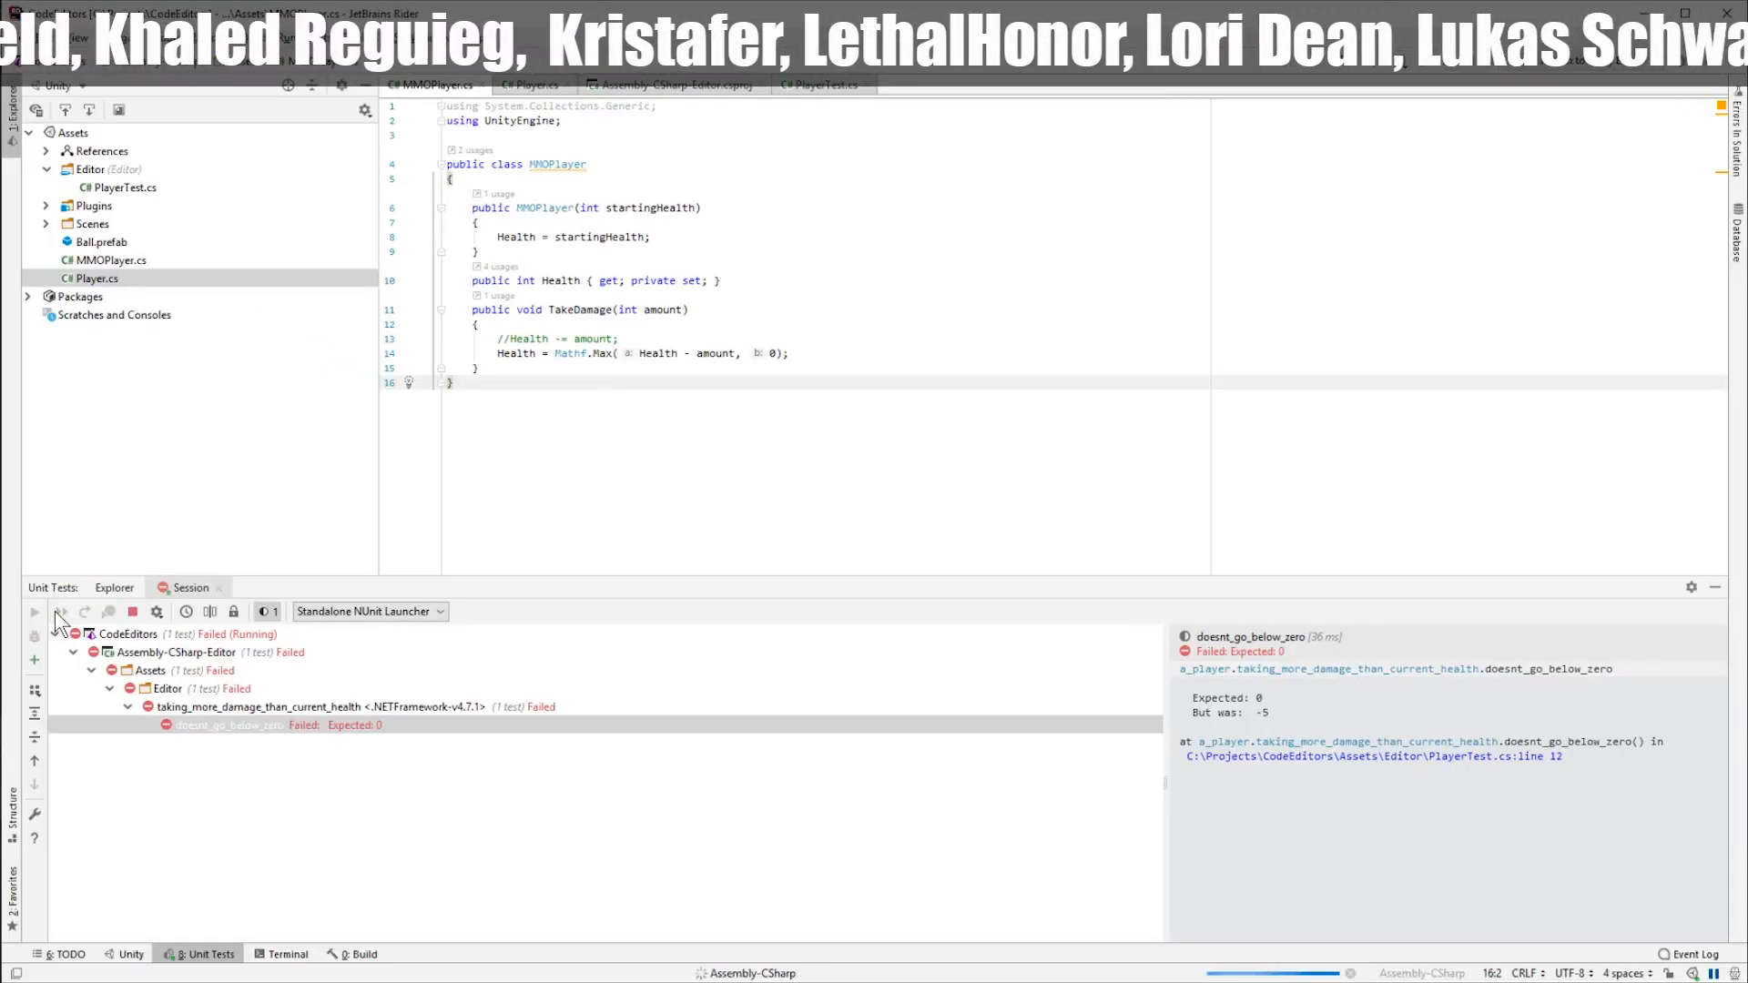
# - Rerun doesnt_go_below_zero until it passes, with every session test successful
pyautogui.click(33, 611)
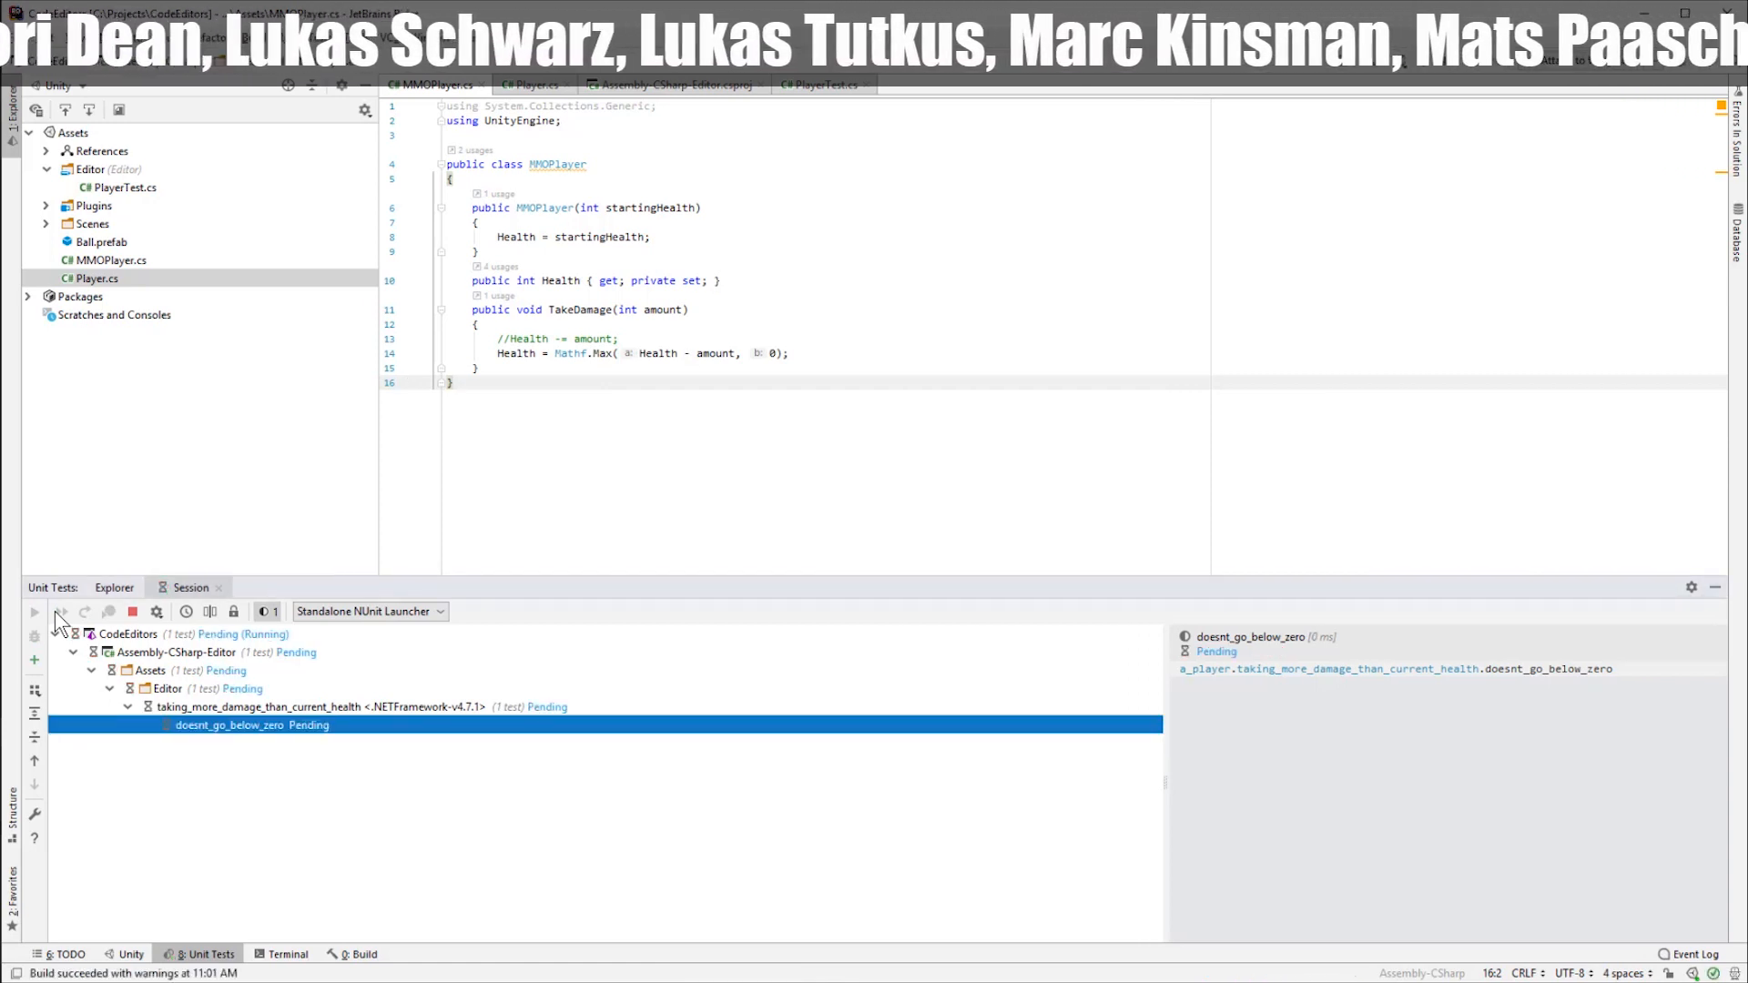
pyautogui.click(33, 611)
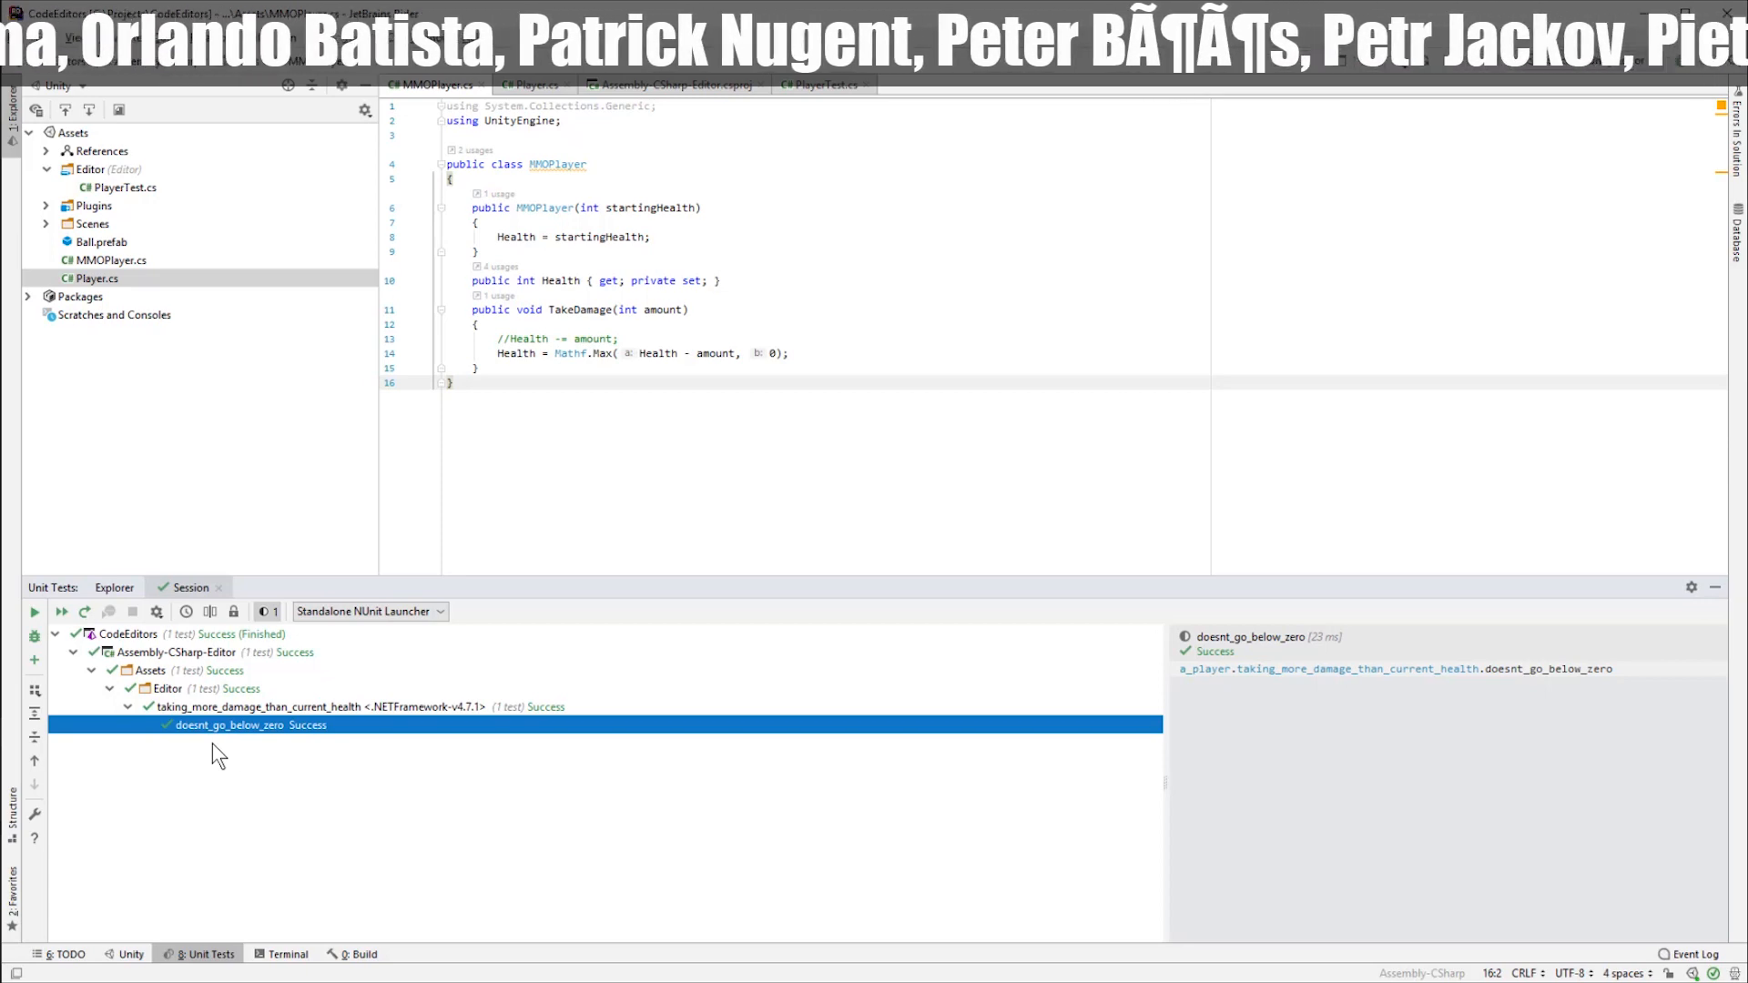
pyautogui.moveTo(225, 754)
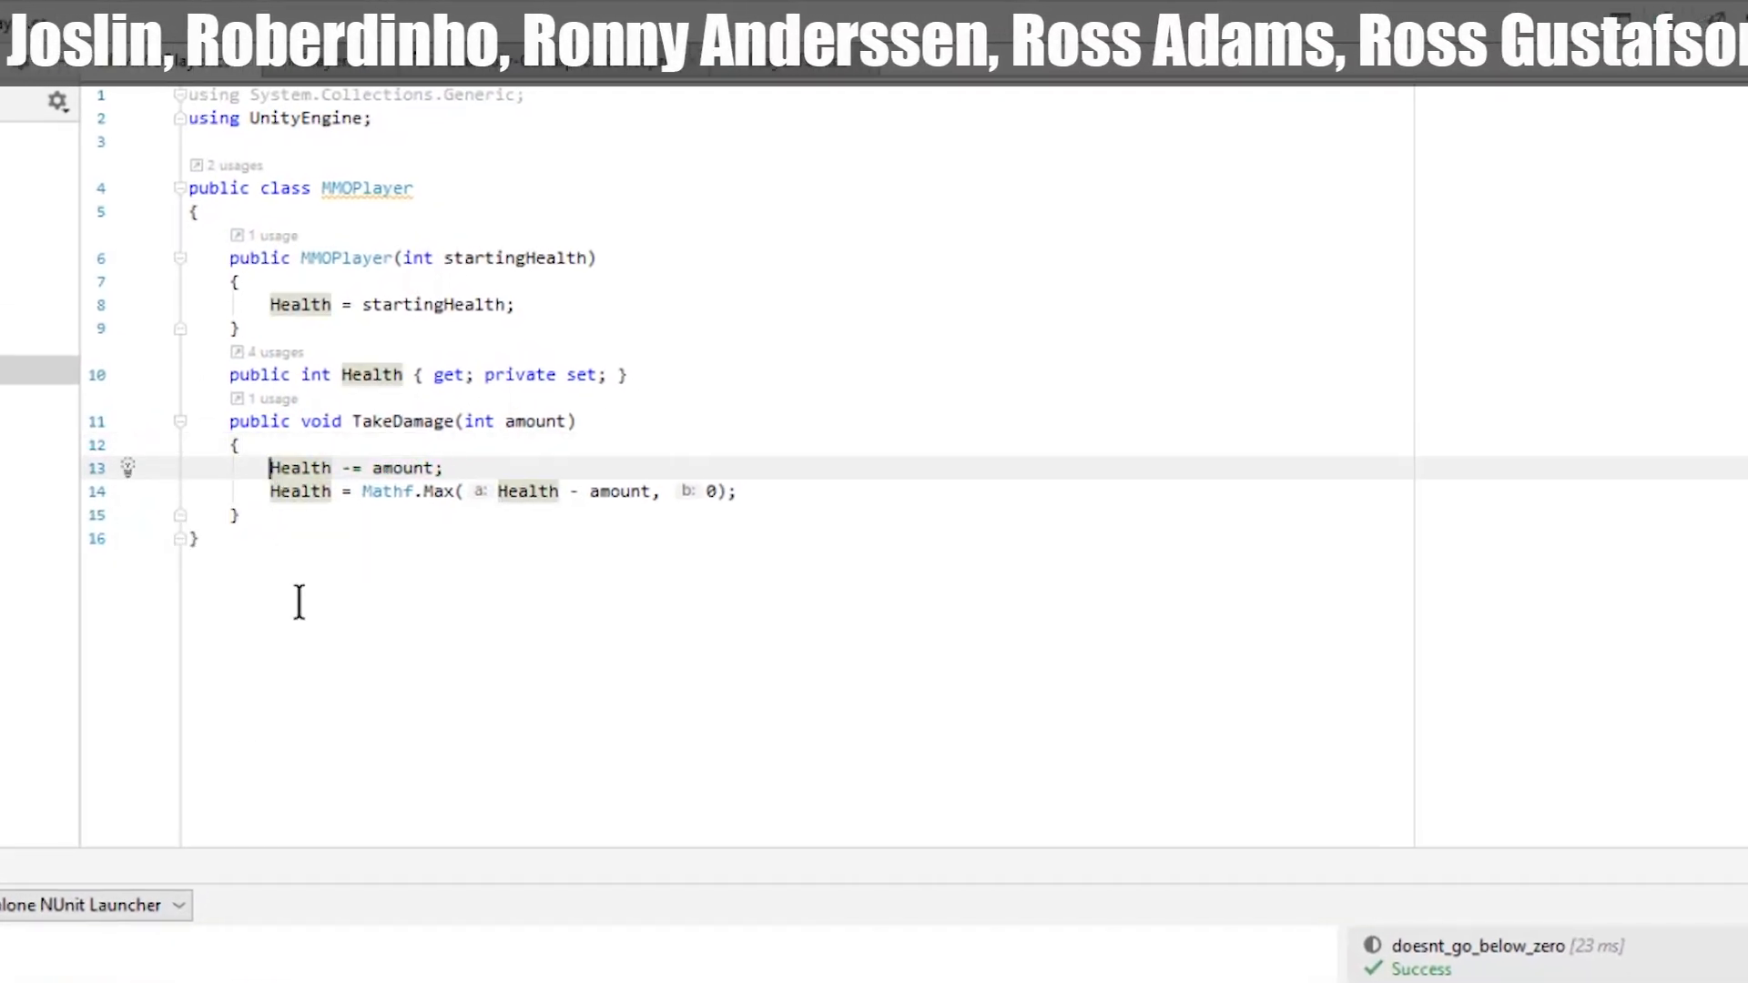
# - Comment out the Mathf.Max clamp line and set a breakpoint on the subtraction line
pyautogui.press('ctrl+/')
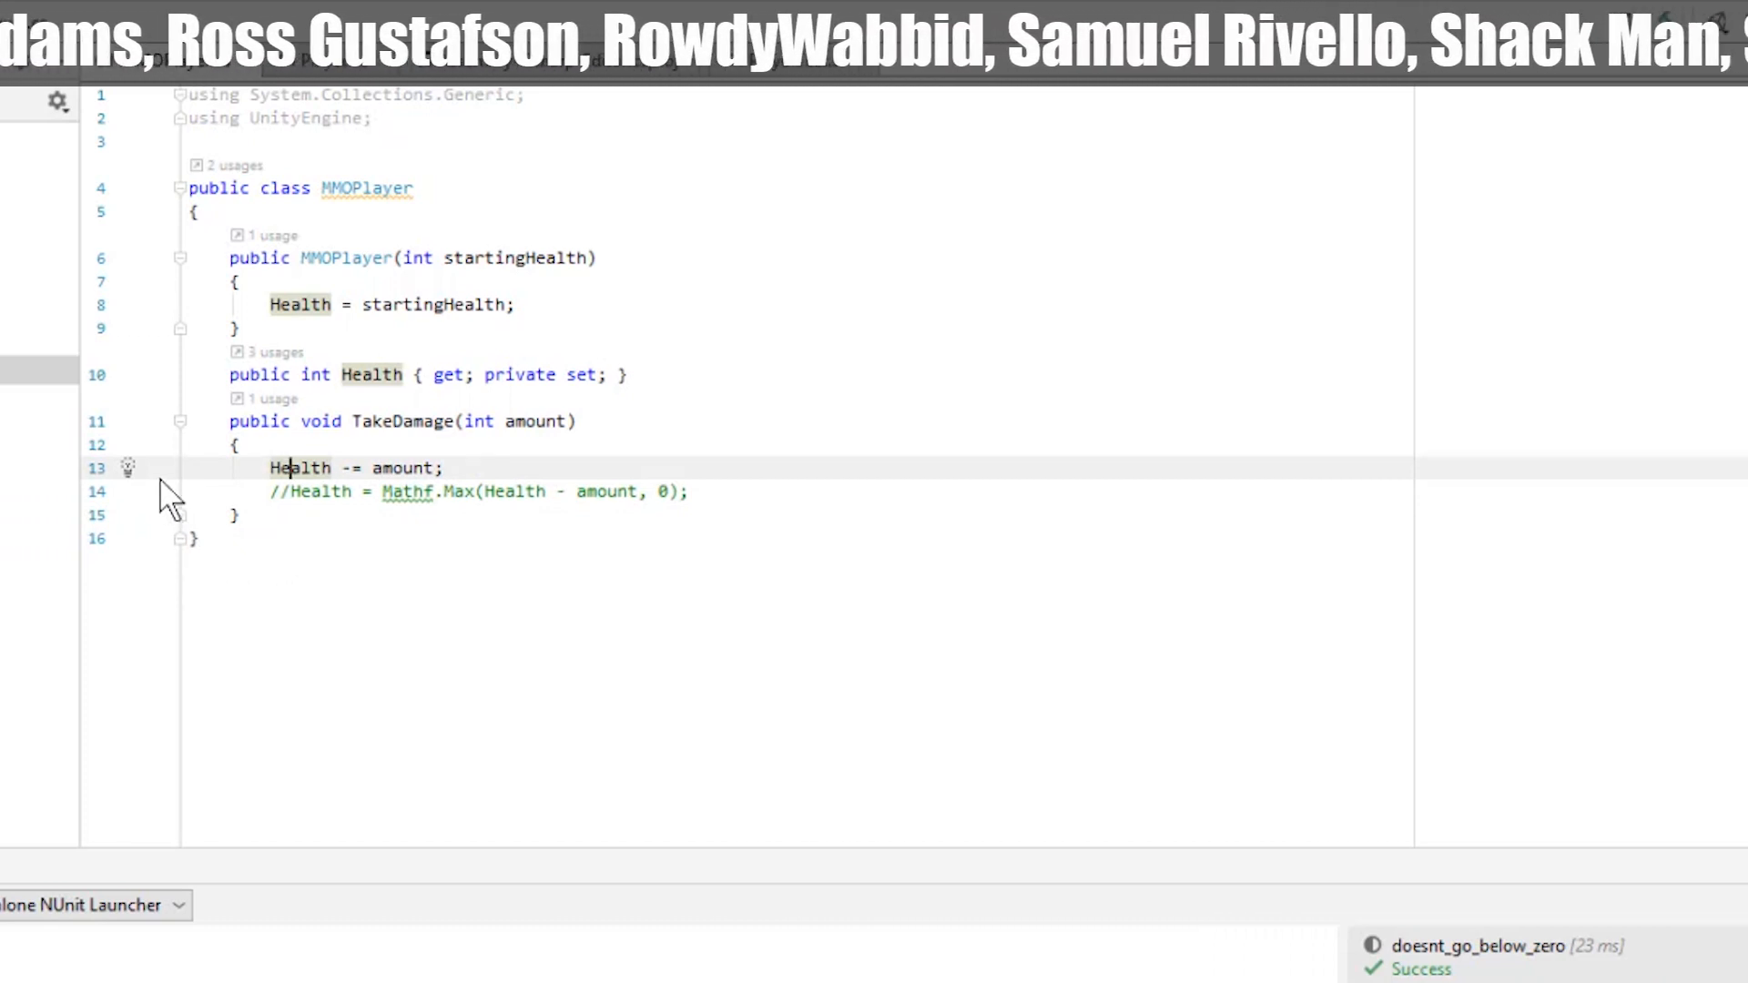
pyautogui.click(153, 467)
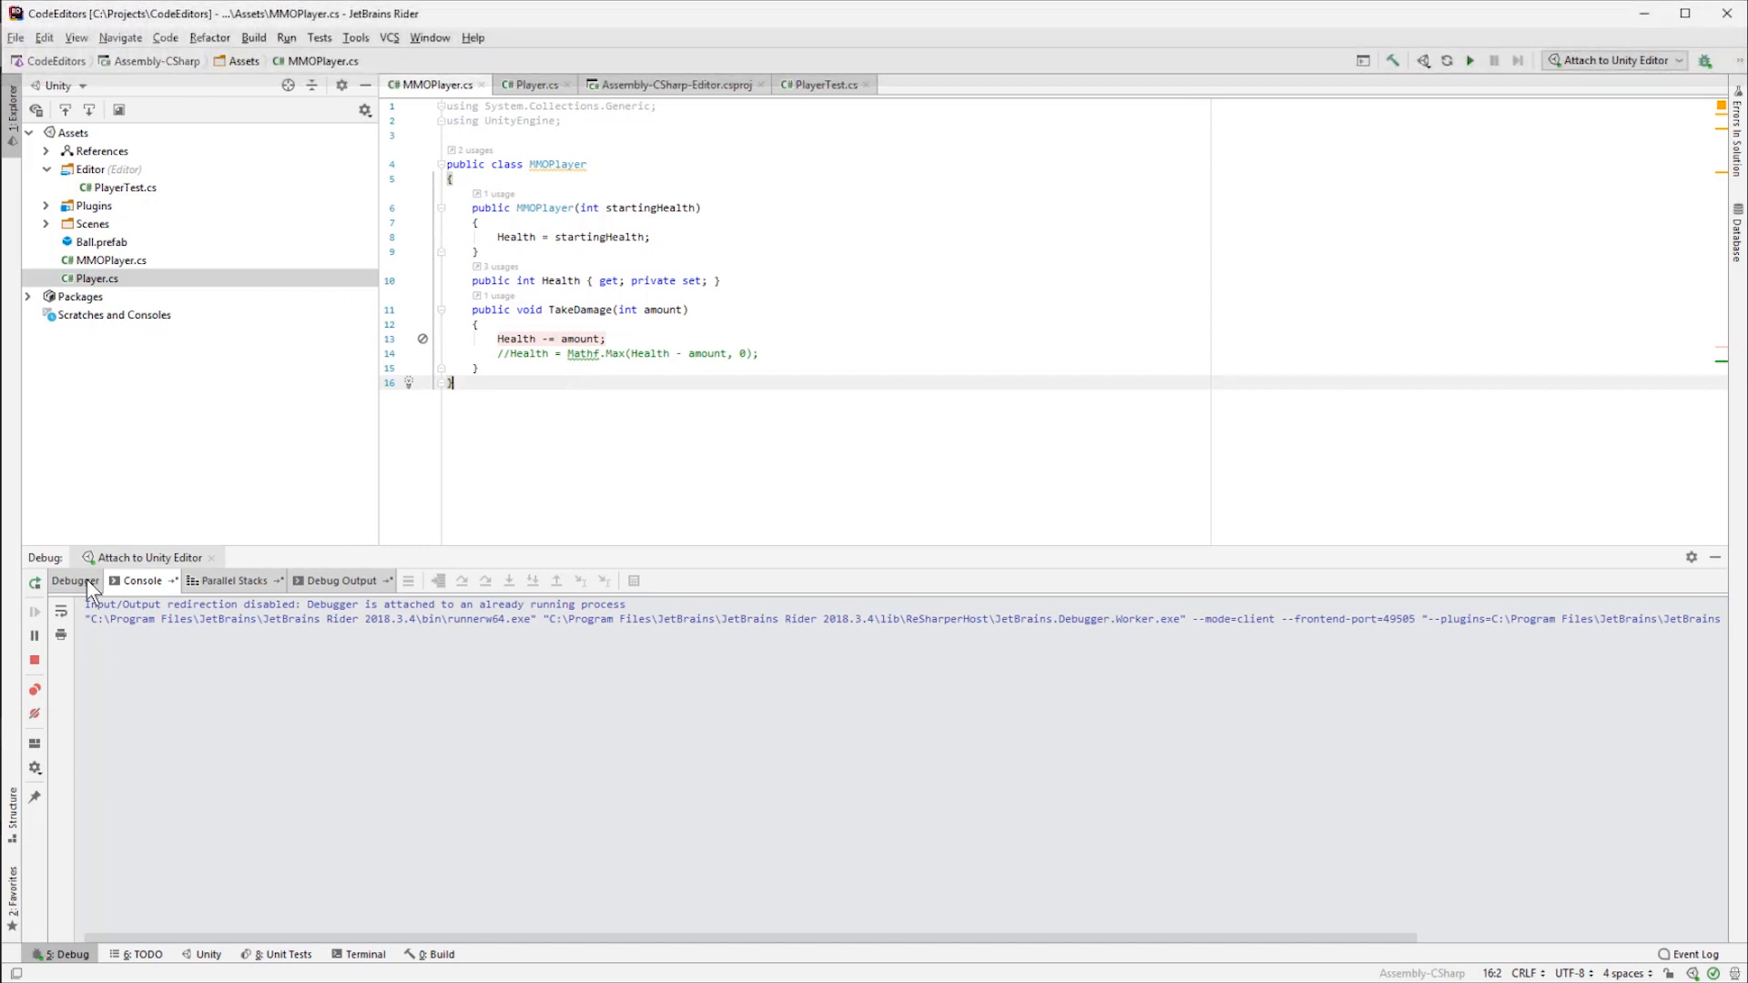
# - Rerun doesnt_go_below_zero from the session results; it fails again with -5
pyautogui.click(284, 953)
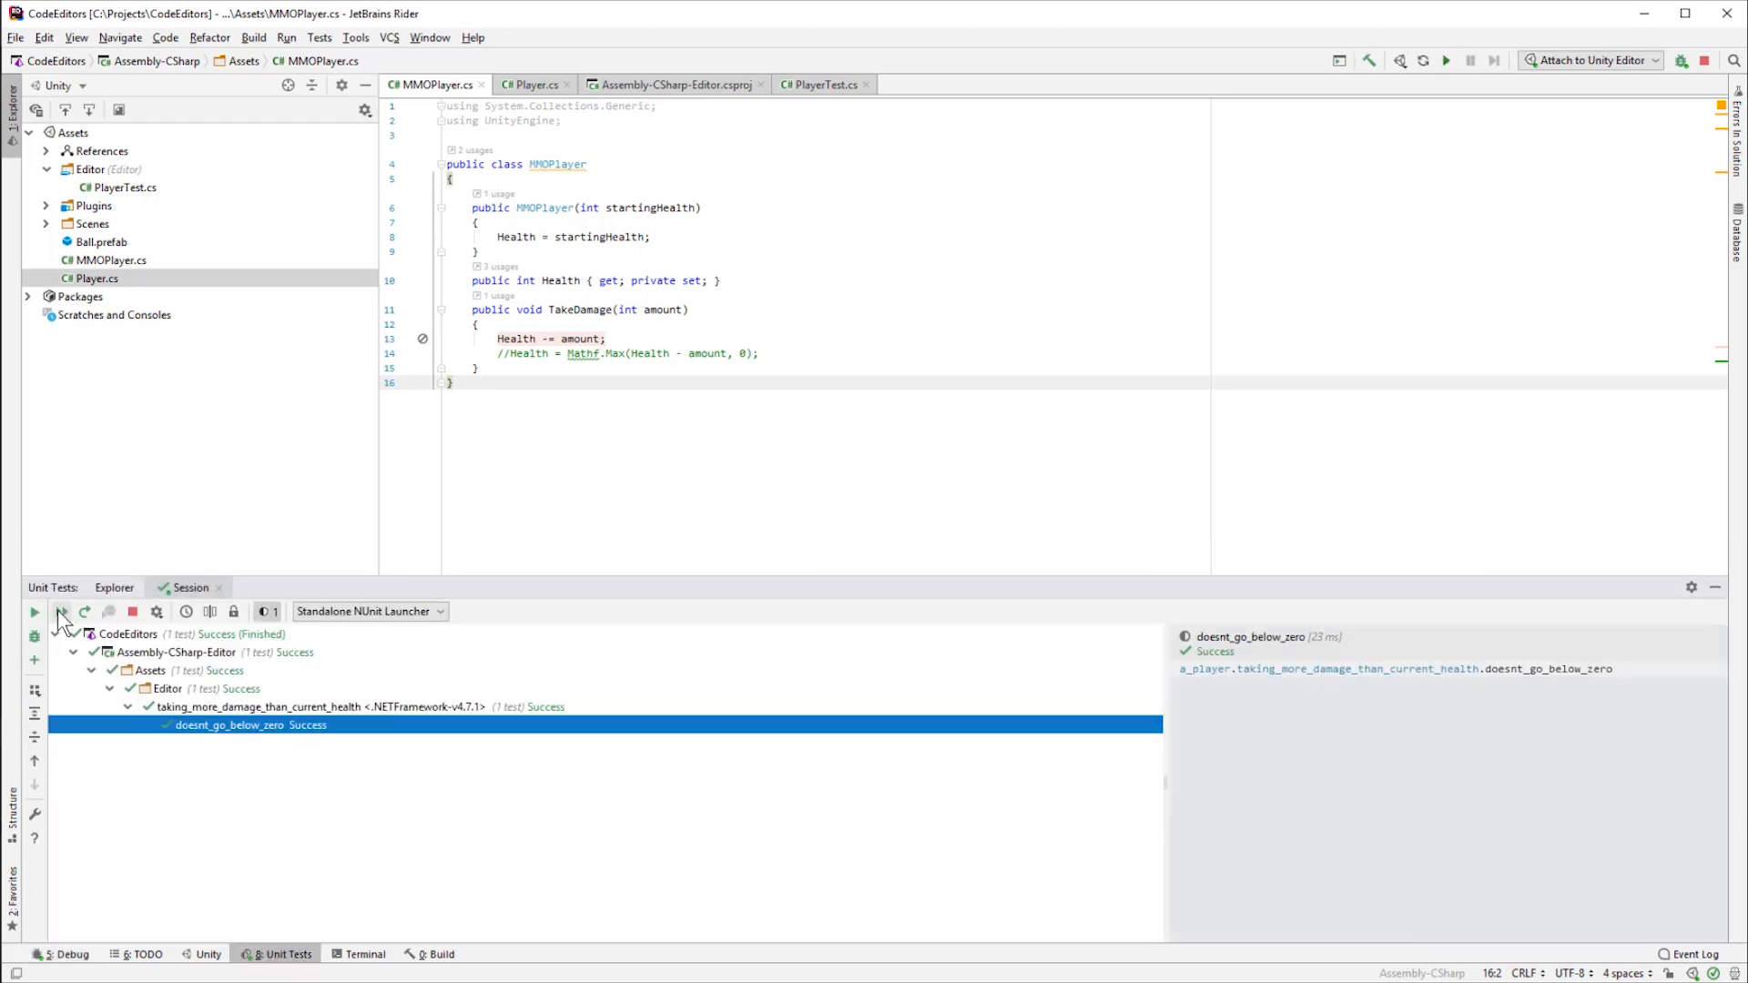
pyautogui.click(61, 612)
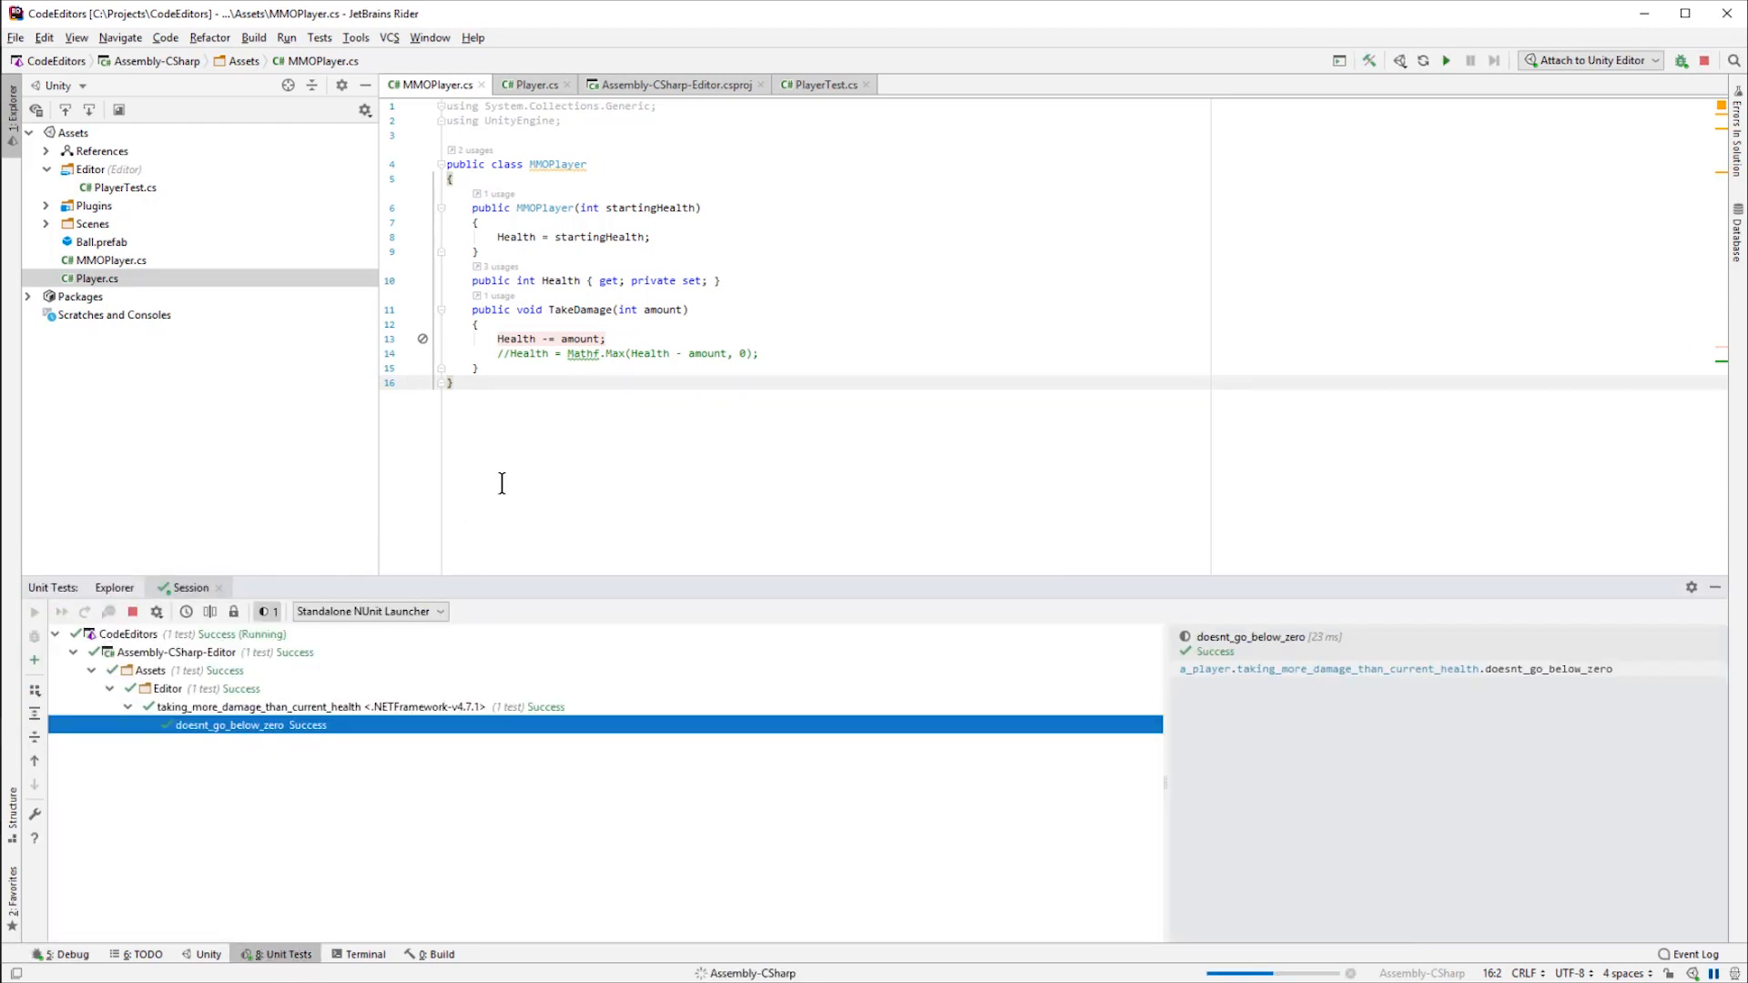
pyautogui.click(35, 611)
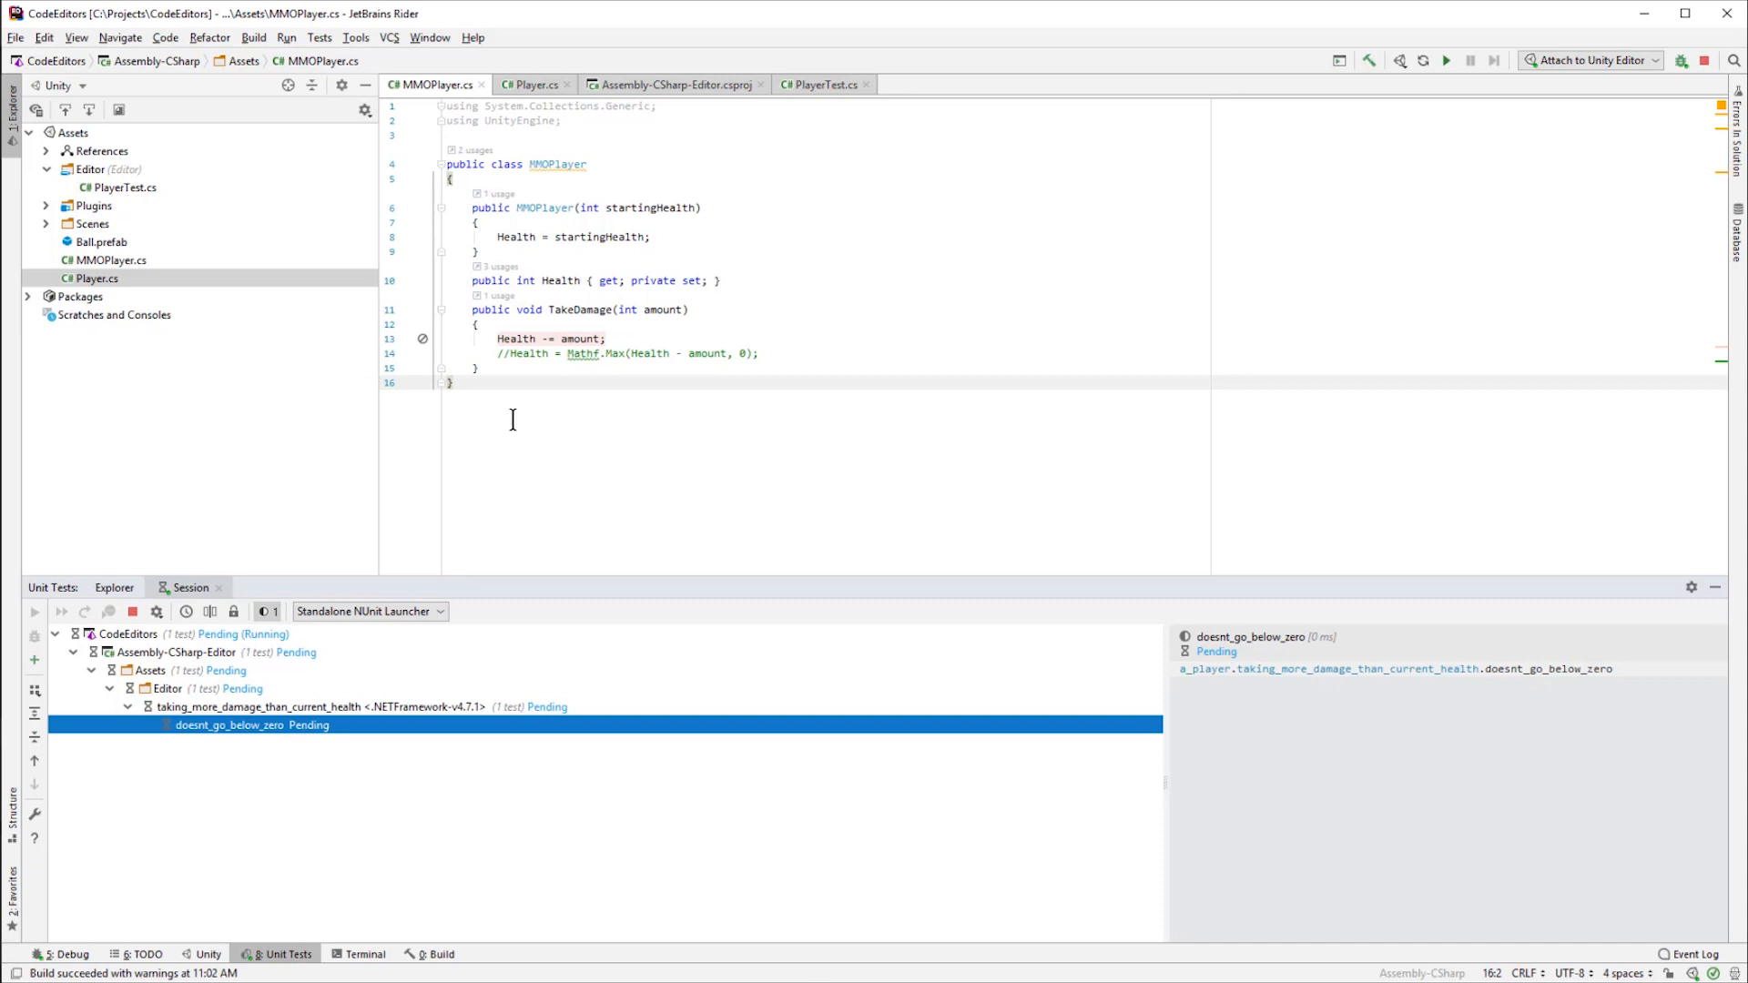
pyautogui.click(33, 610)
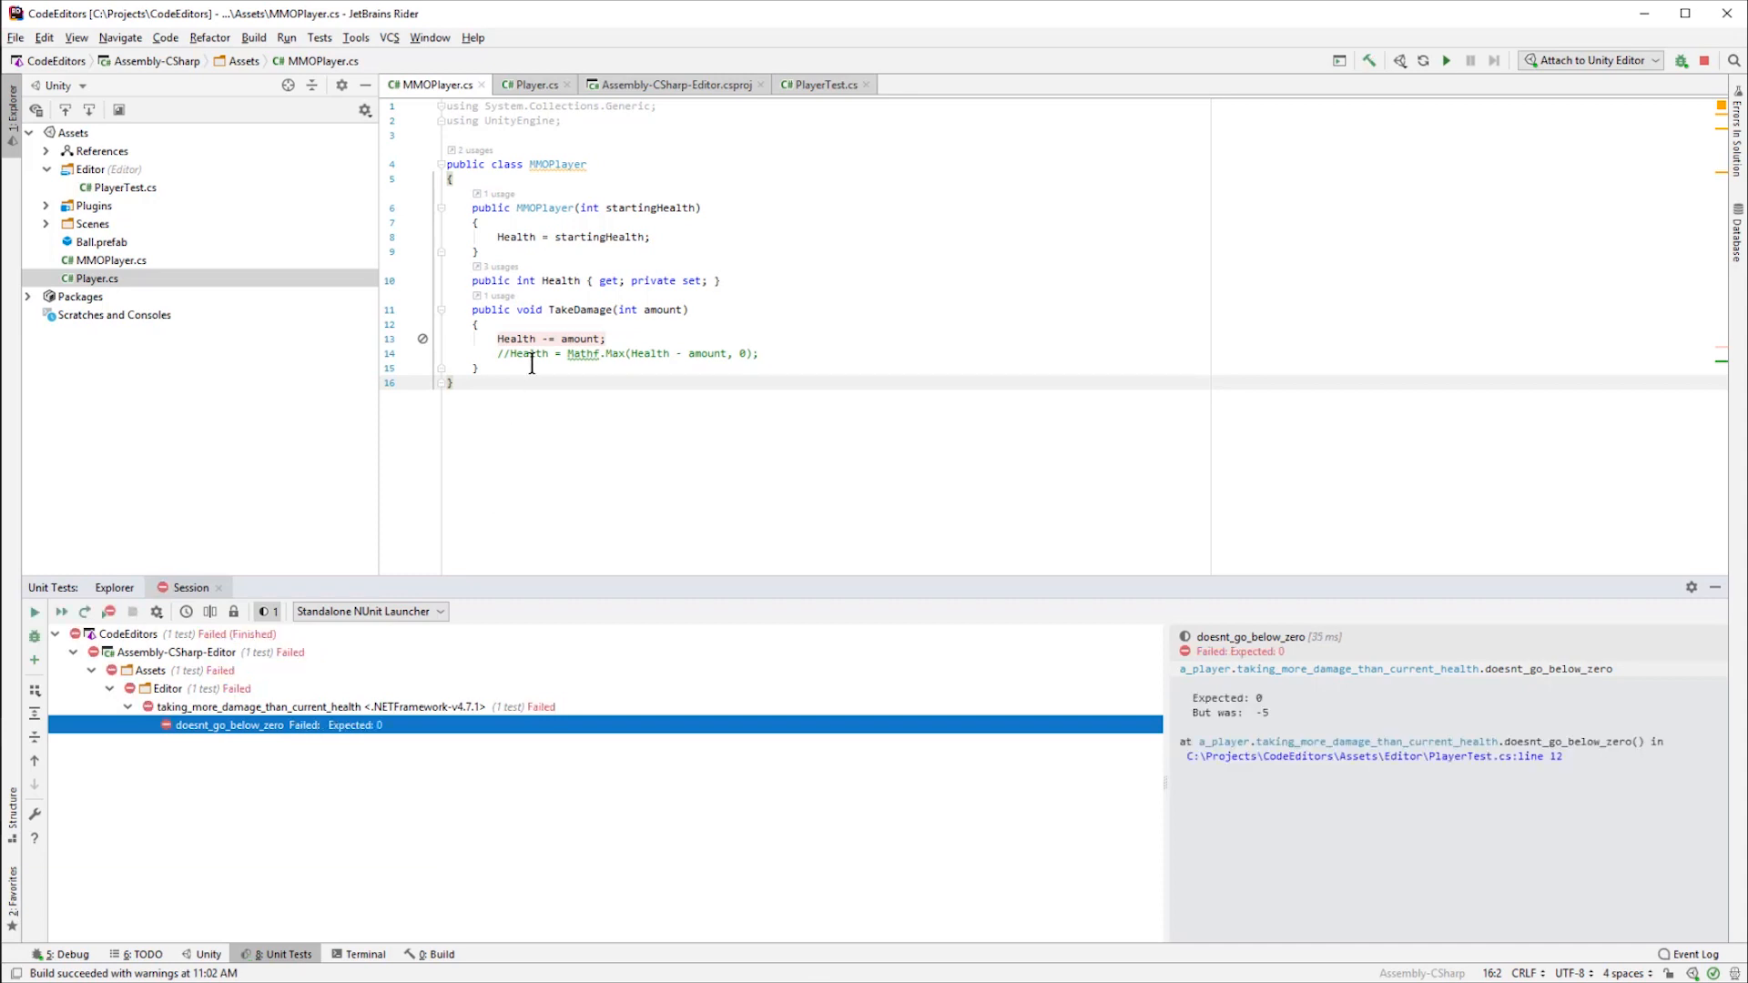
pyautogui.moveTo(632, 107)
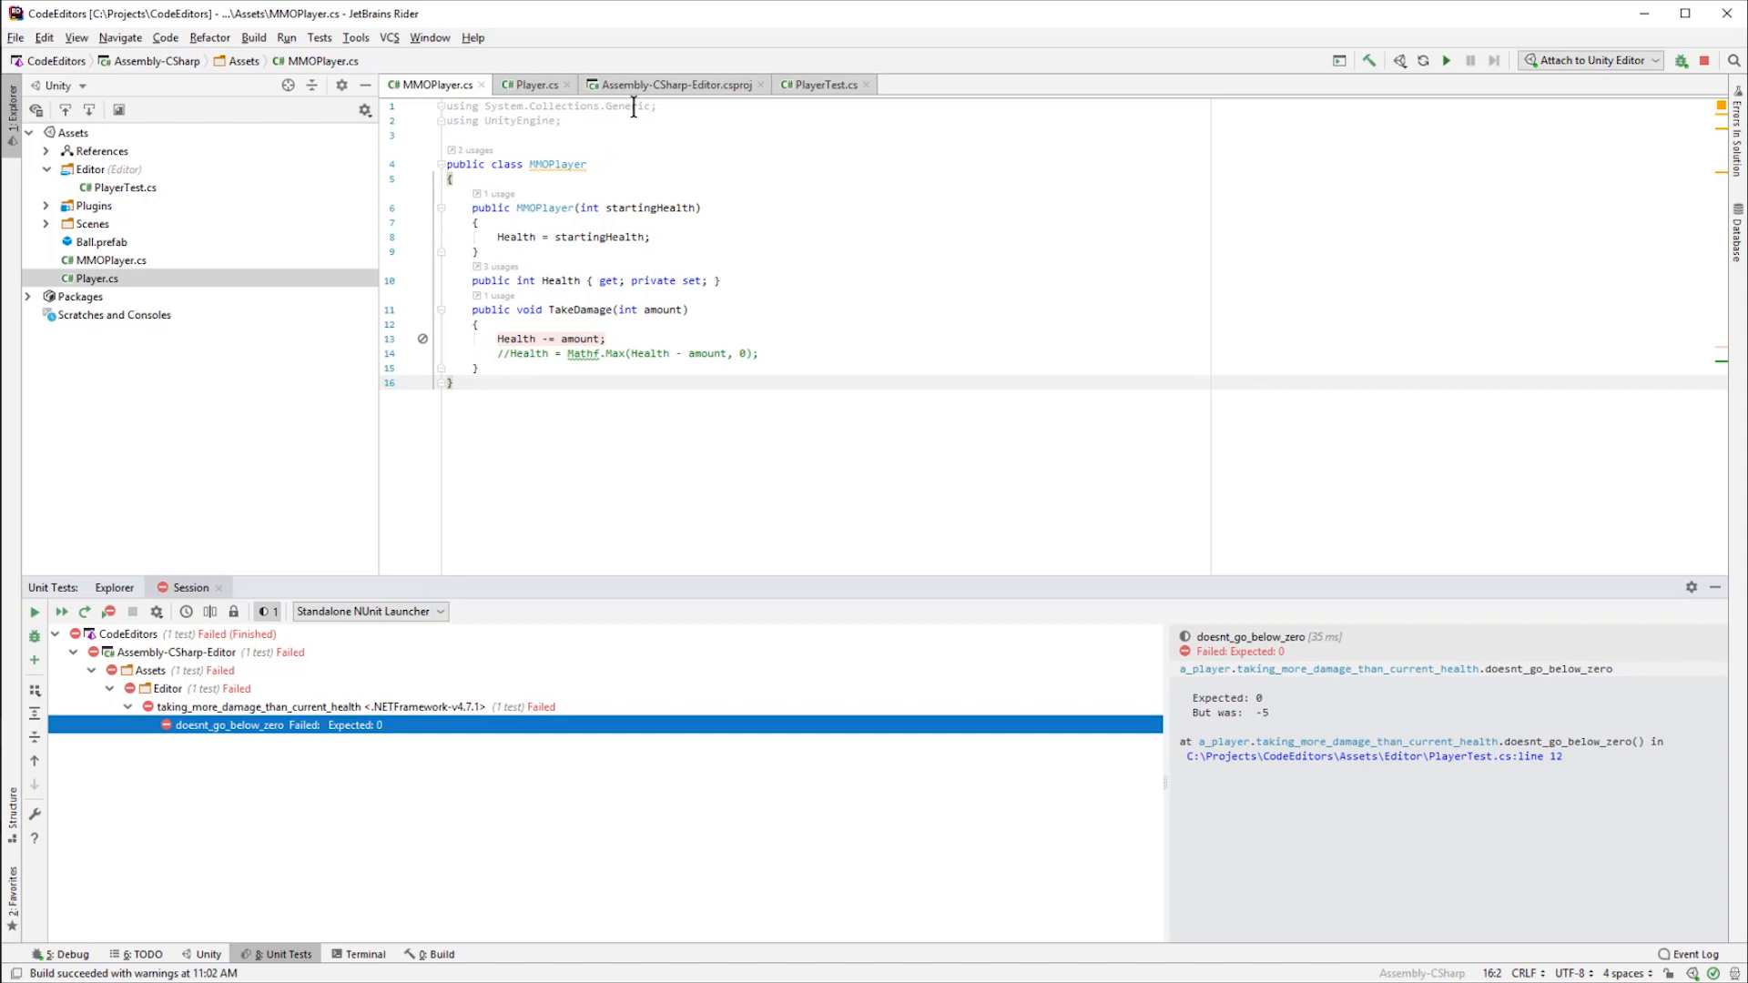
# - Debug doesnt_go_below_zero from PlayerTest.cs until it stops in TakeDamage with amount 10
pyautogui.click(823, 85)
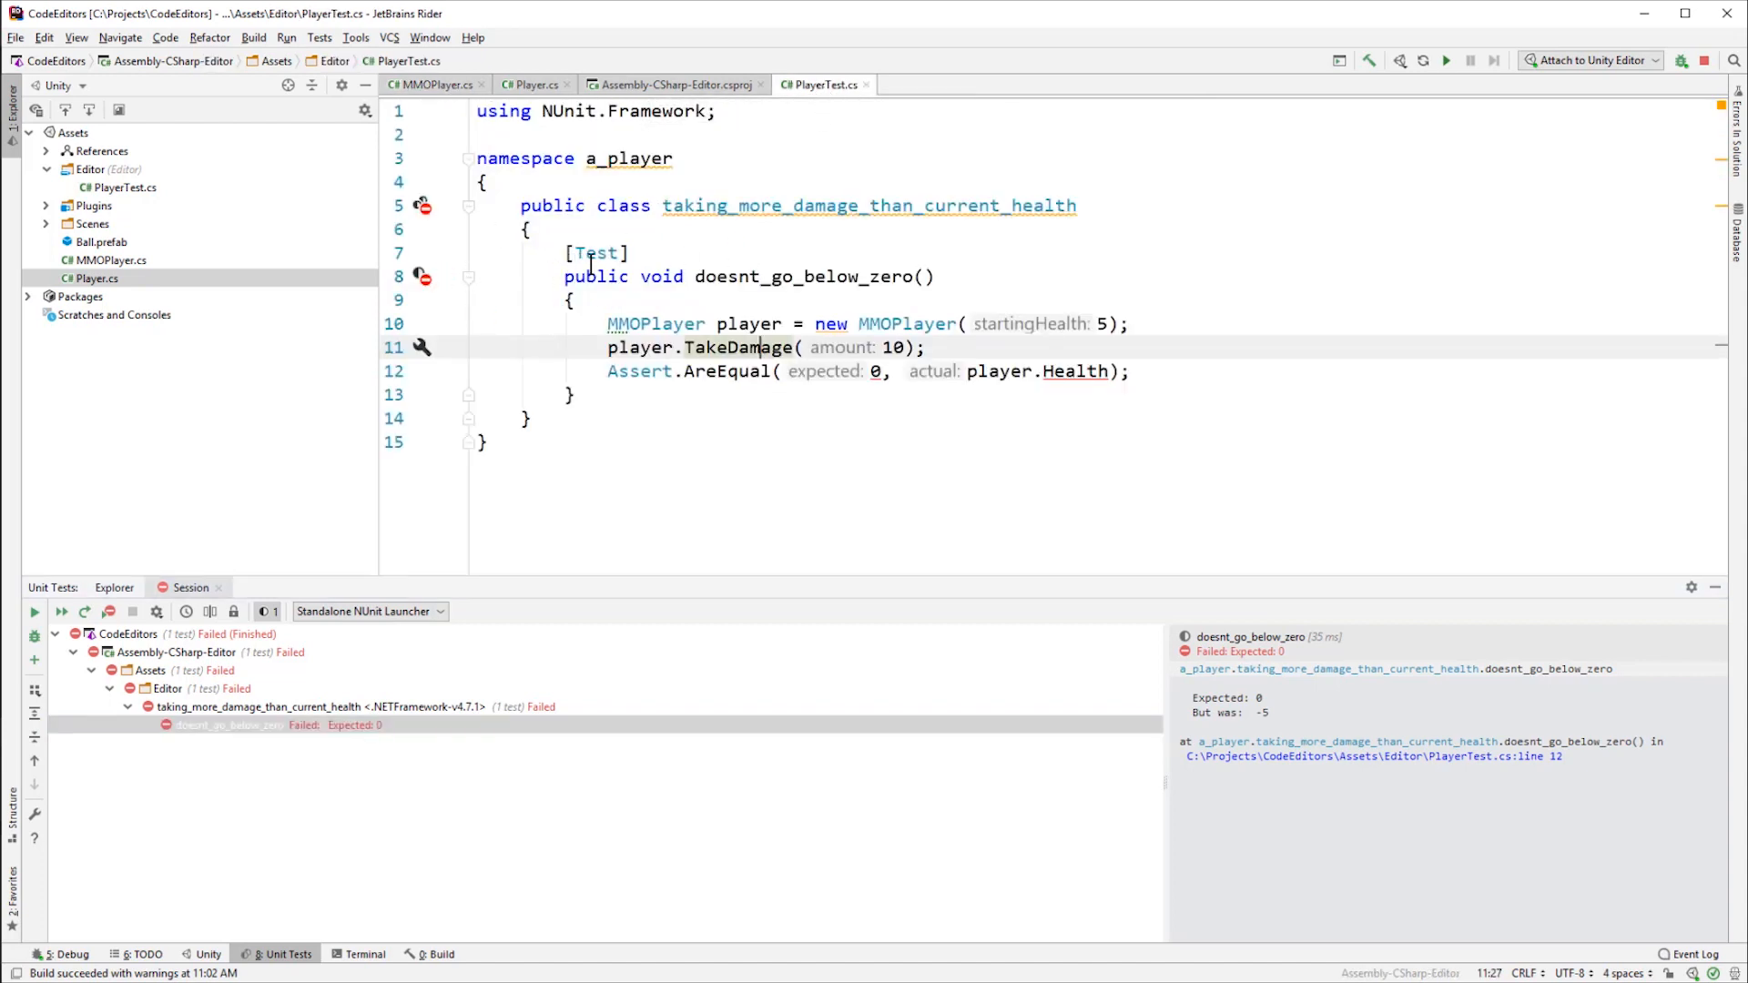
pyautogui.rightClick(632, 258)
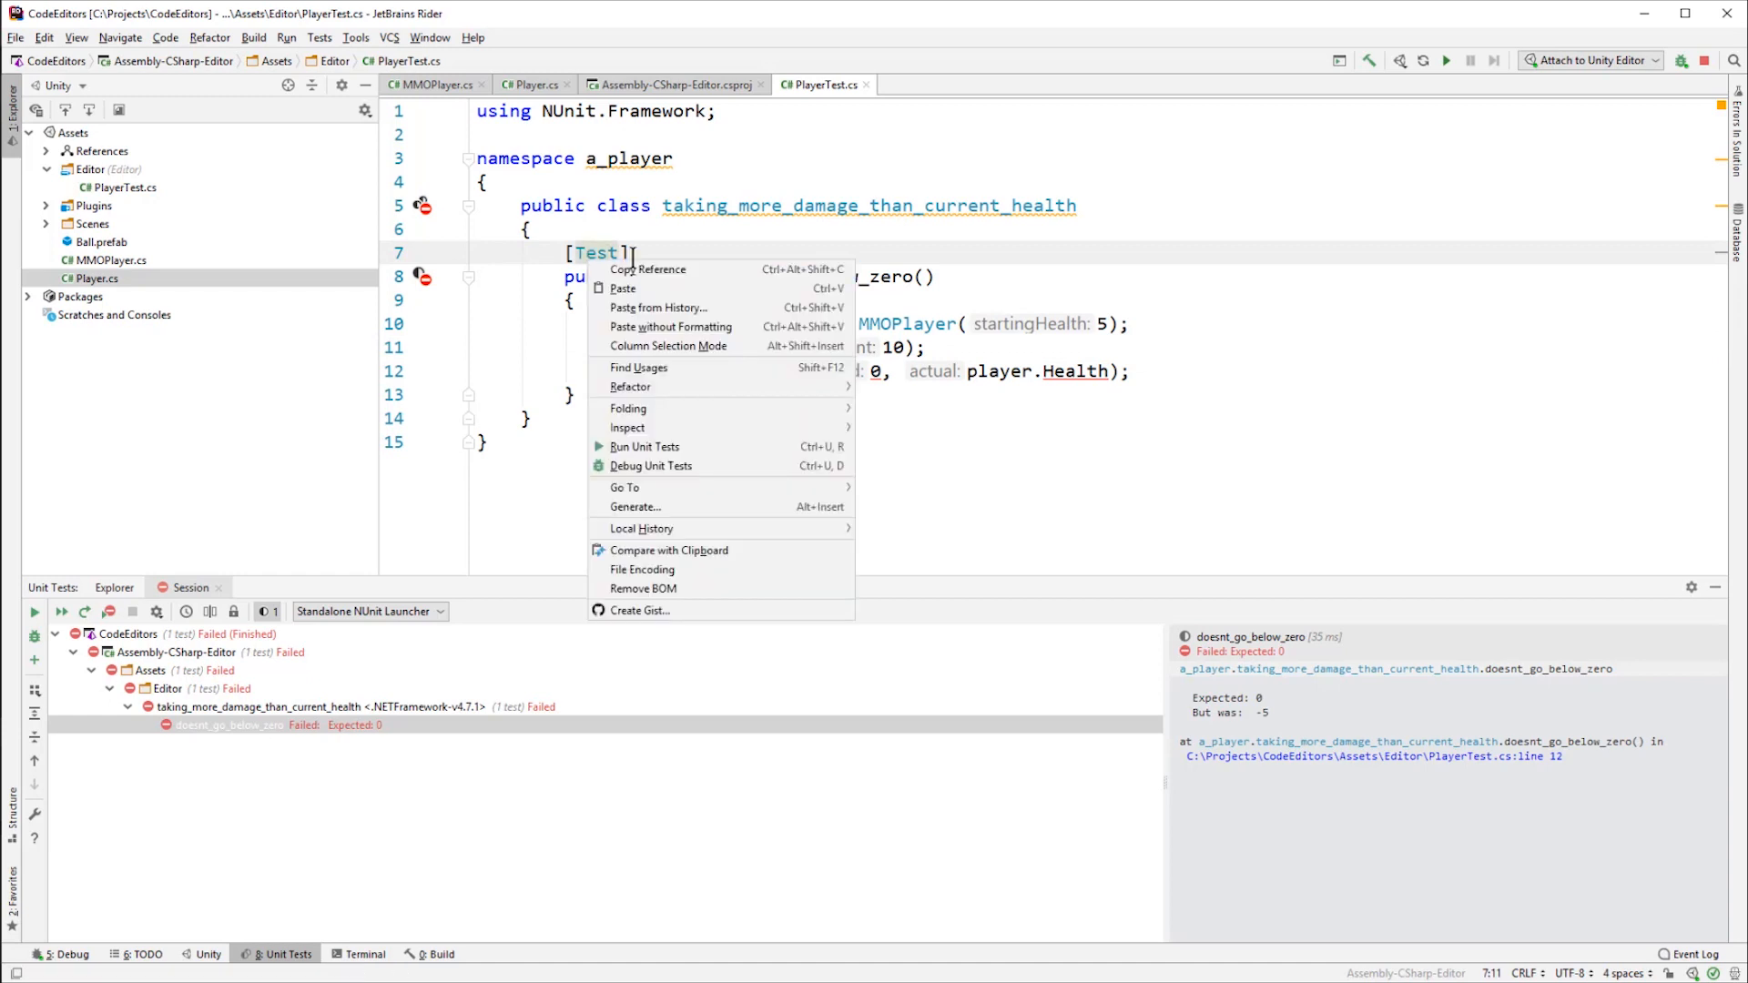
pyautogui.click(645, 446)
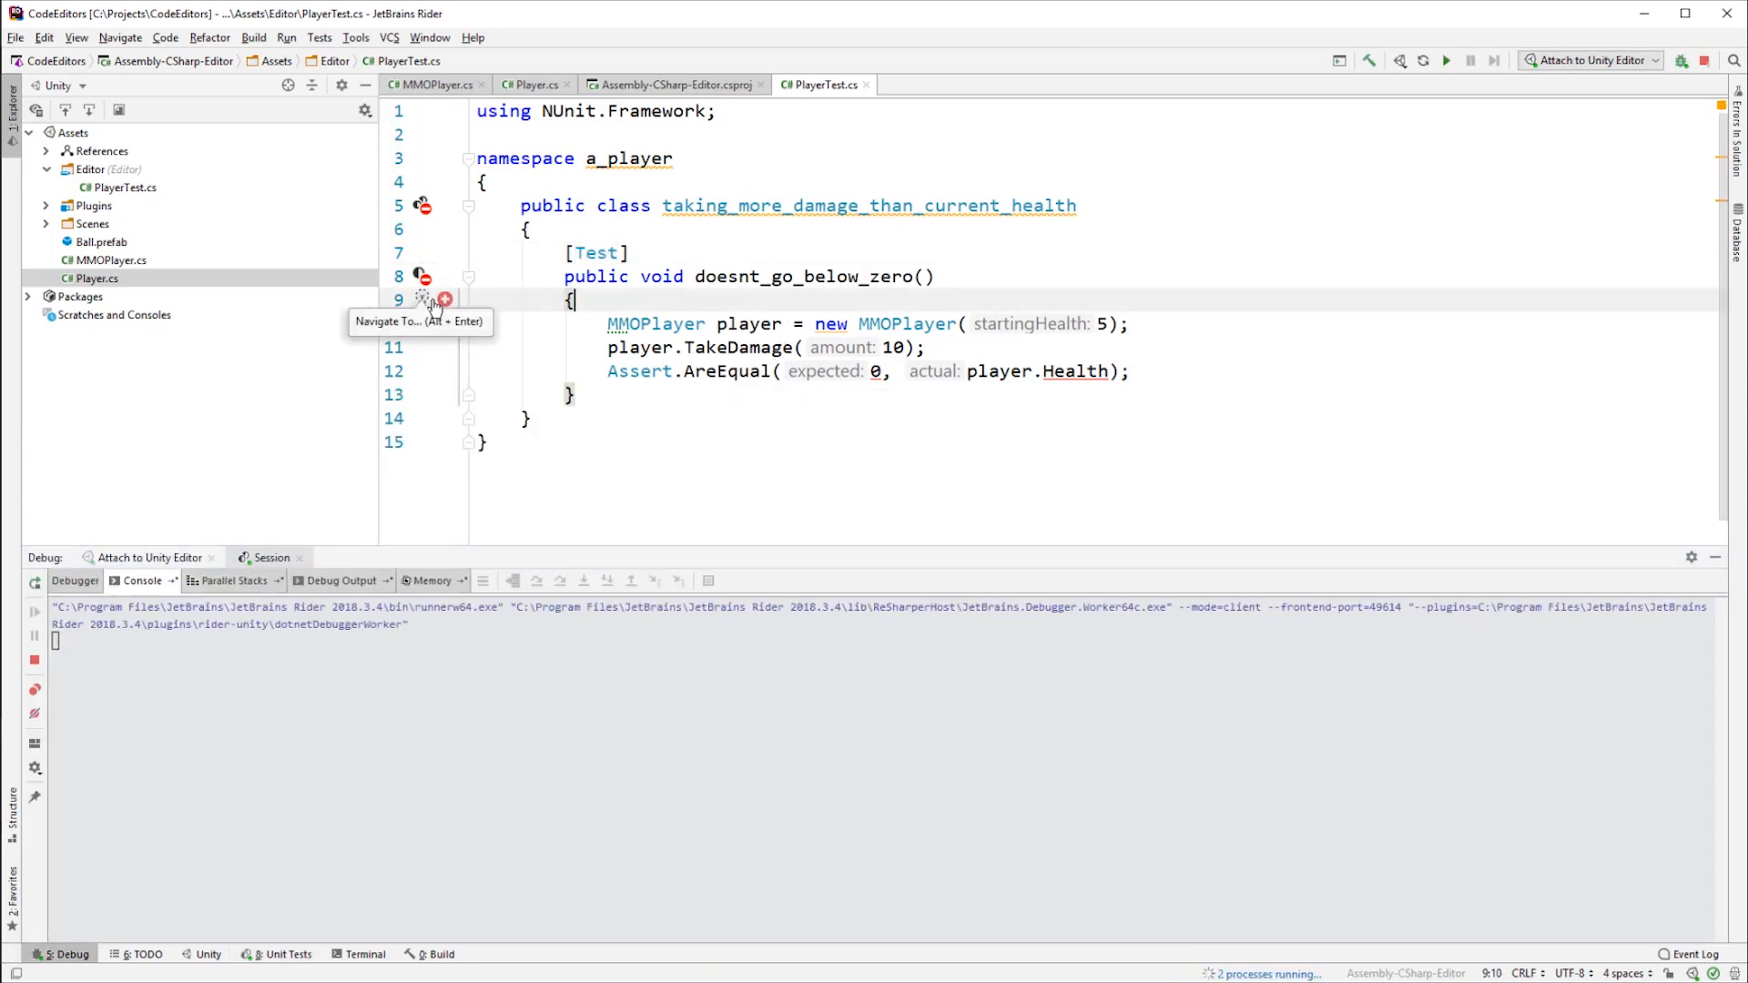
pyautogui.click(1445, 60)
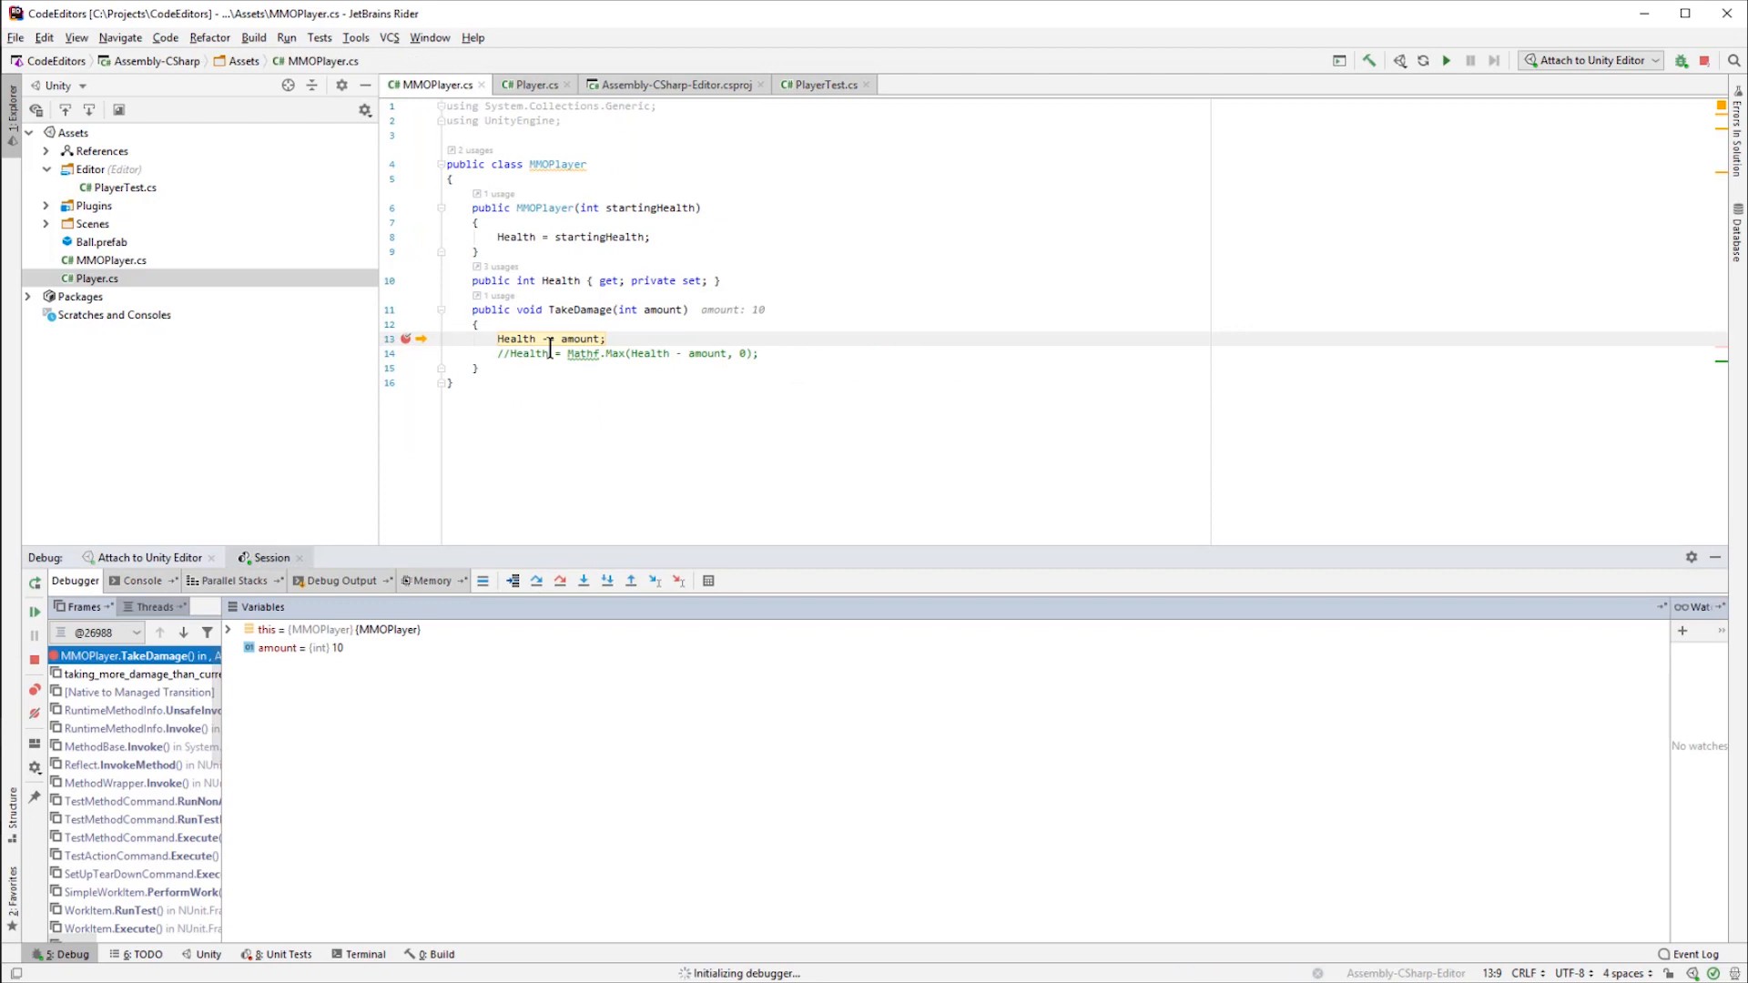
pyautogui.moveTo(584, 316)
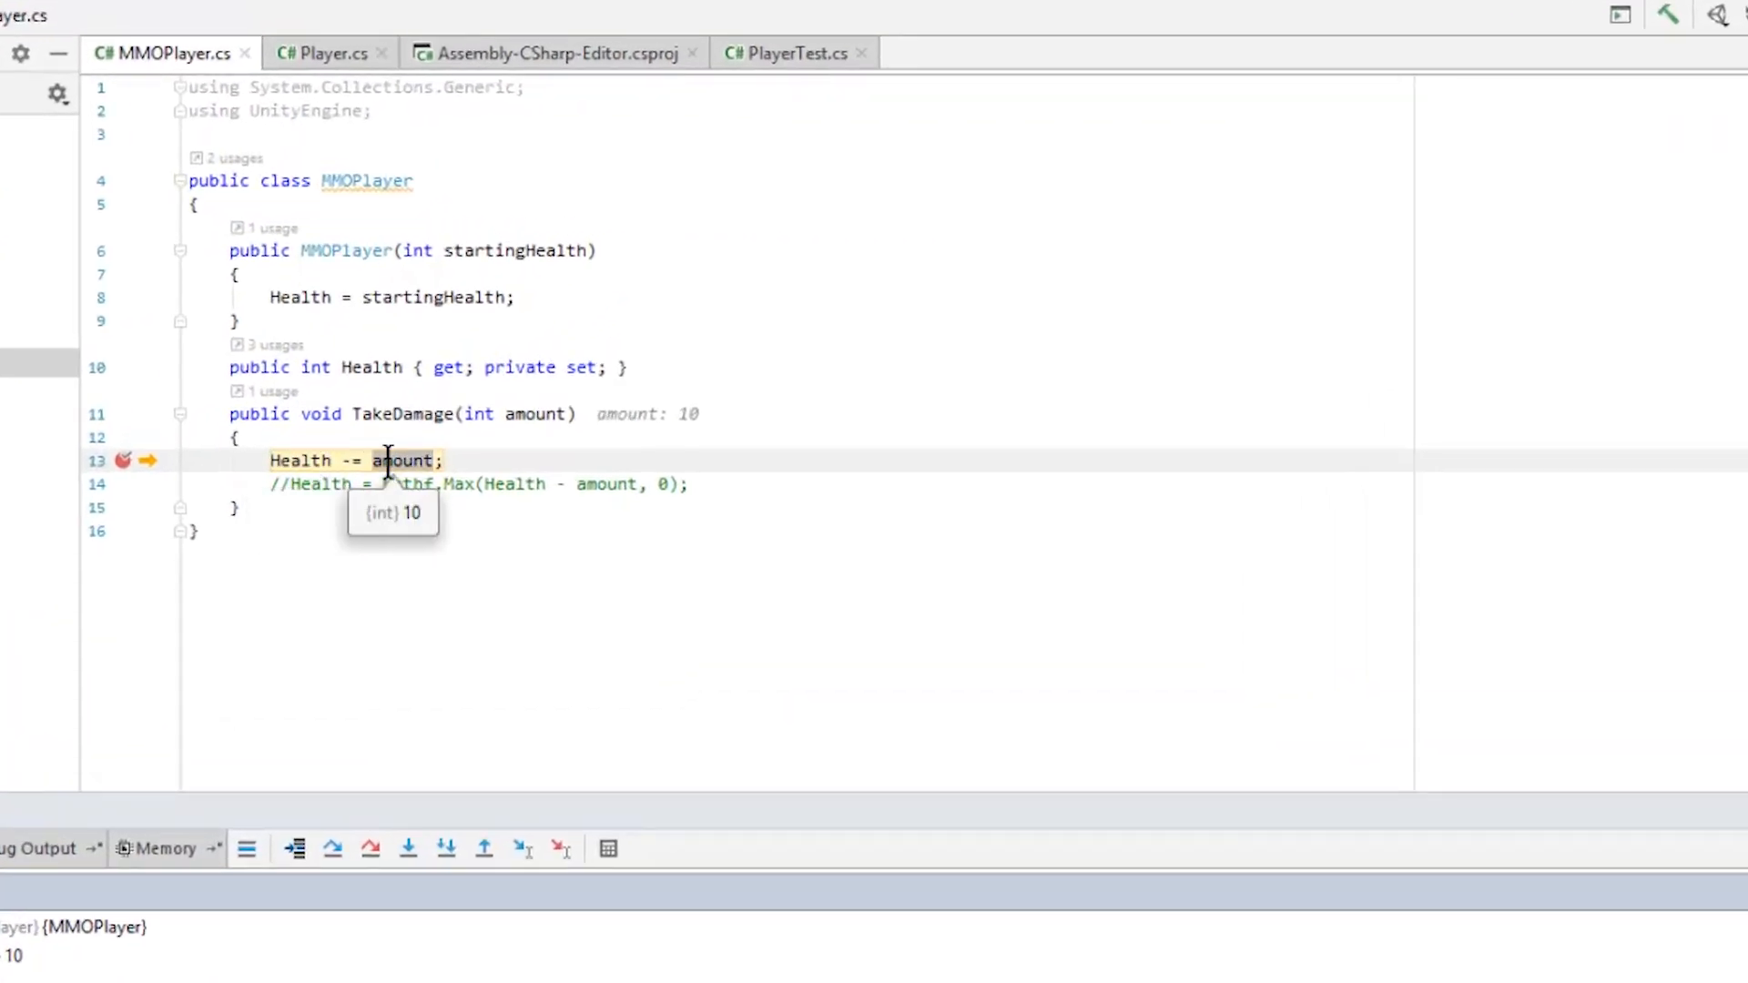
pyautogui.moveTo(1386, 518)
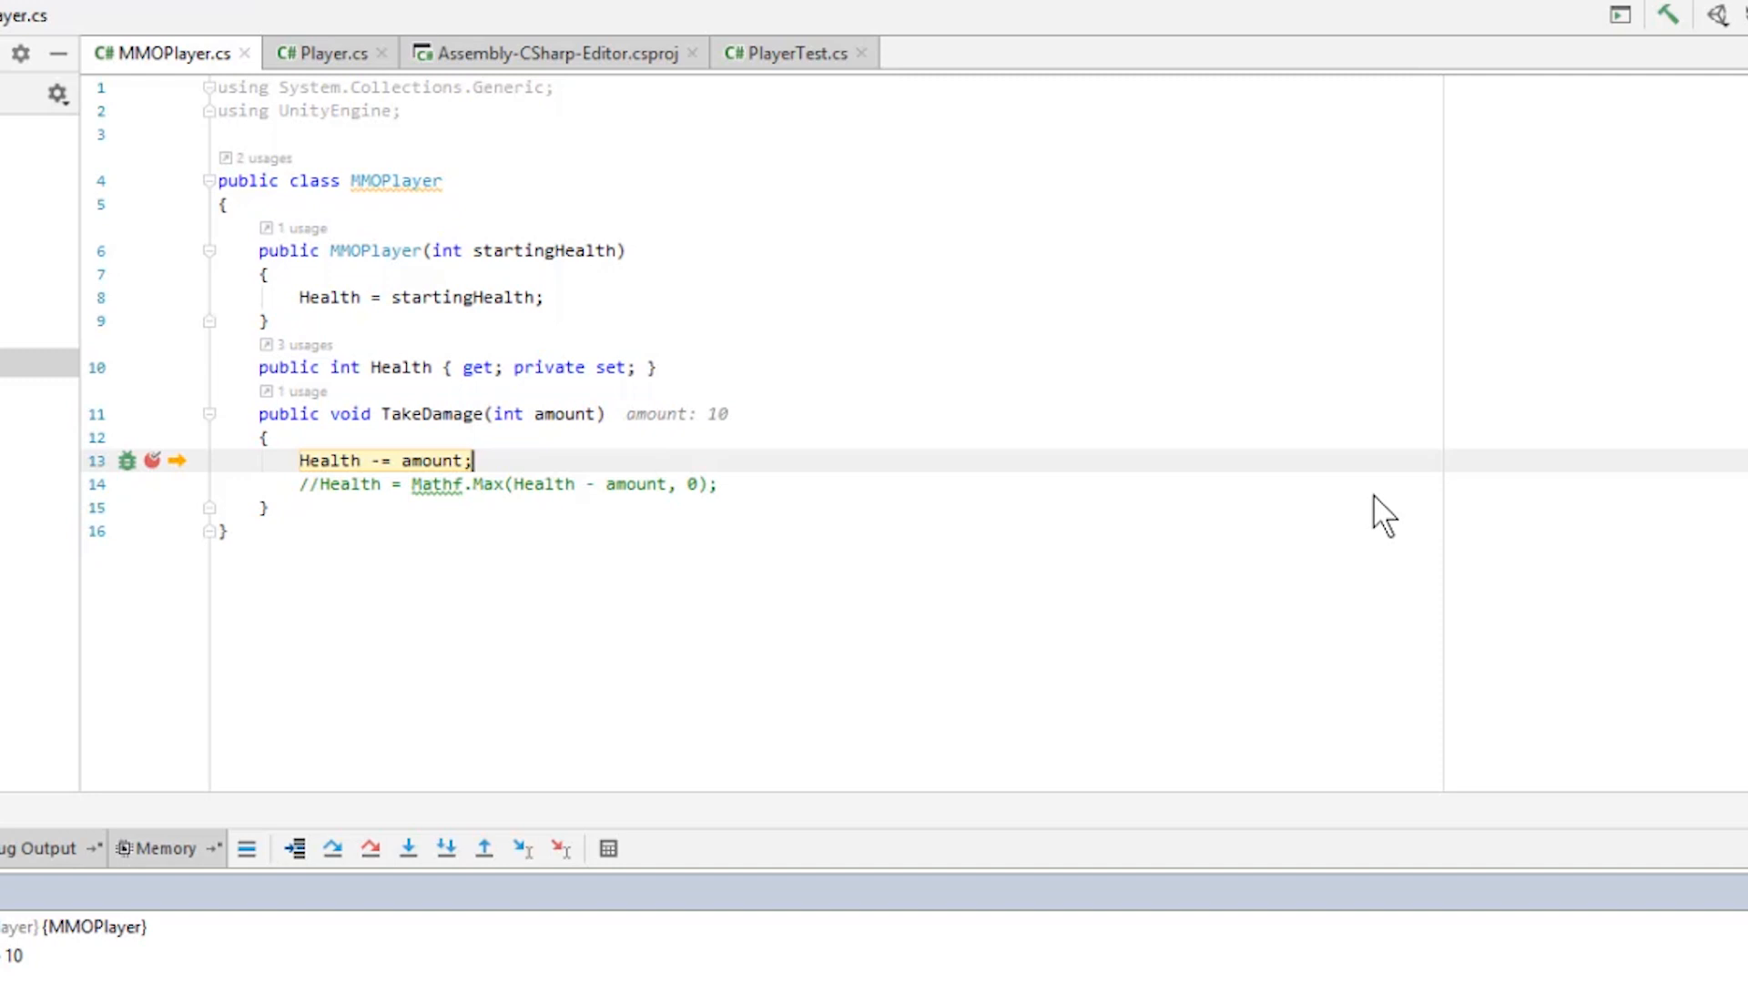
# - Step over the health subtraction, pausing at TakeDamage's end with Health negative
pyautogui.click(408, 849)
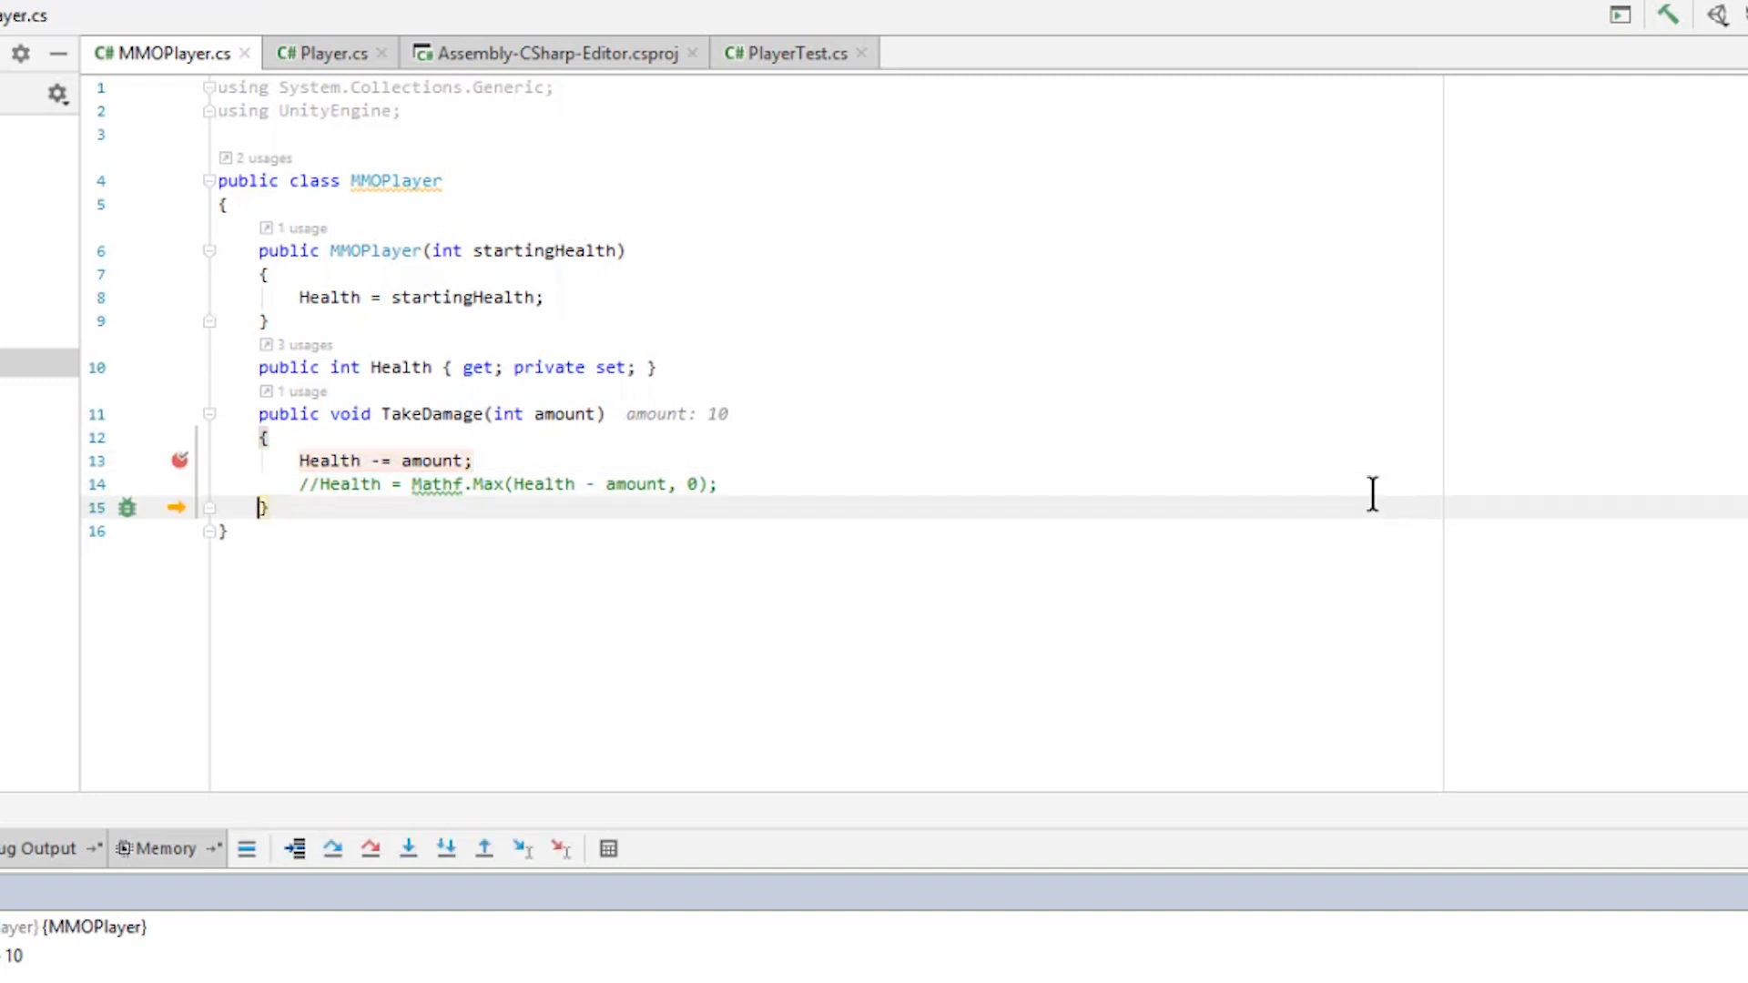
pyautogui.moveTo(497, 459)
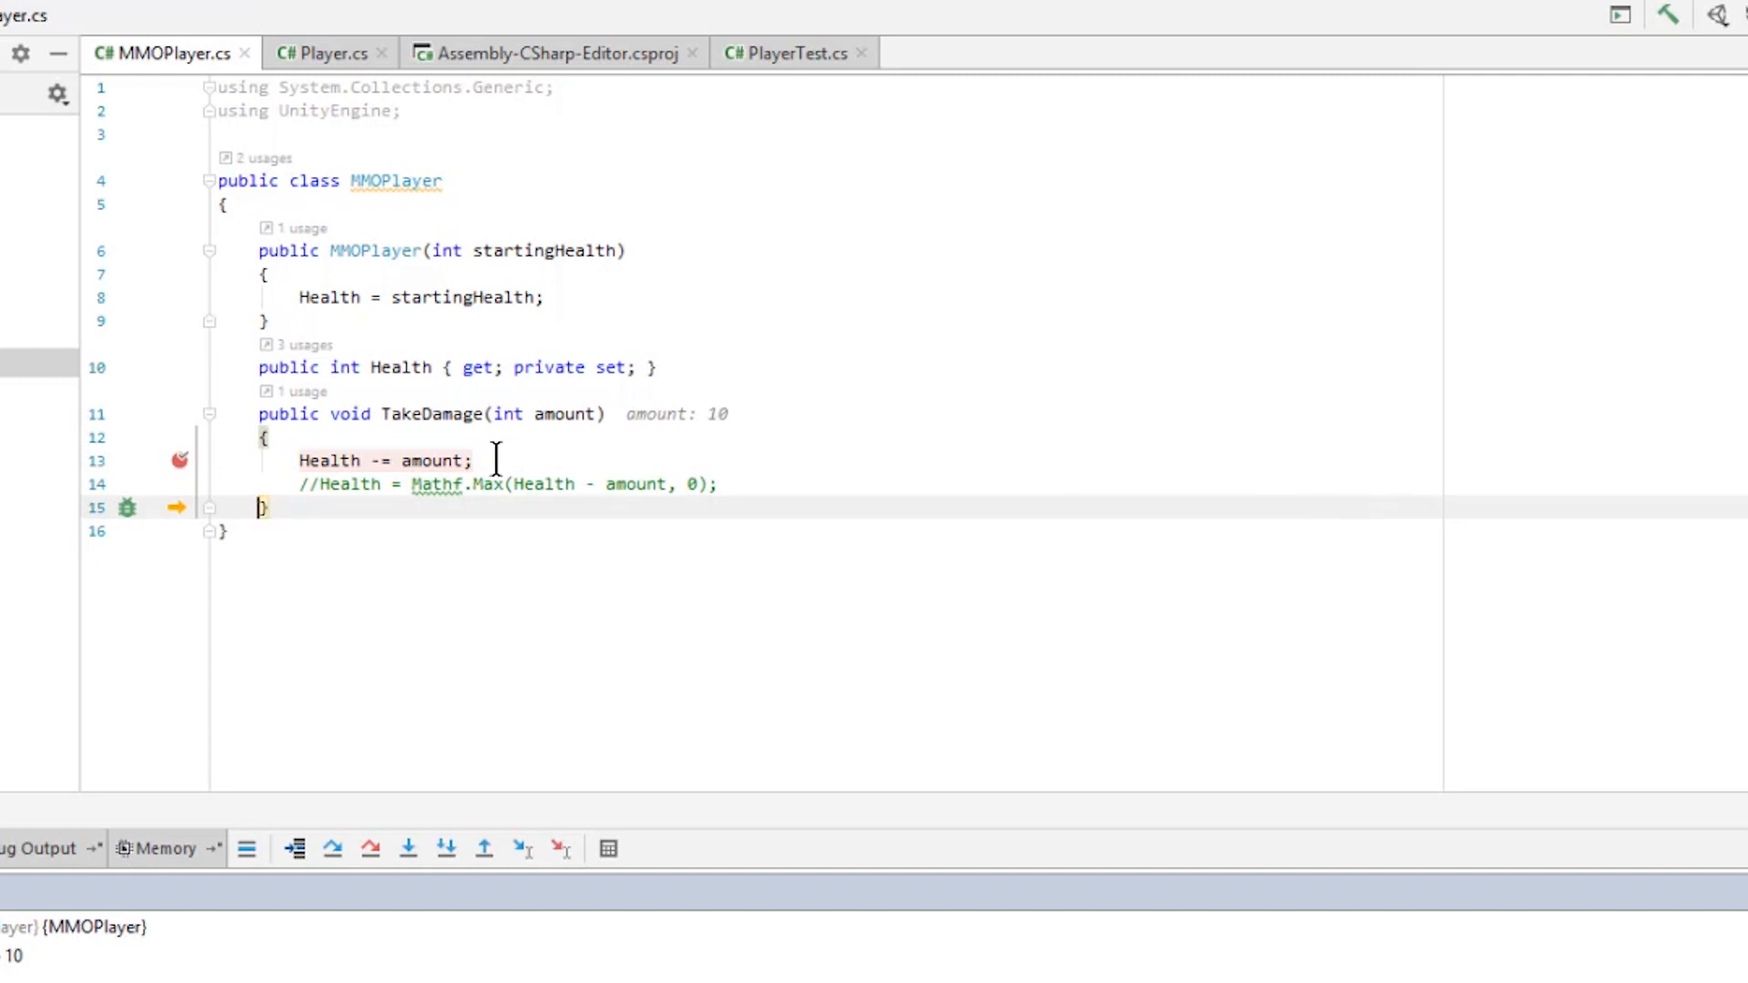
pyautogui.moveTo(334, 459)
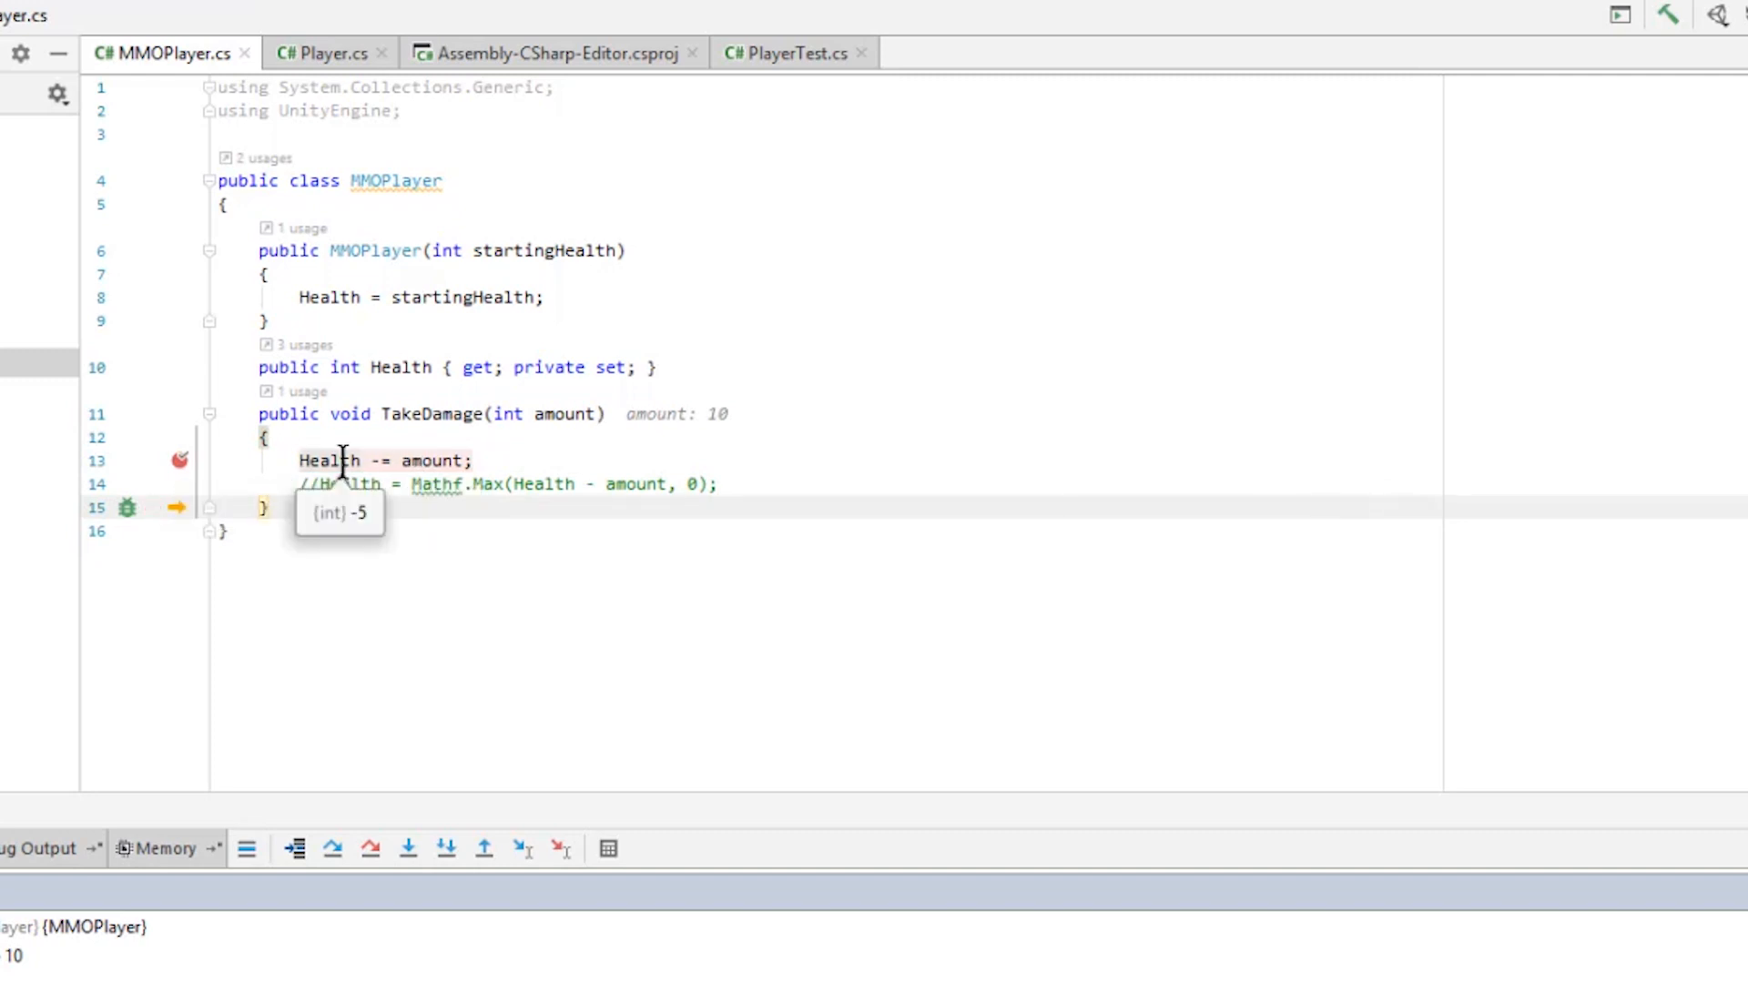
pyautogui.moveTo(162, 536)
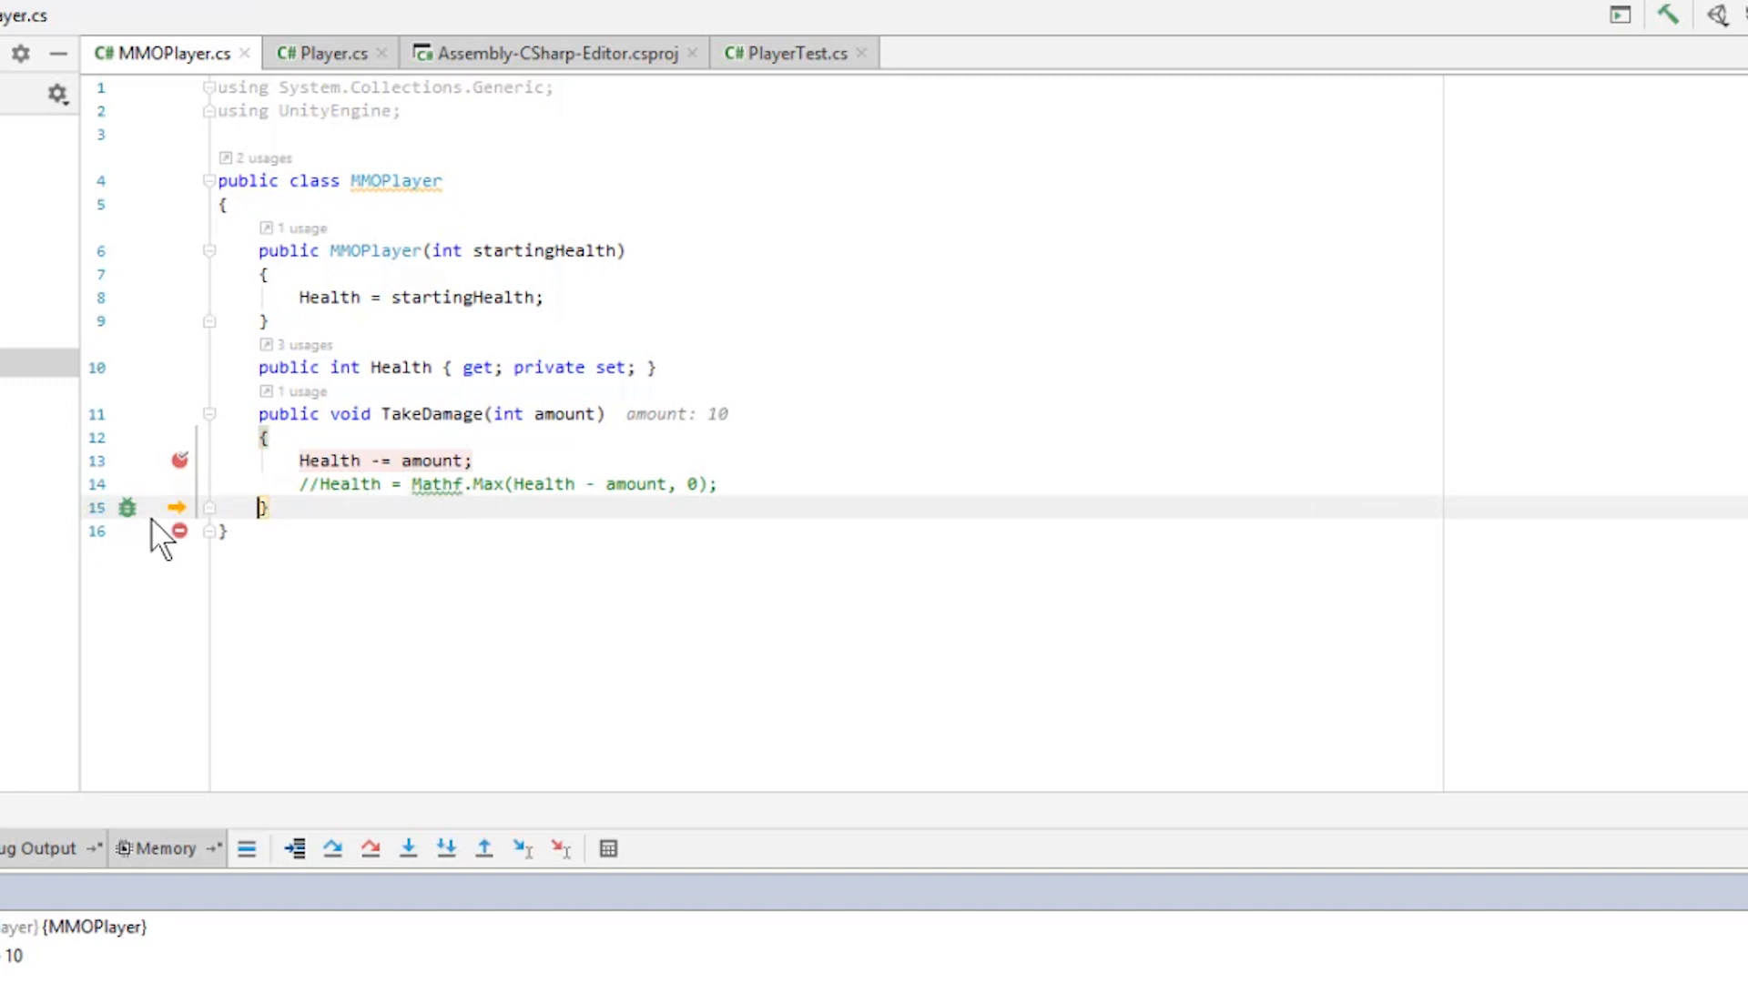
pyautogui.moveTo(176, 461)
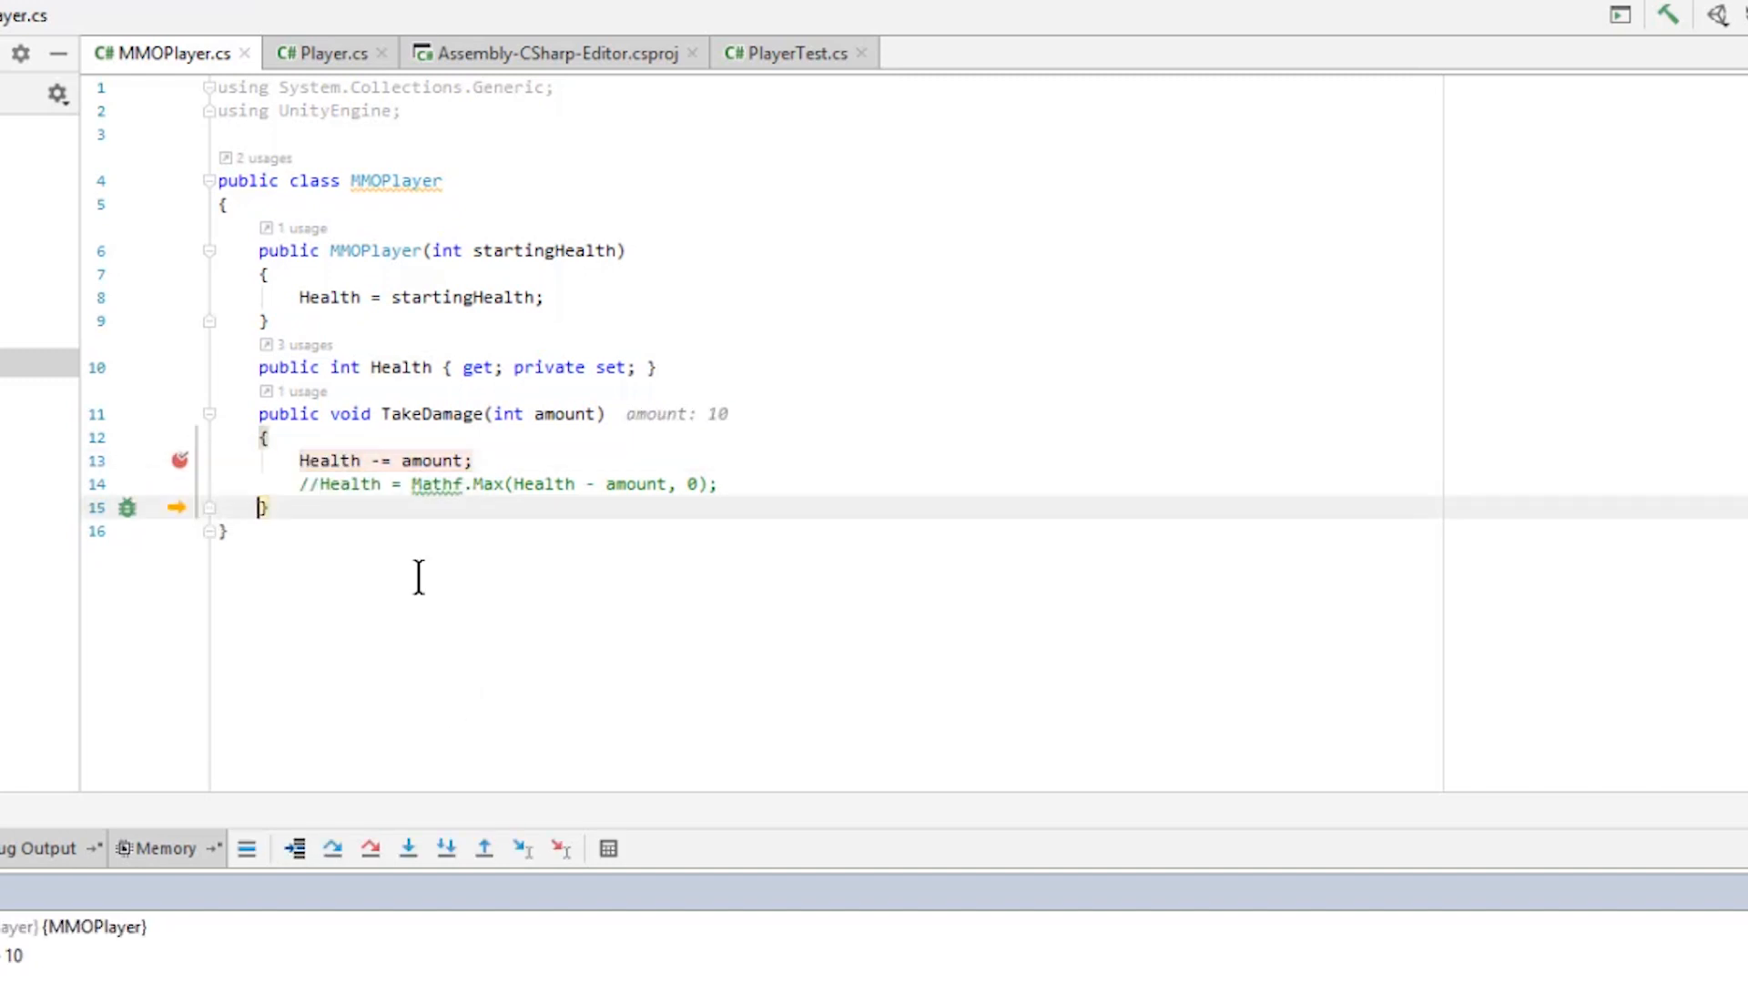
pyautogui.moveTo(329, 460)
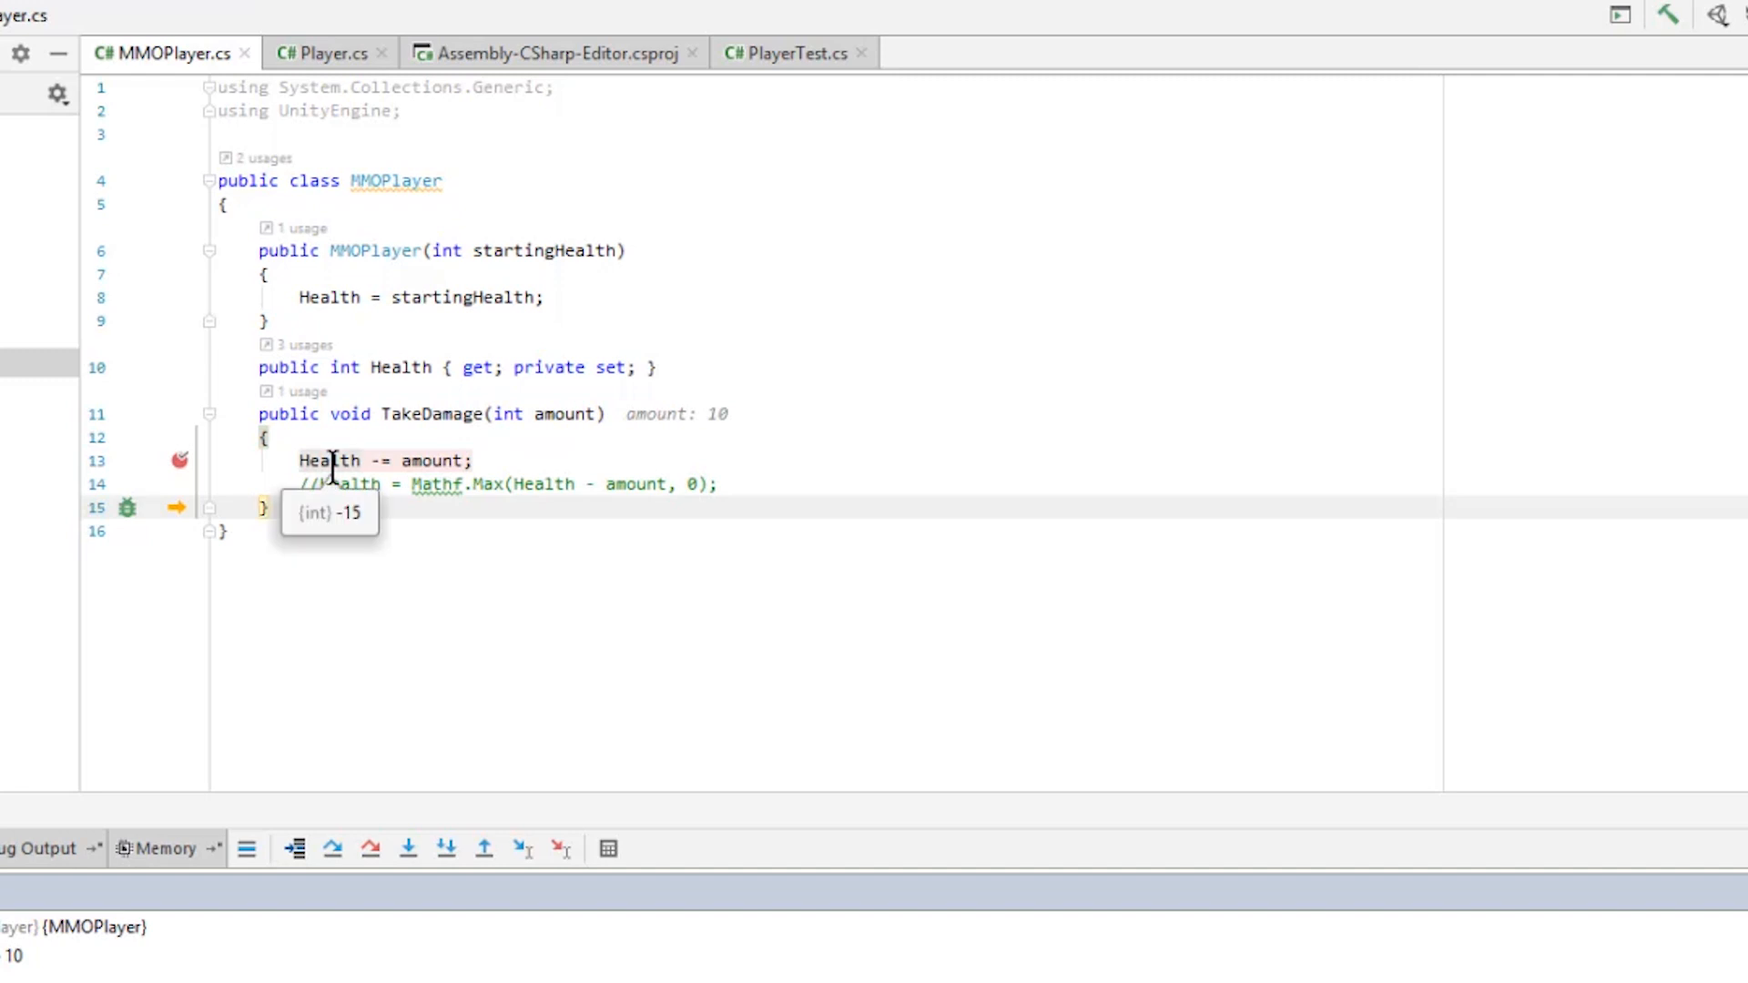